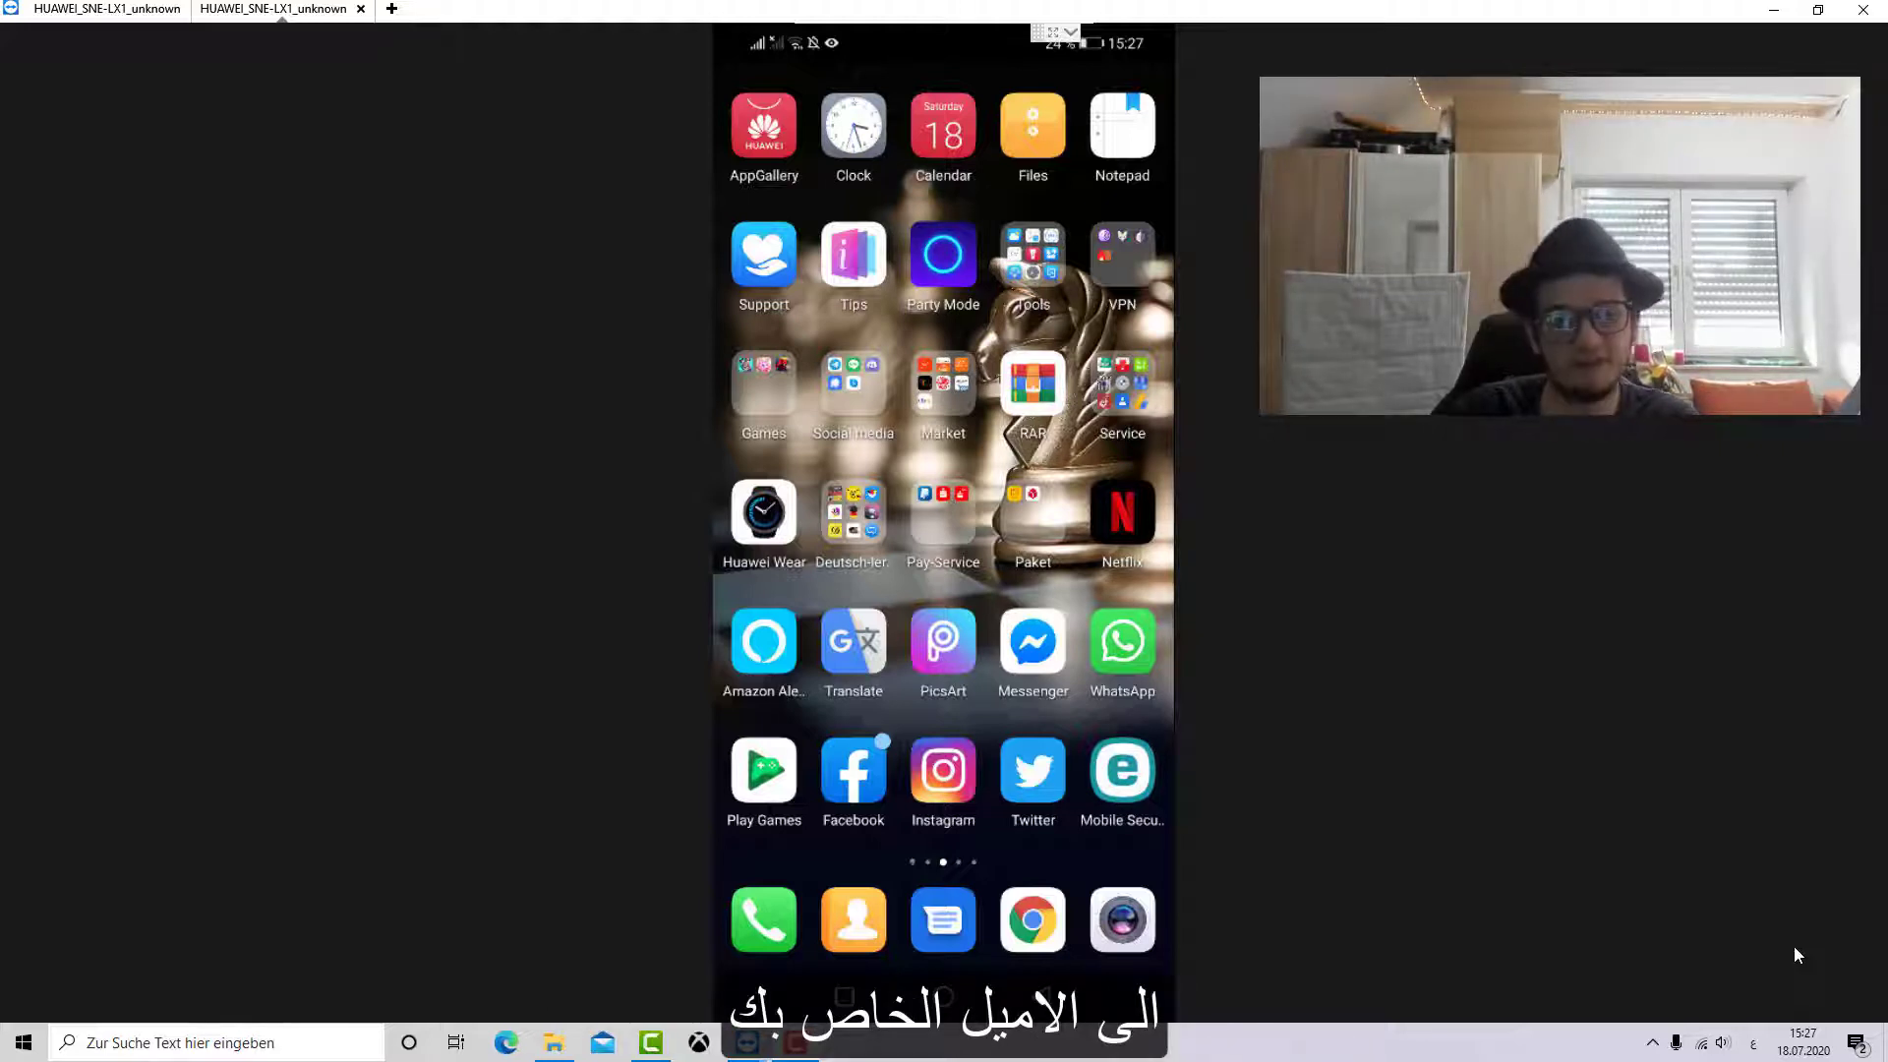
Step: Launch WhatsApp, enter Settings, look over Account, and return to the settings list
{"action": "left_click", "coordinate": [1121, 637]}
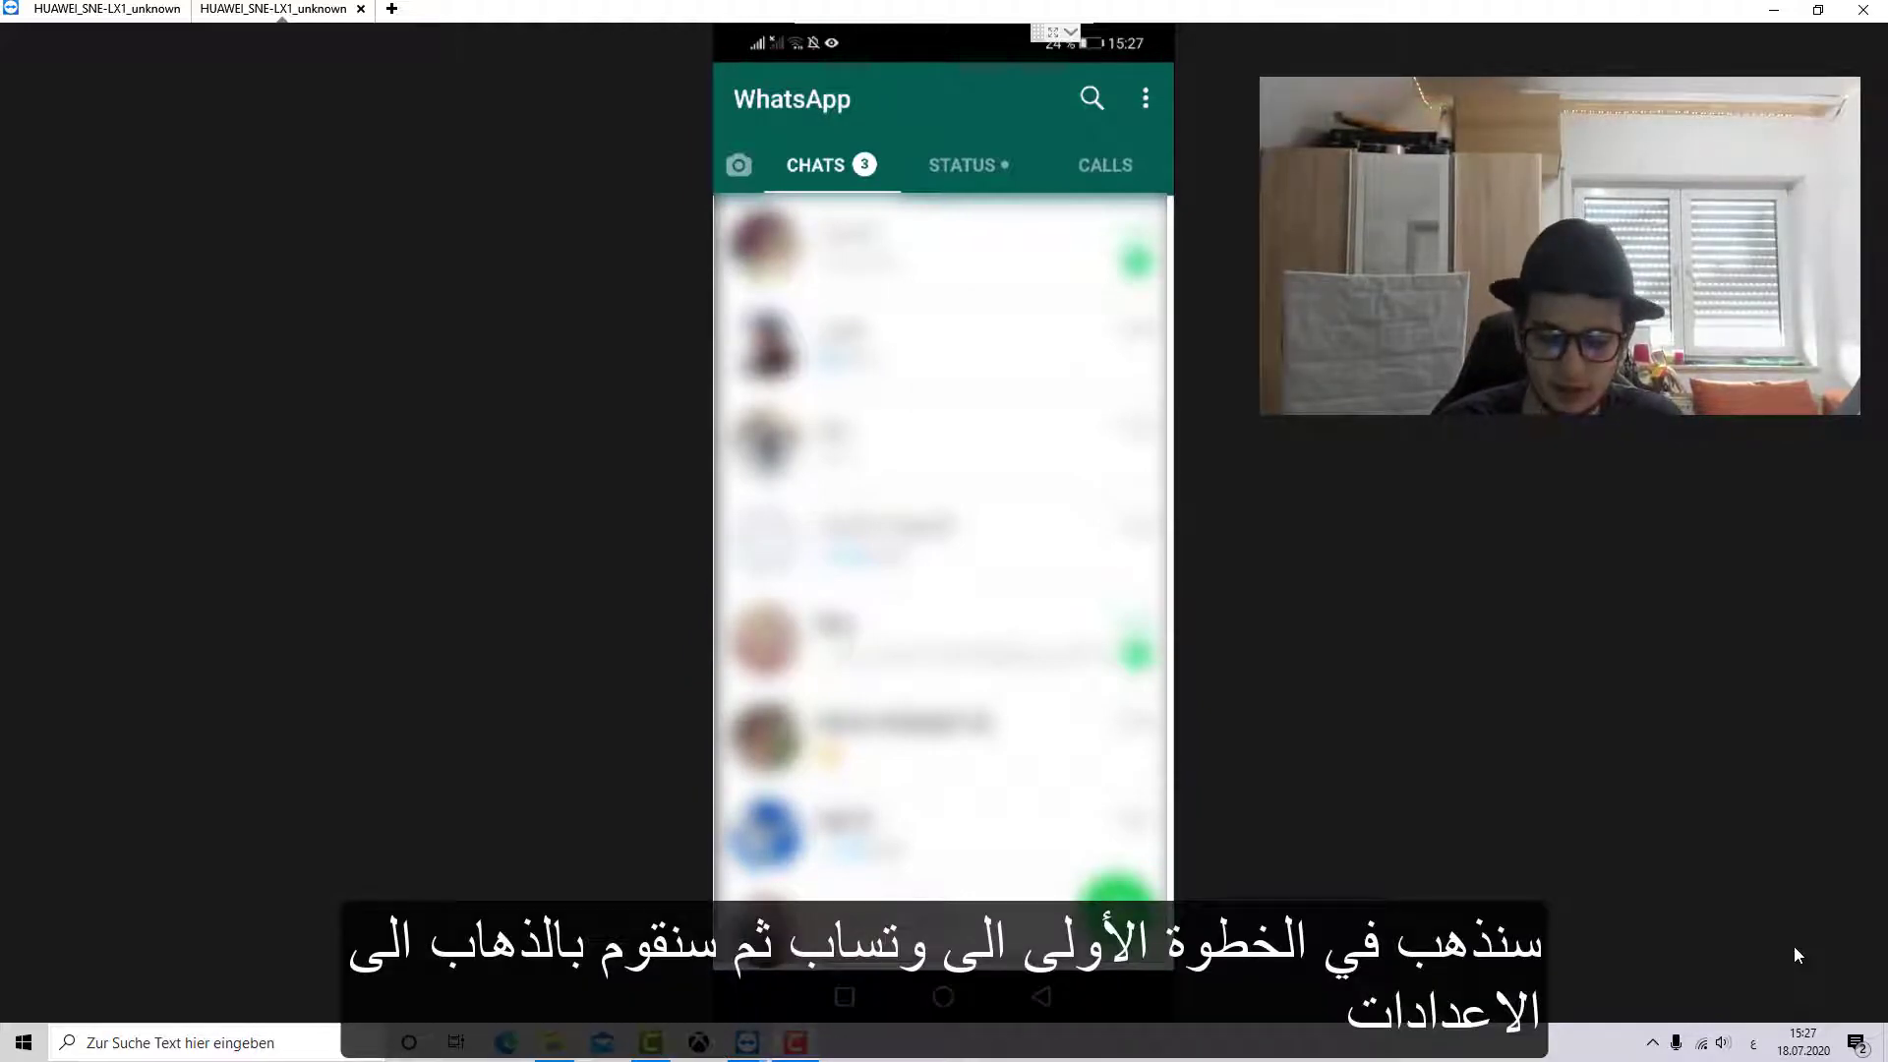
{"action": "left_click", "coordinate": [1143, 99]}
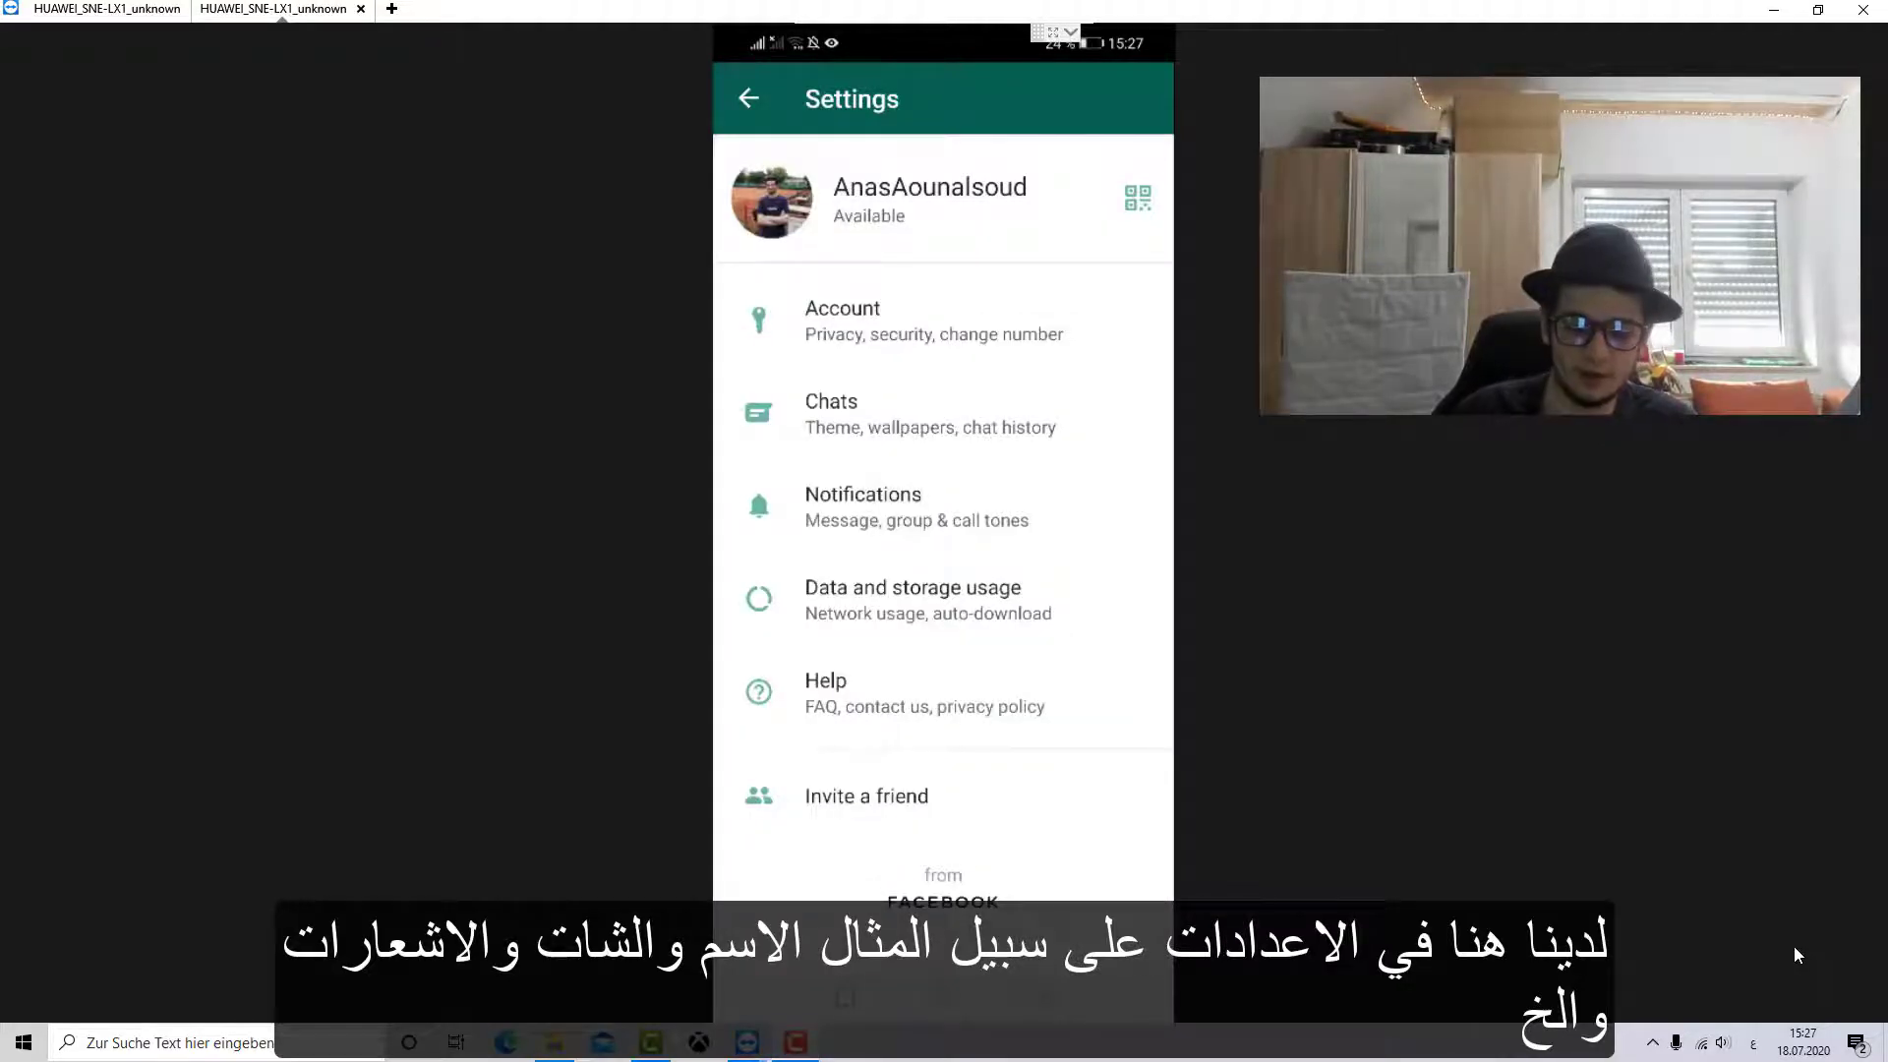
{"action": "left_click", "coordinate": [843, 321]}
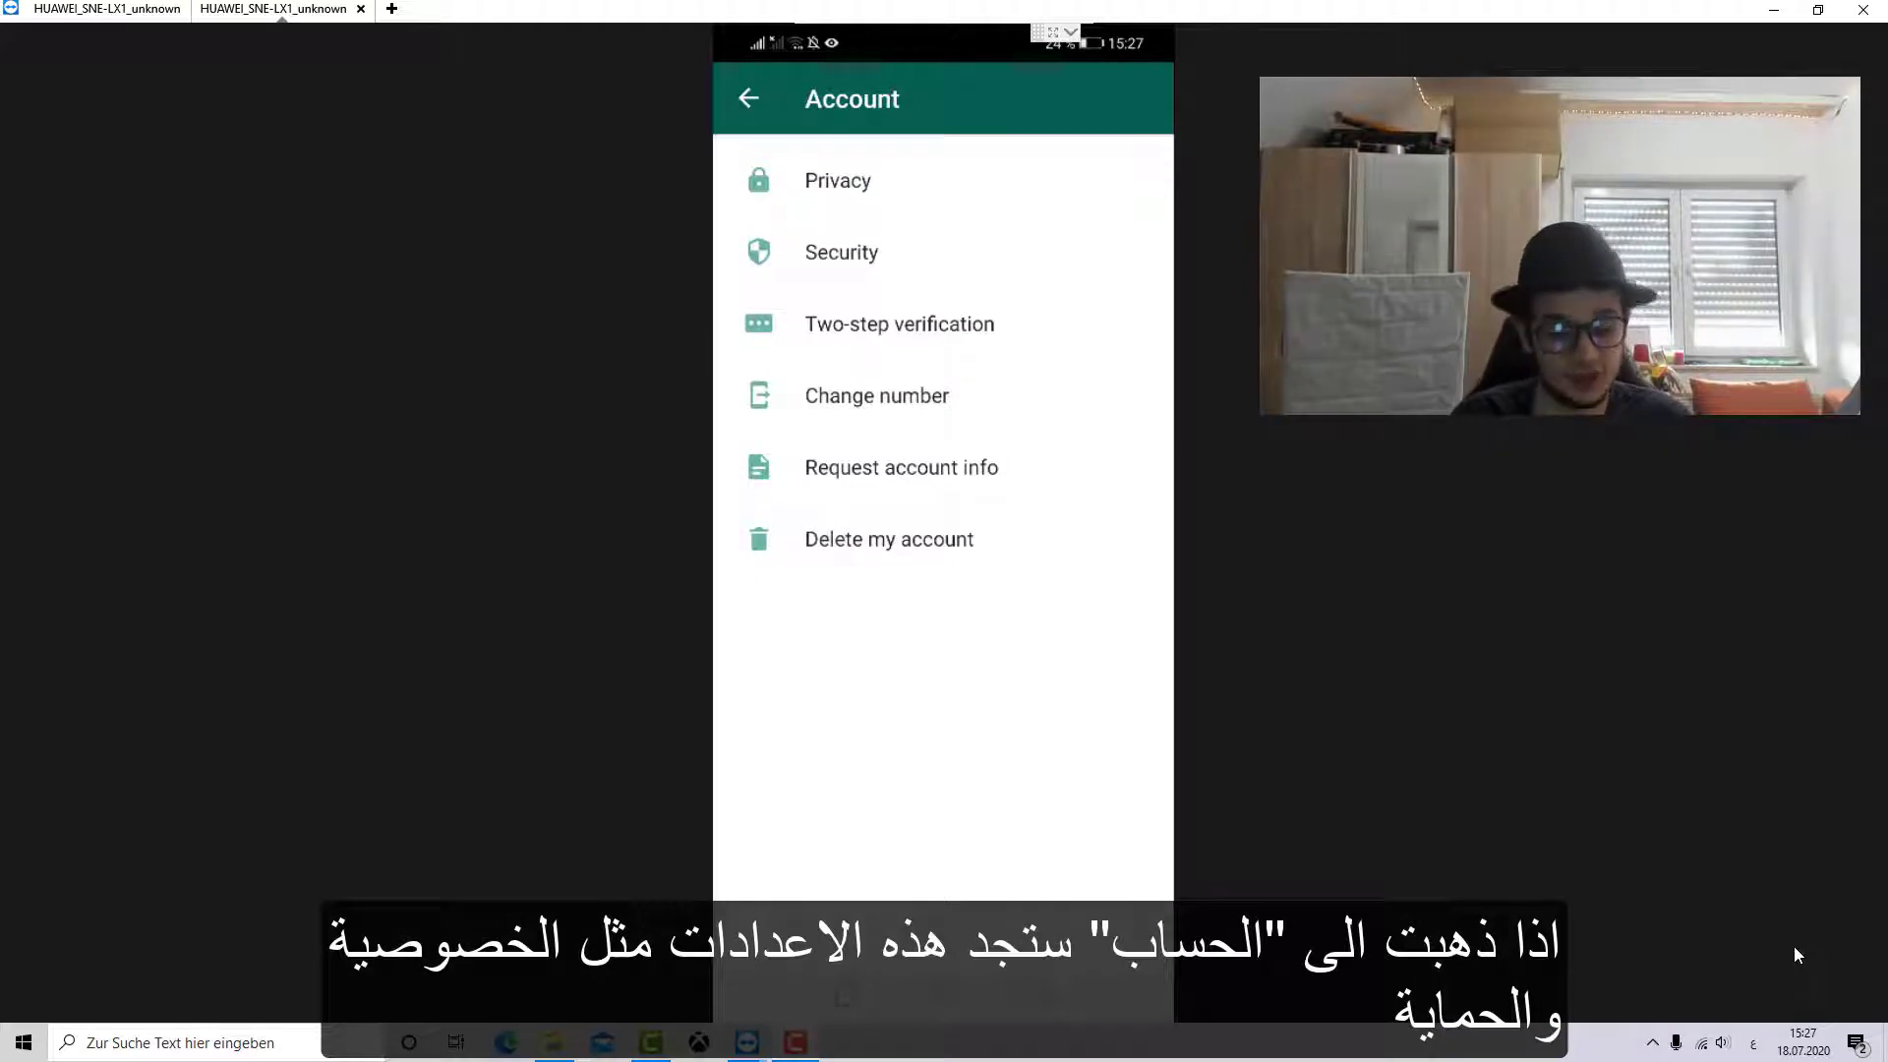
{"action": "left_click", "coordinate": [748, 98]}
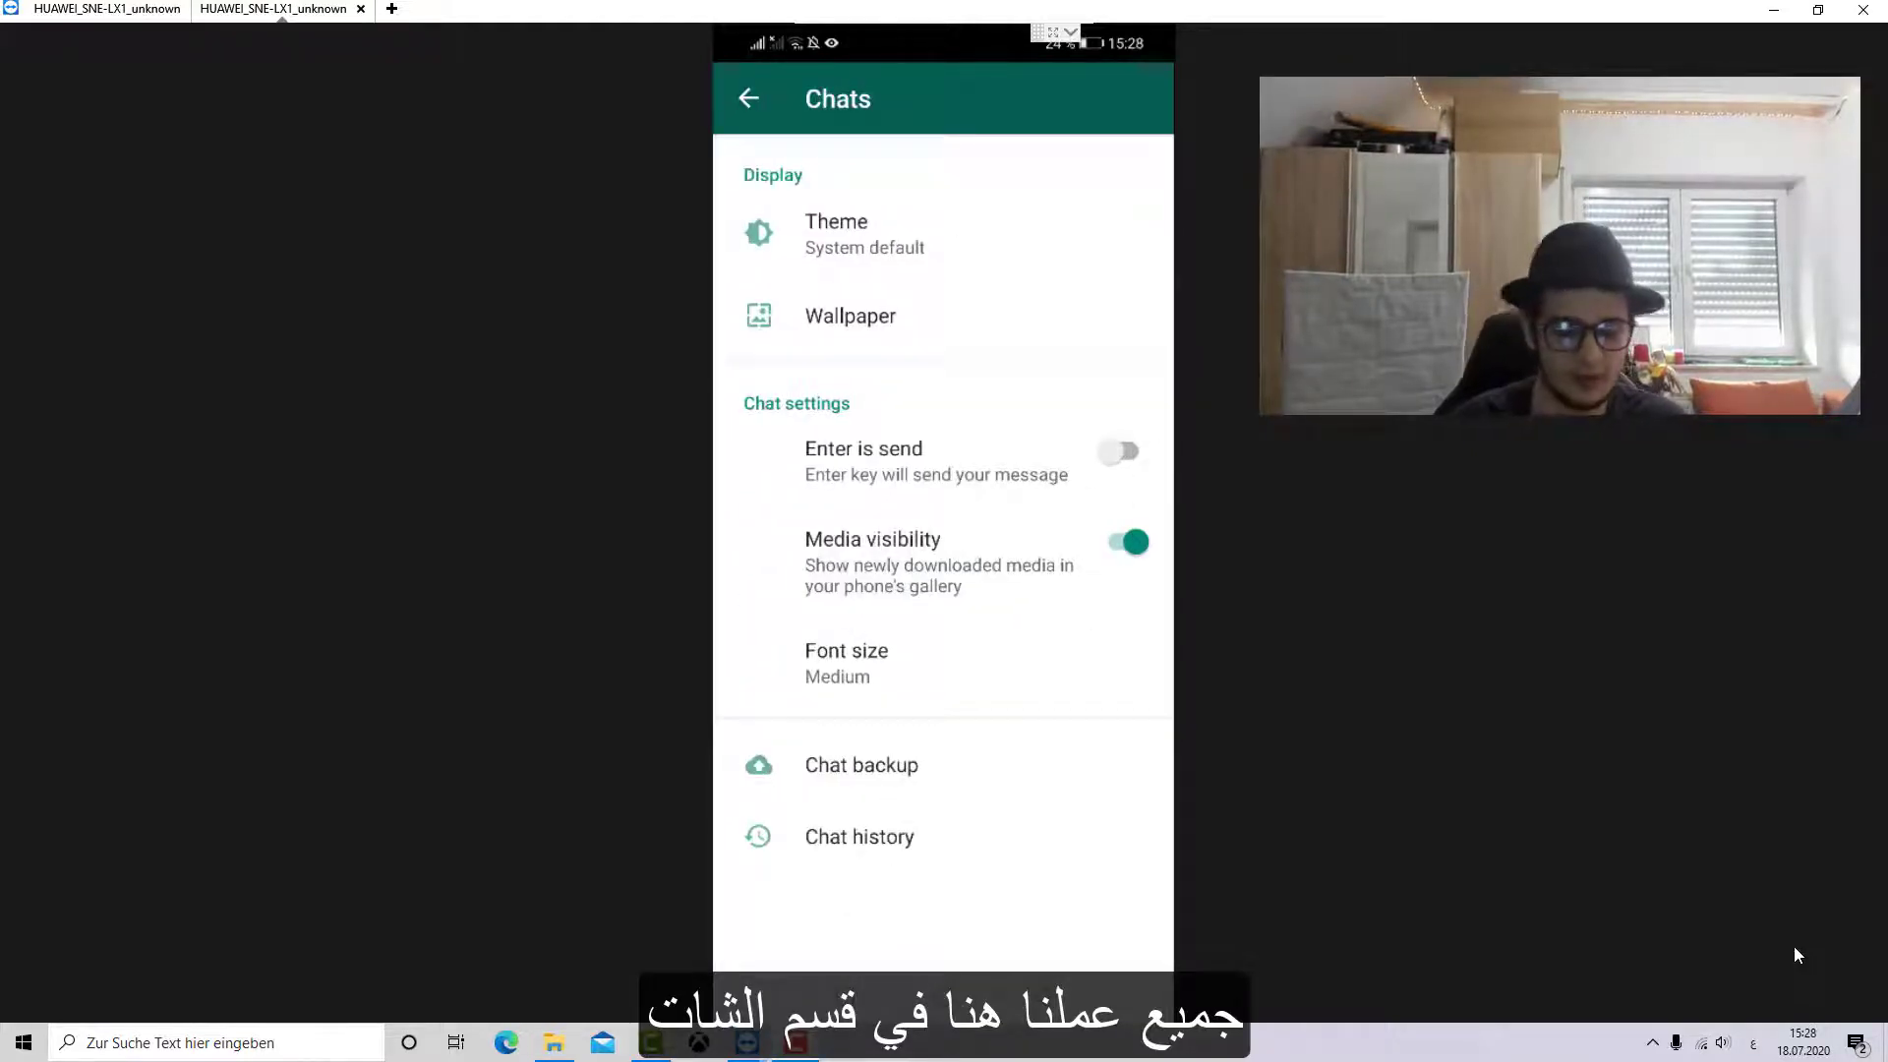
Step: Bring up the Chat backup page showing last backup details and daily Google Drive settings
{"action": "left_click", "coordinate": [862, 765]}
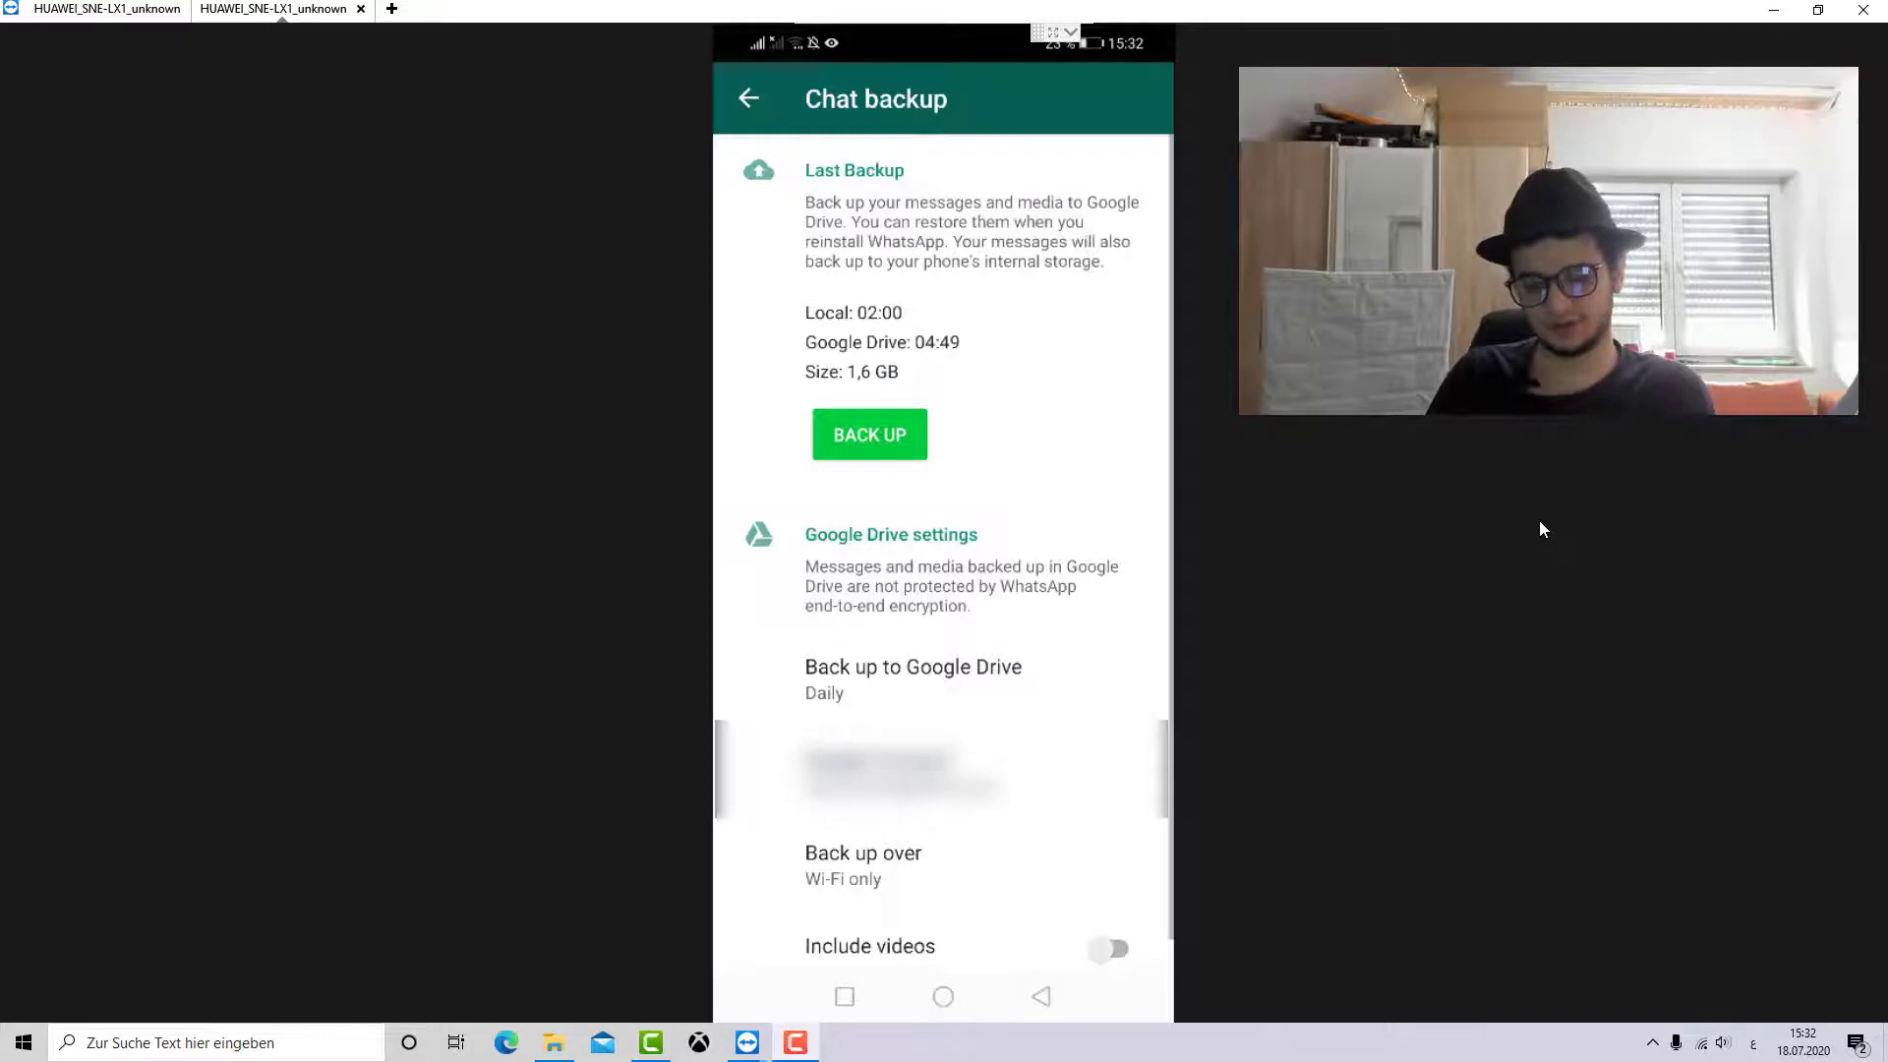
{"action": "scroll", "scroll_direction": "down", "scroll_amount": 3}
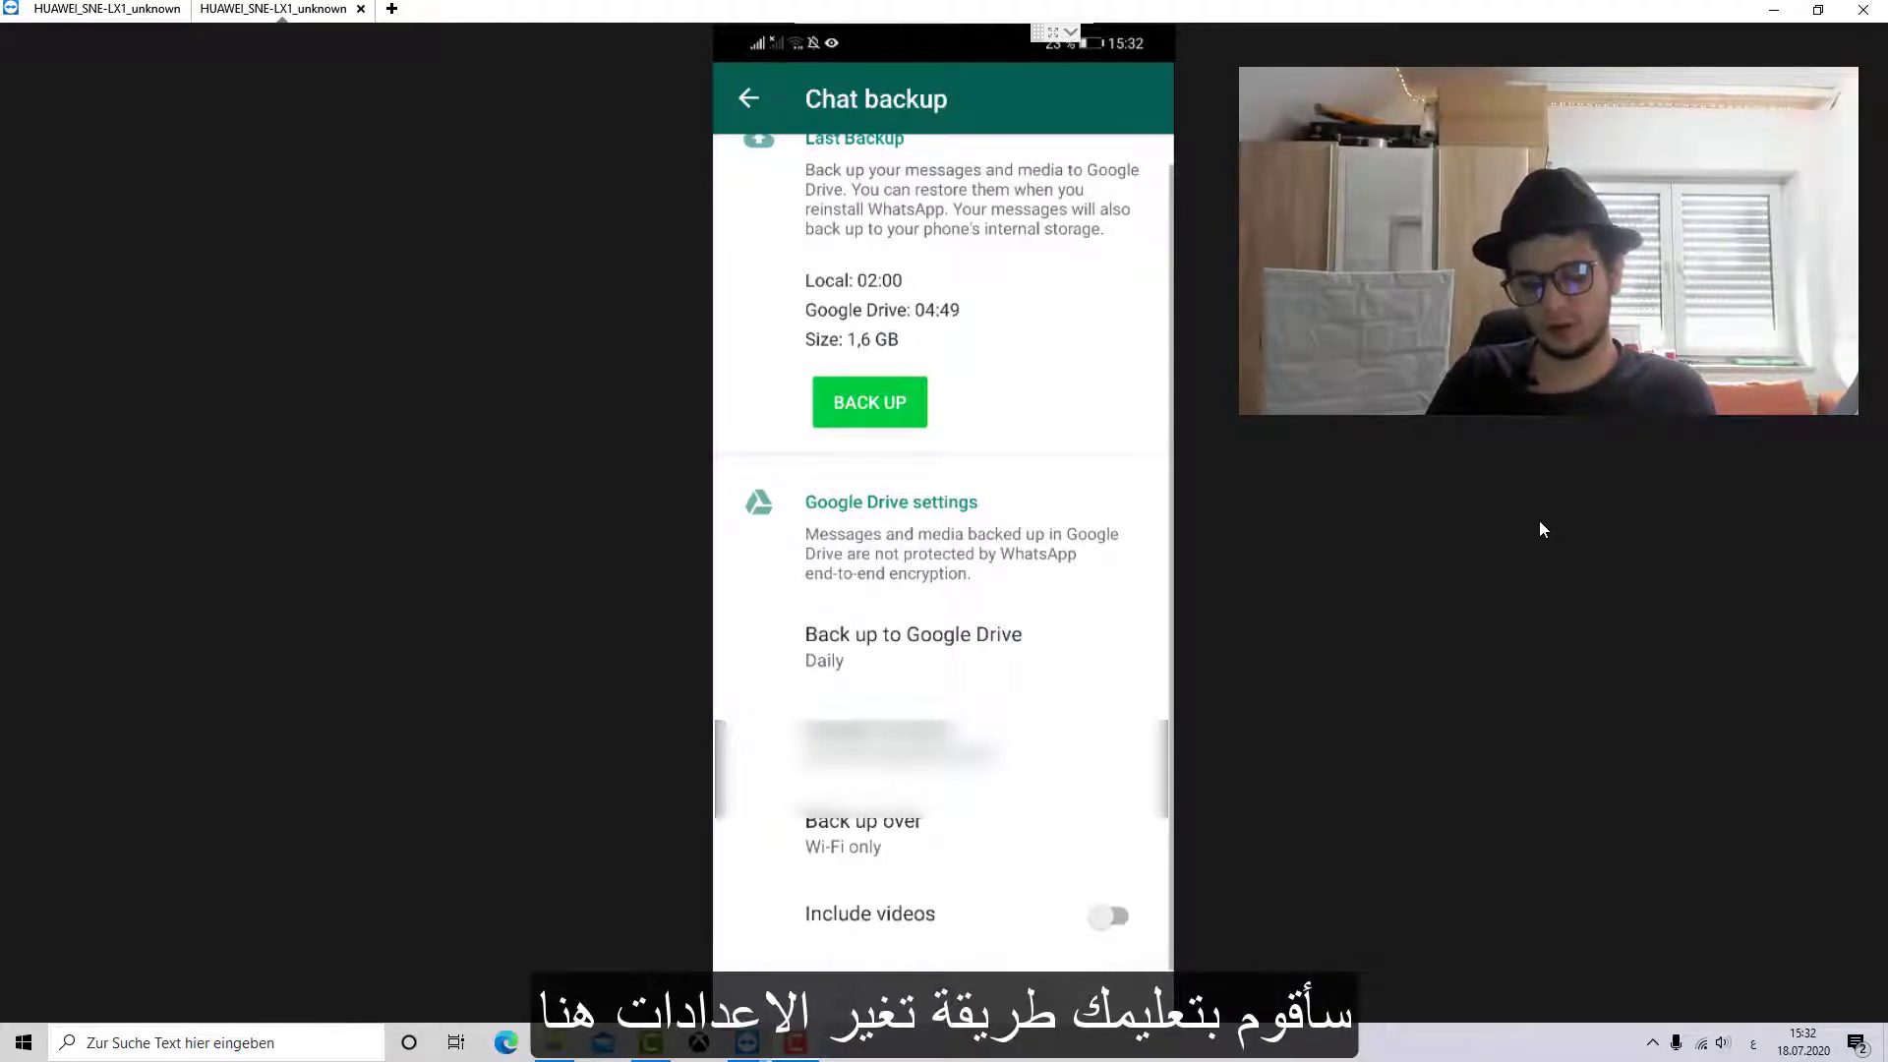
{"action": "left_click", "coordinate": [913, 636]}
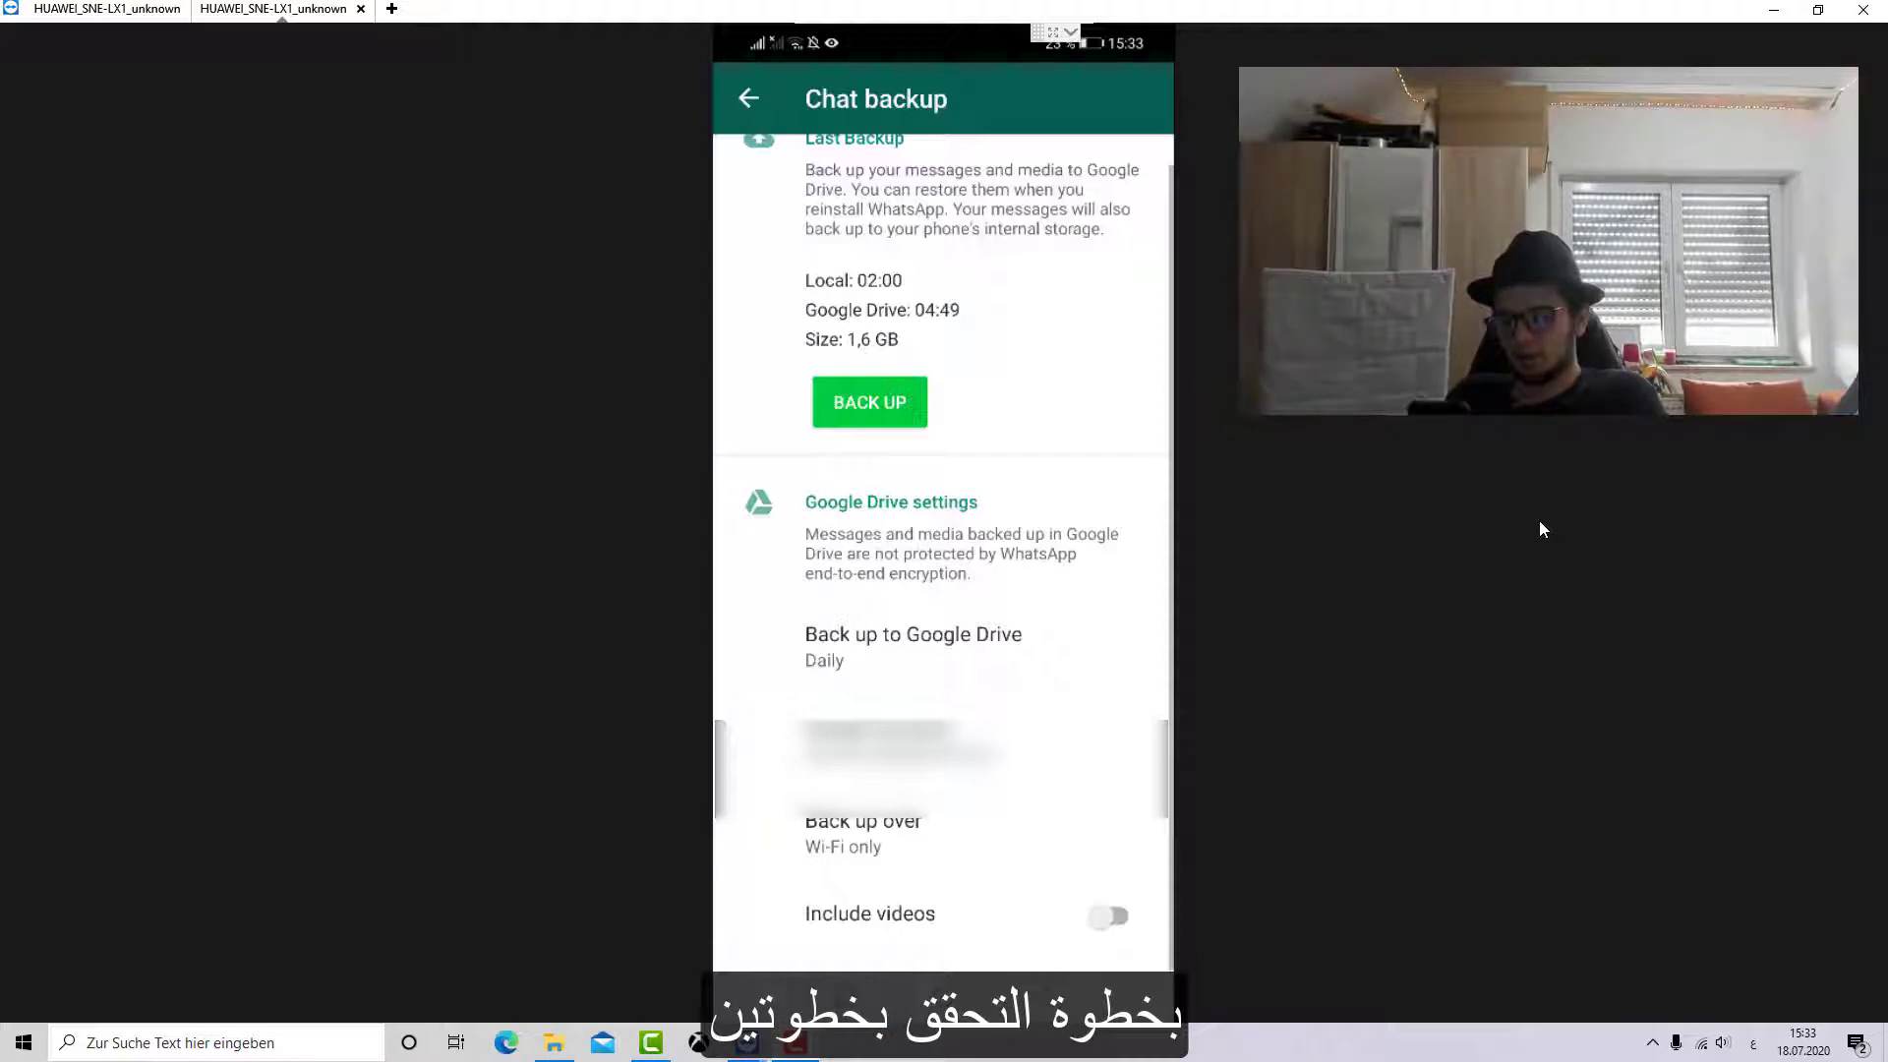
Step: Keep Wi-Fi-only as the backup network and switch on Include videos for the Drive backup
{"action": "left_click", "coordinate": [861, 832]}
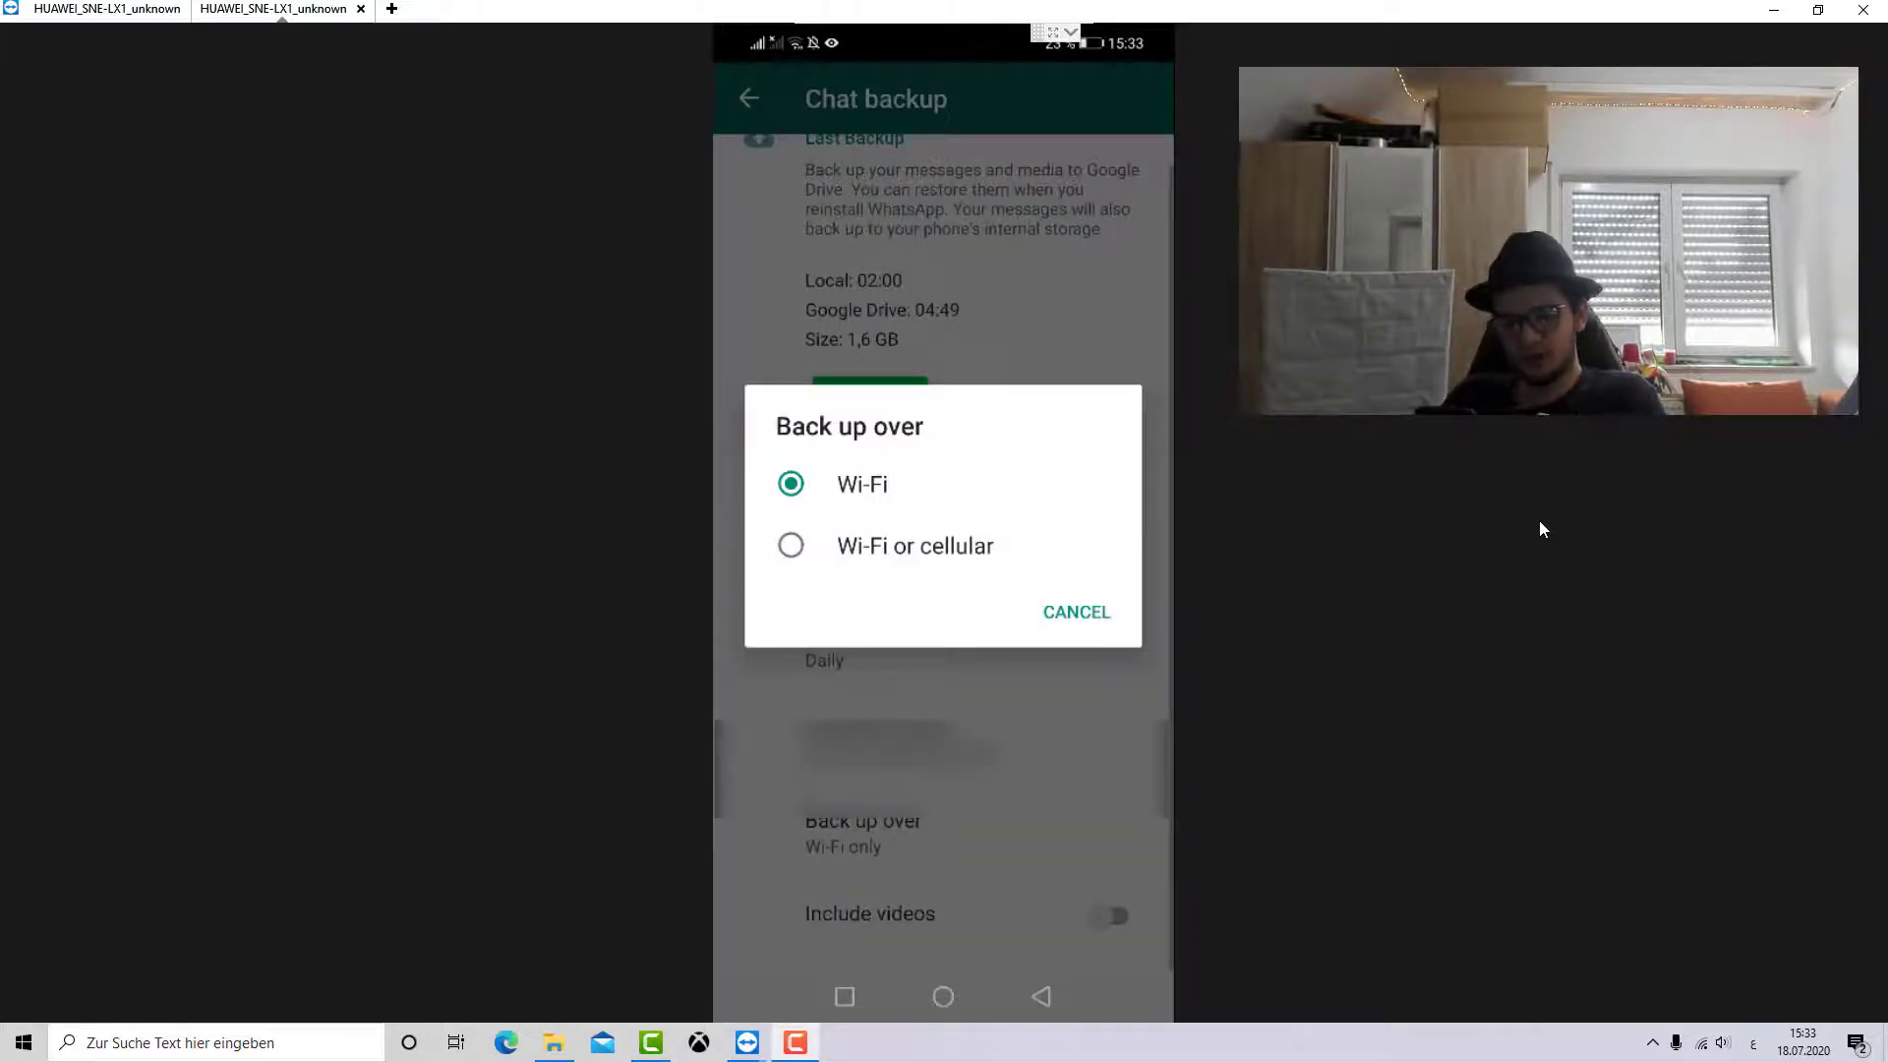
{"action": "left_click", "coordinate": [1074, 612]}
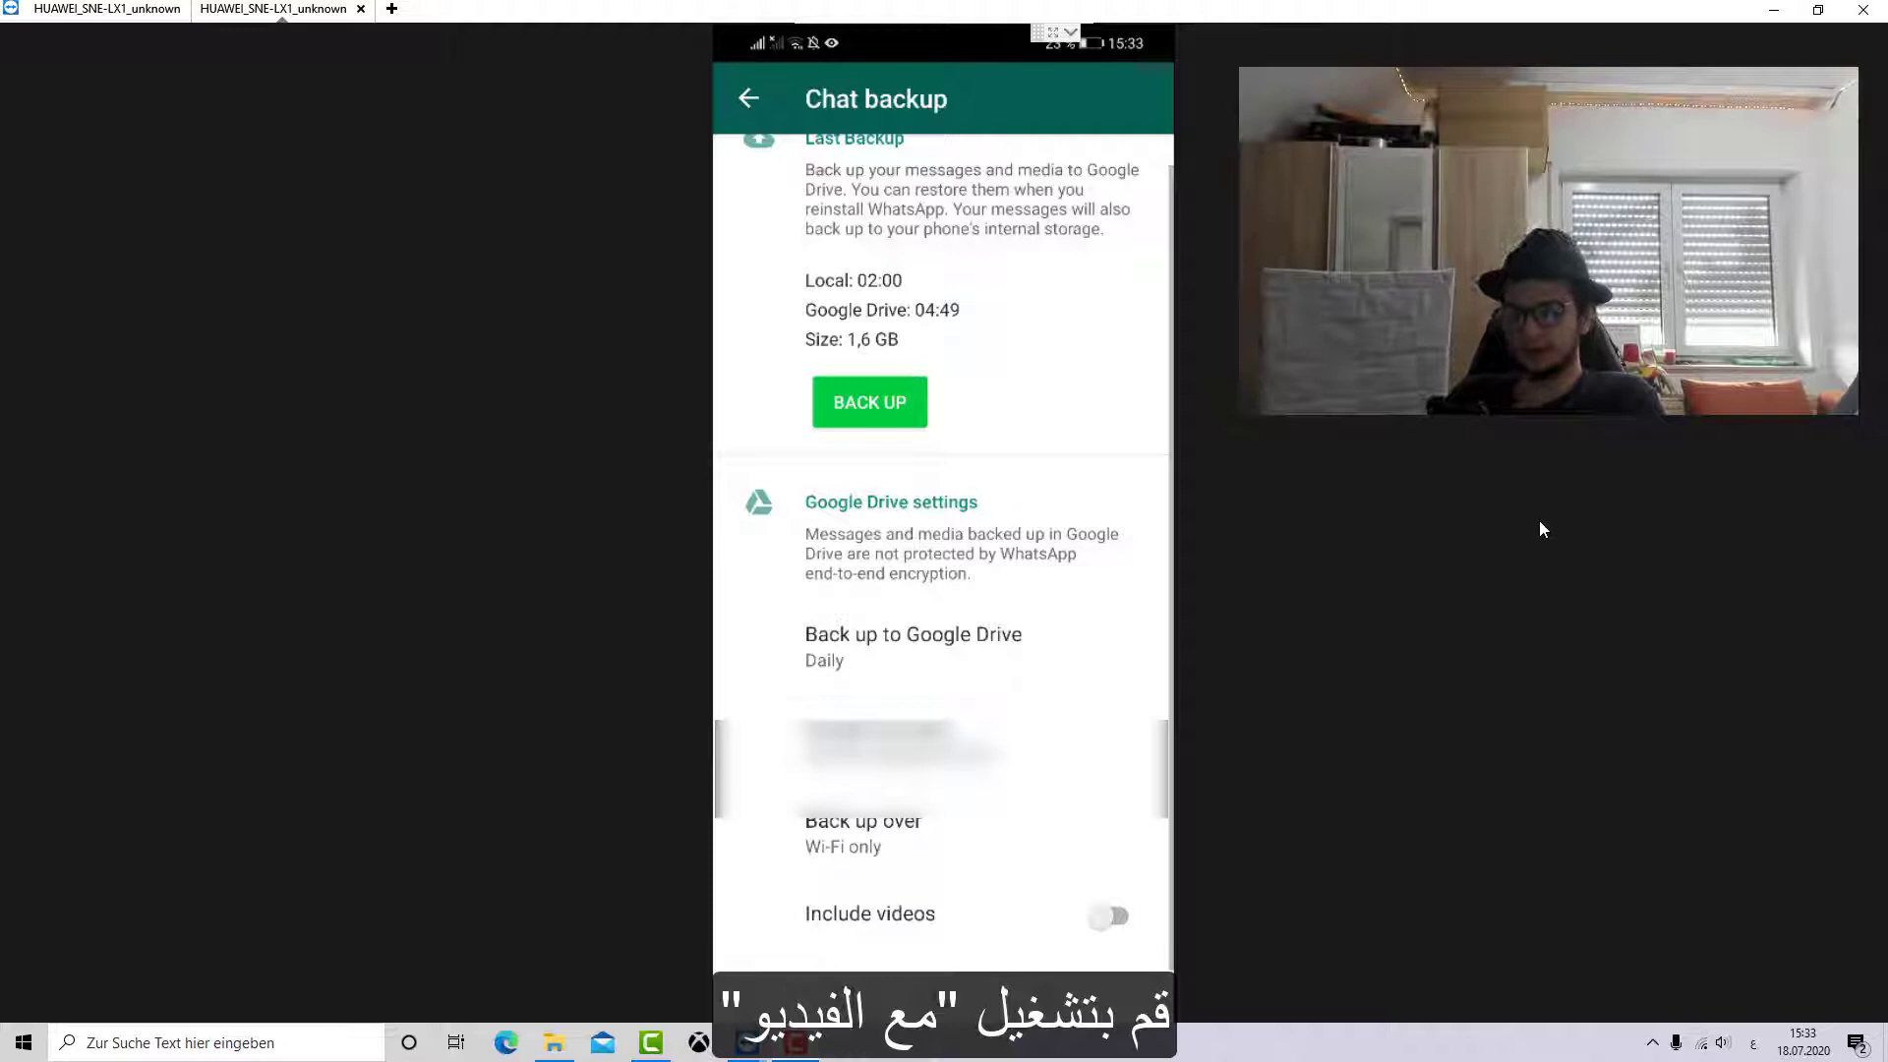
{"action": "left_click", "coordinate": [1107, 914]}
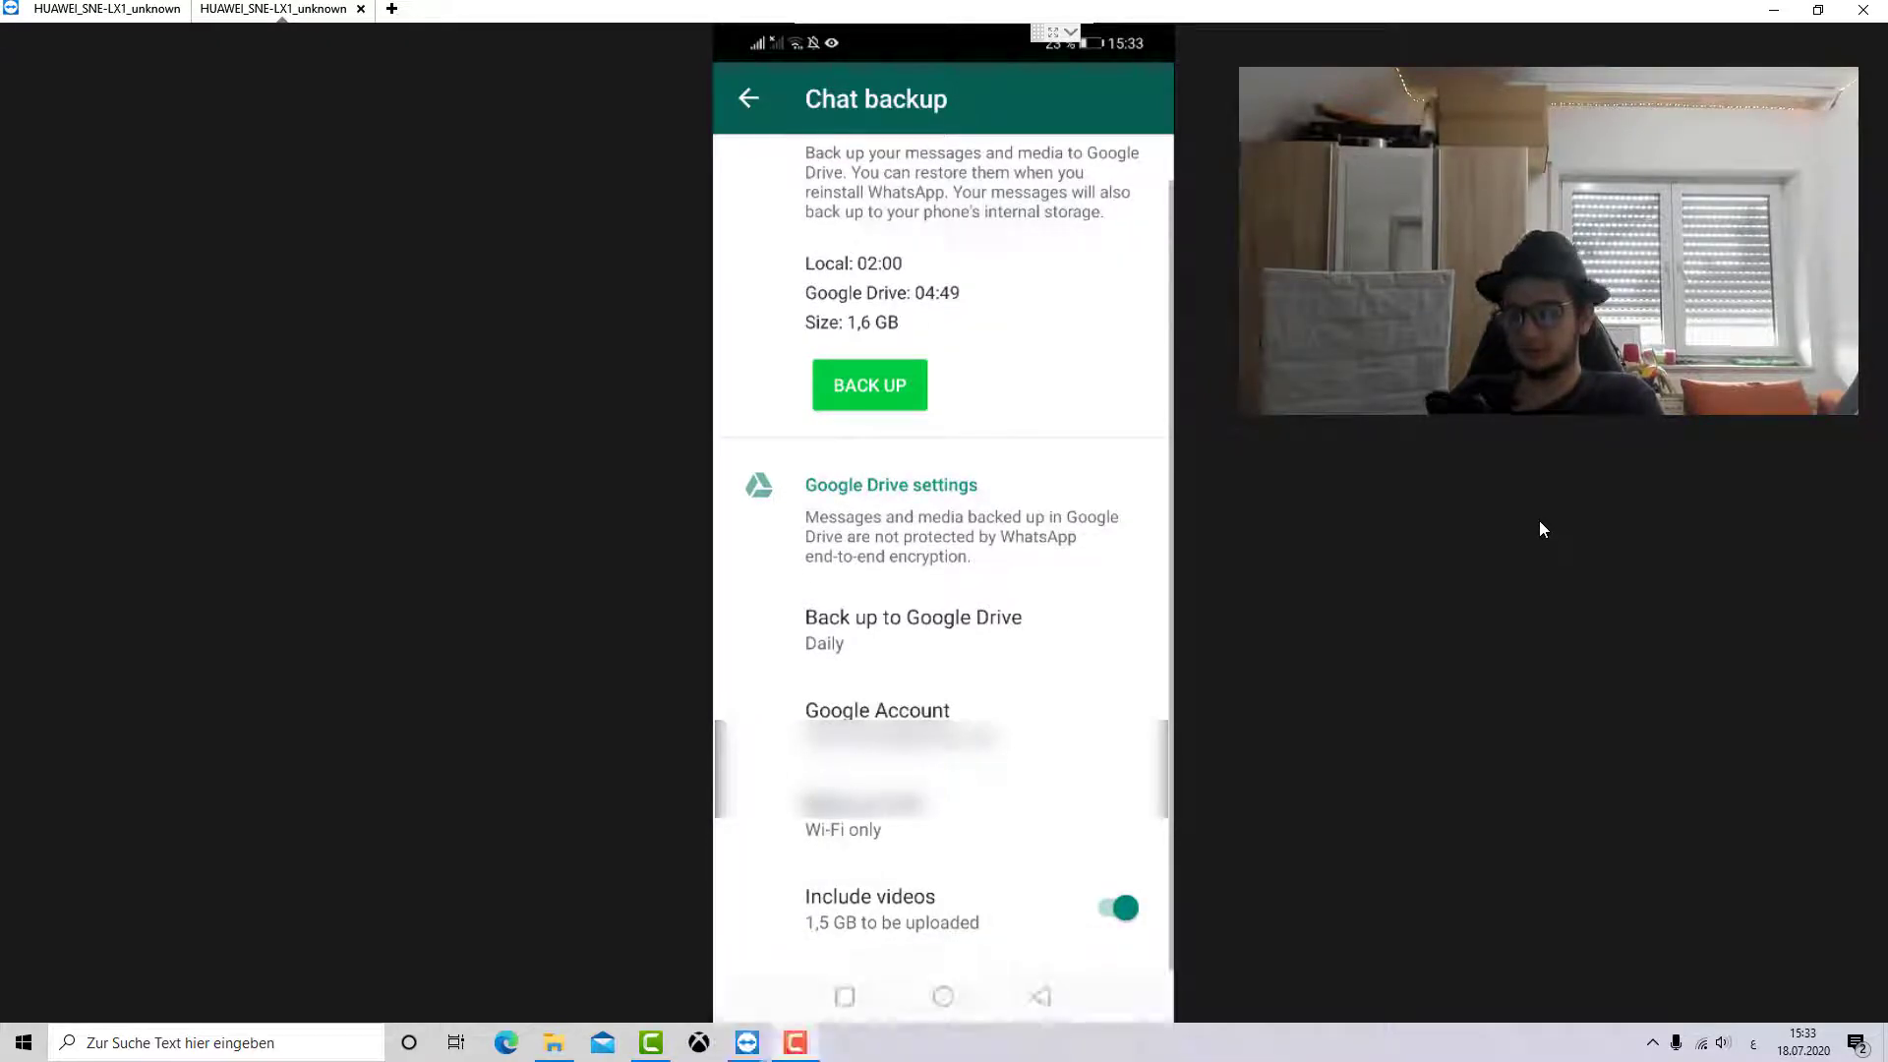
{"action": "scroll", "scroll_direction": "down", "scroll_amount": 3}
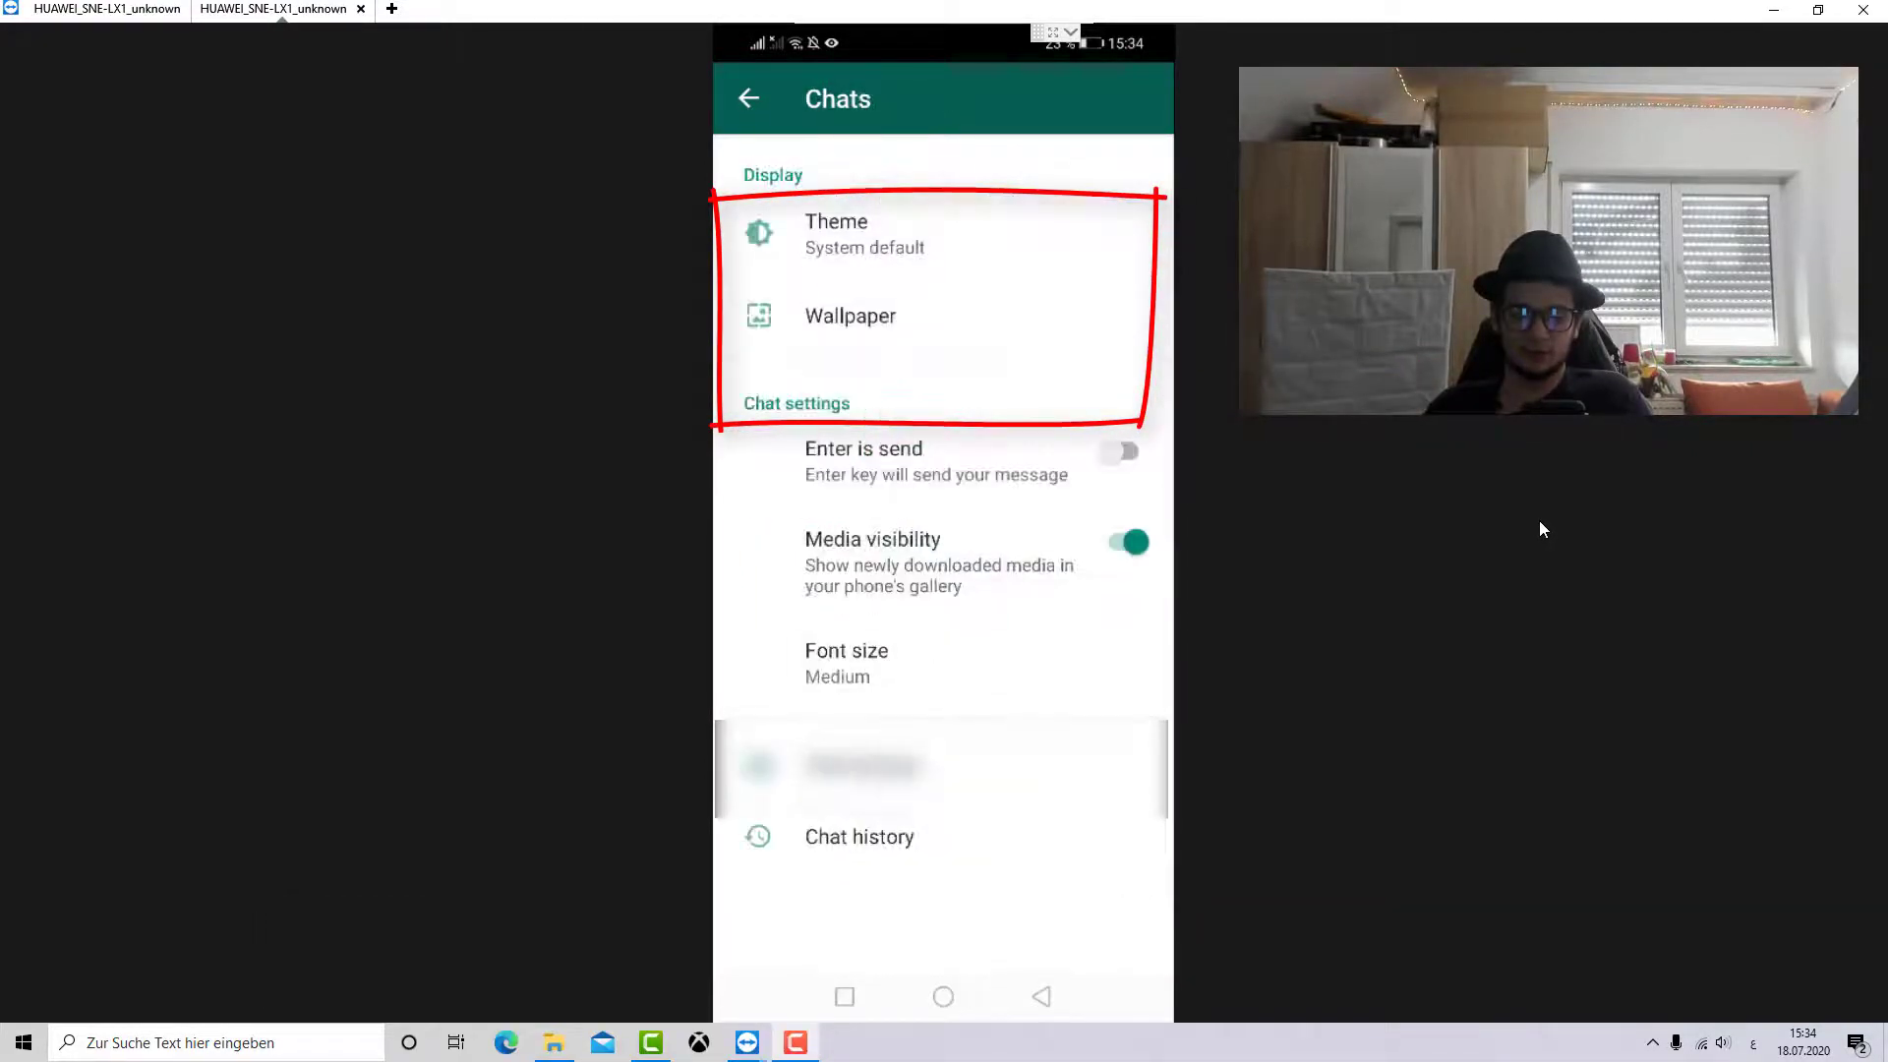
Step: Return to the chat list and delete one conversation from it
{"action": "left_click", "coordinate": [748, 98]}
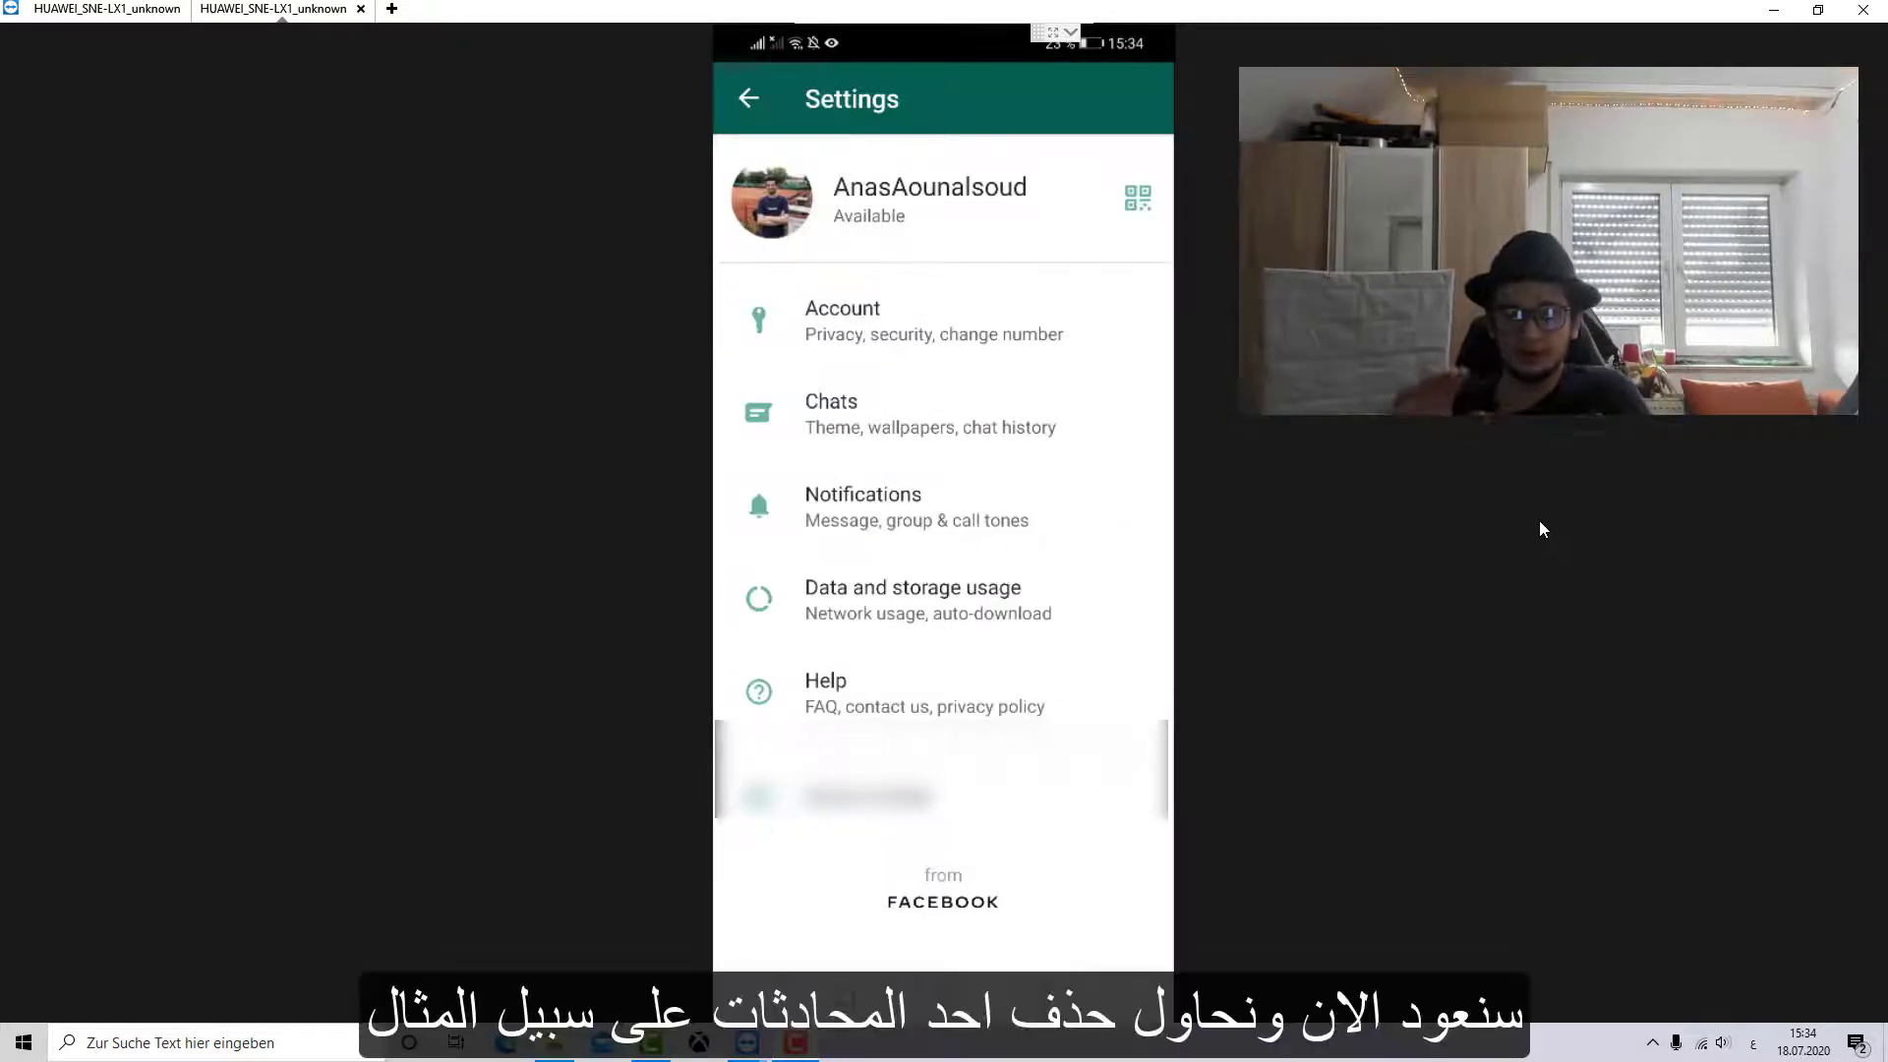
{"action": "left_click", "coordinate": [747, 98]}
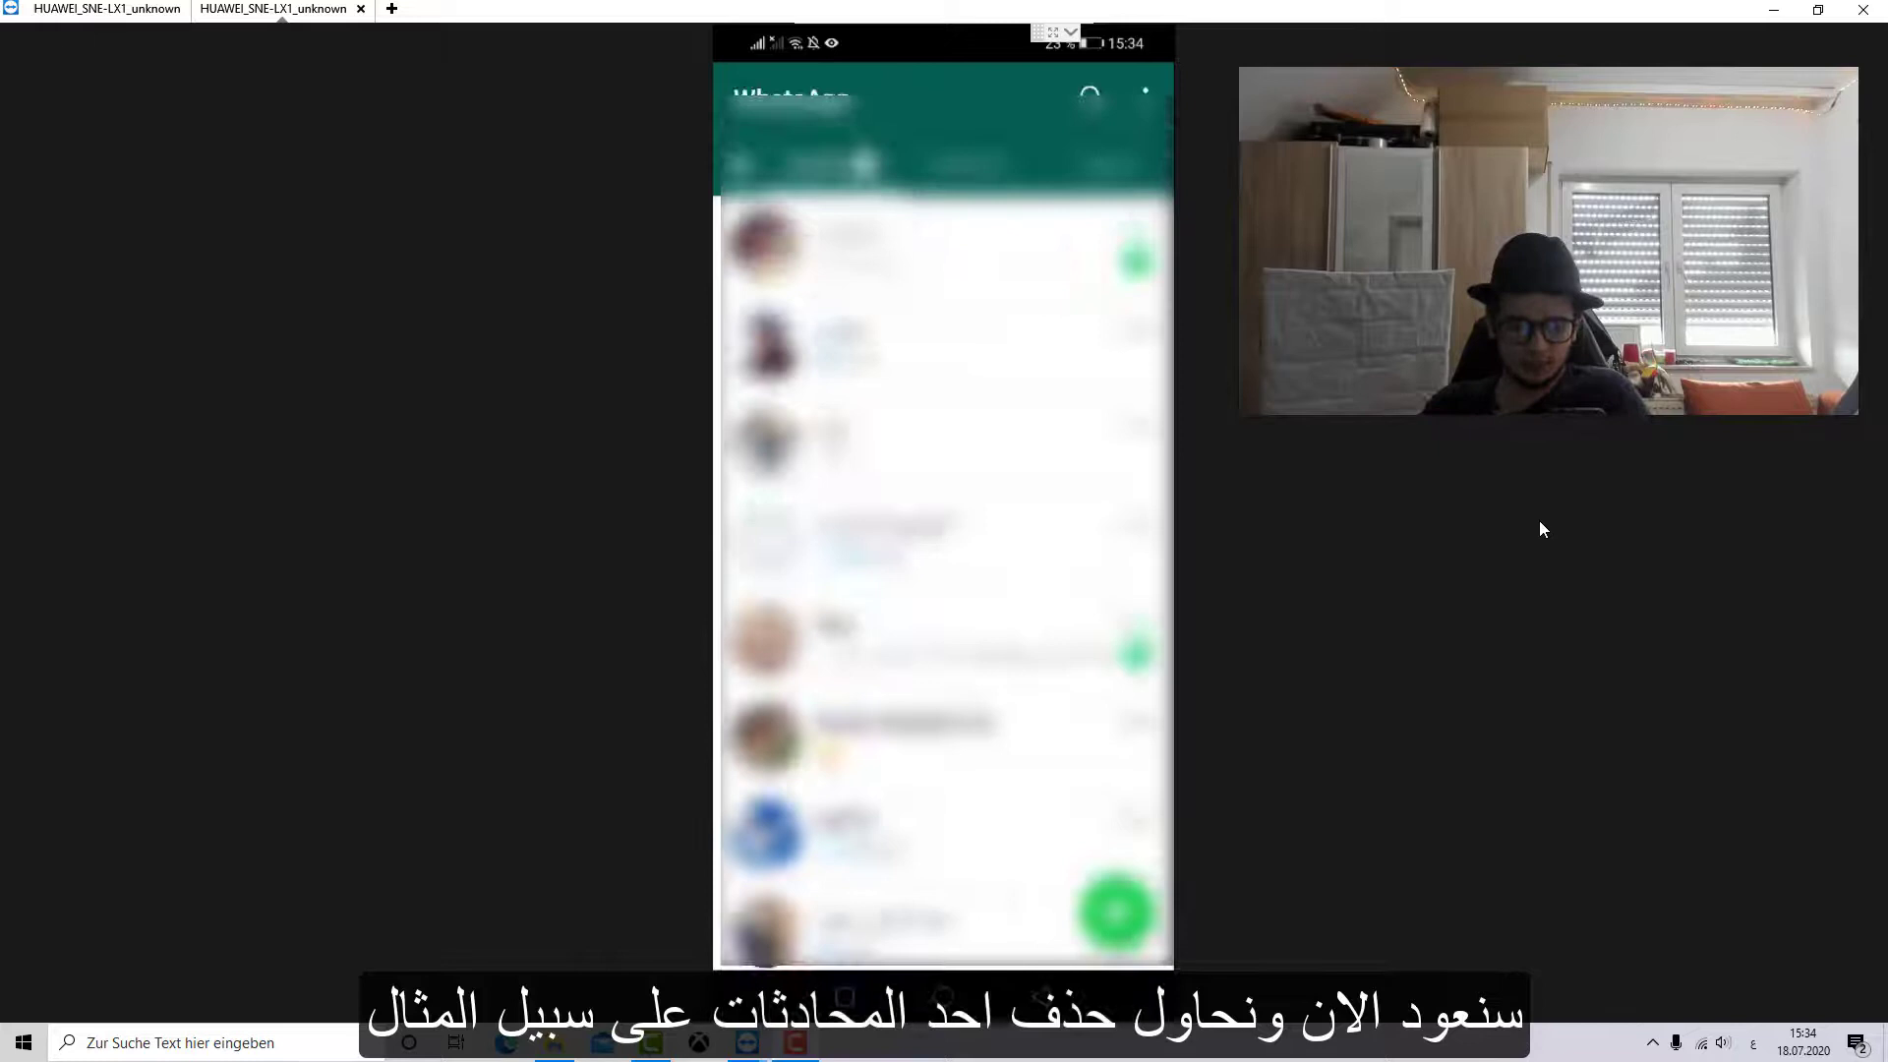
{"action": "scroll", "scroll_direction": "down", "scroll_amount": 3}
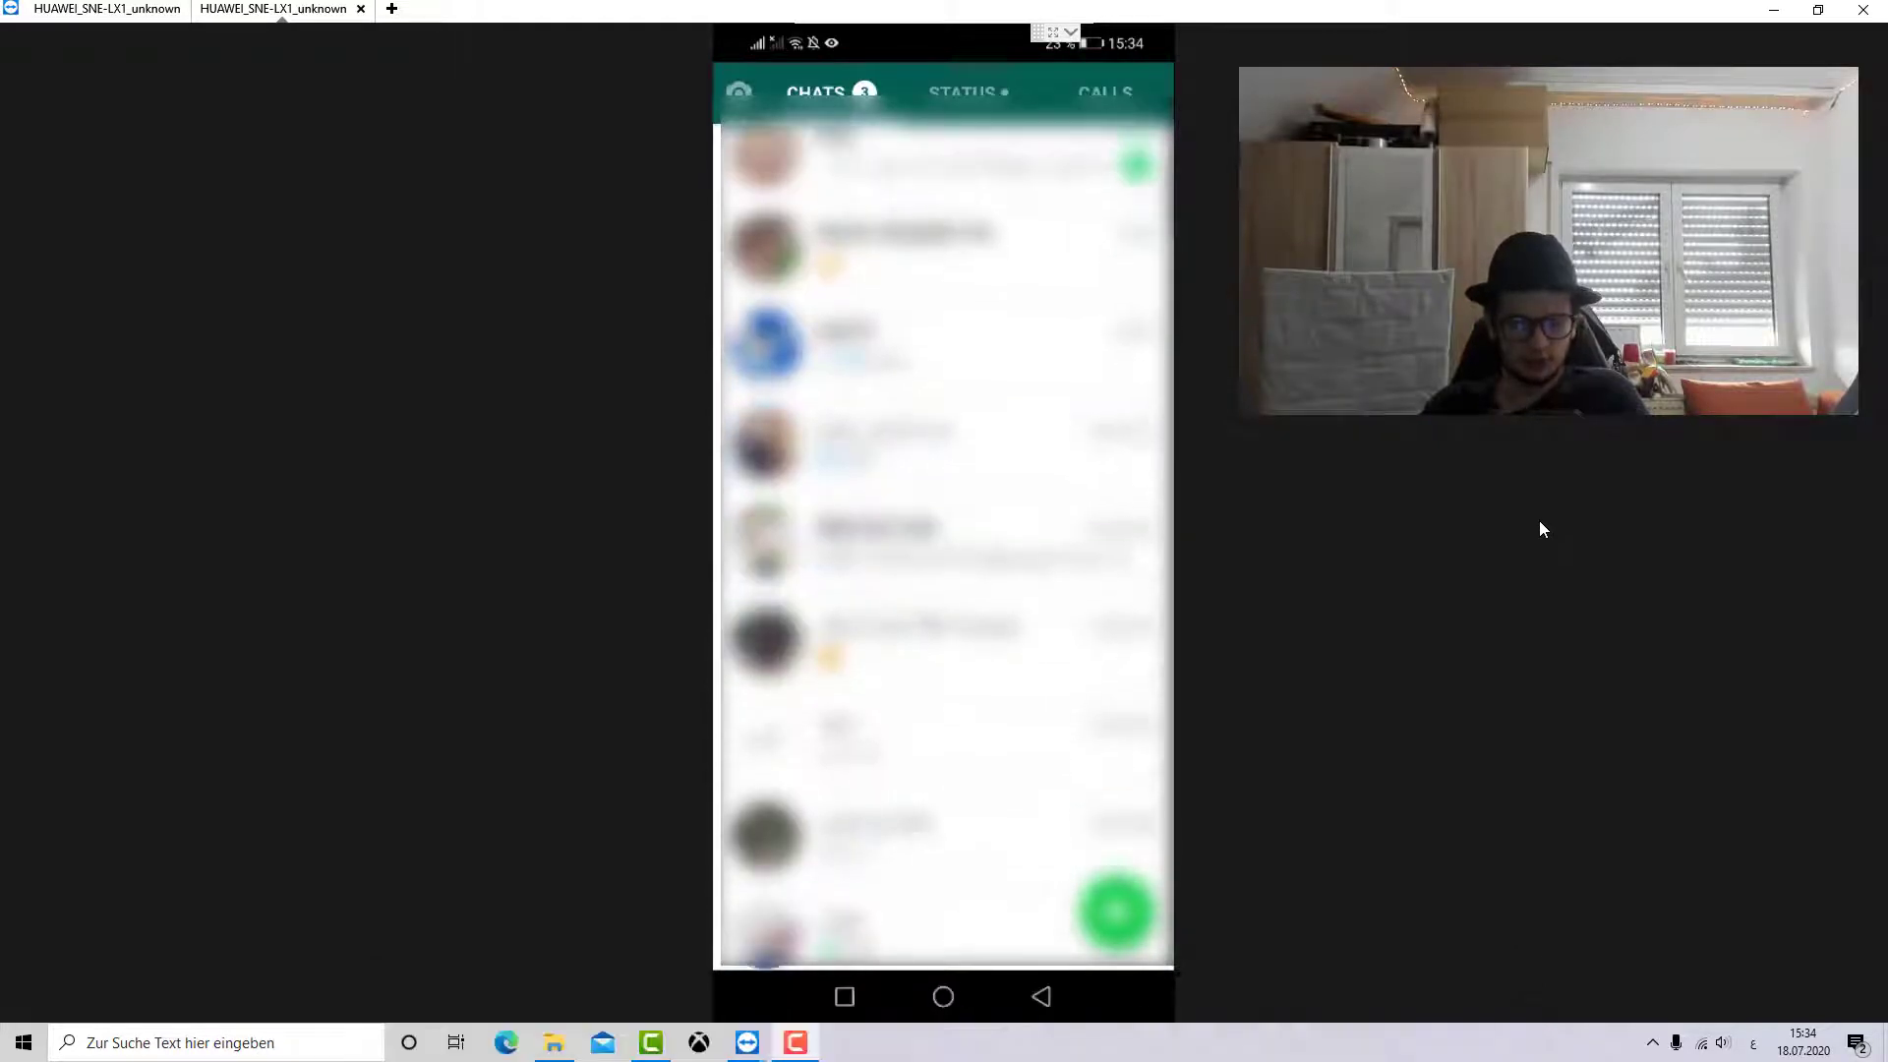
{"action": "scroll", "scroll_direction": "down", "scroll_amount": 3}
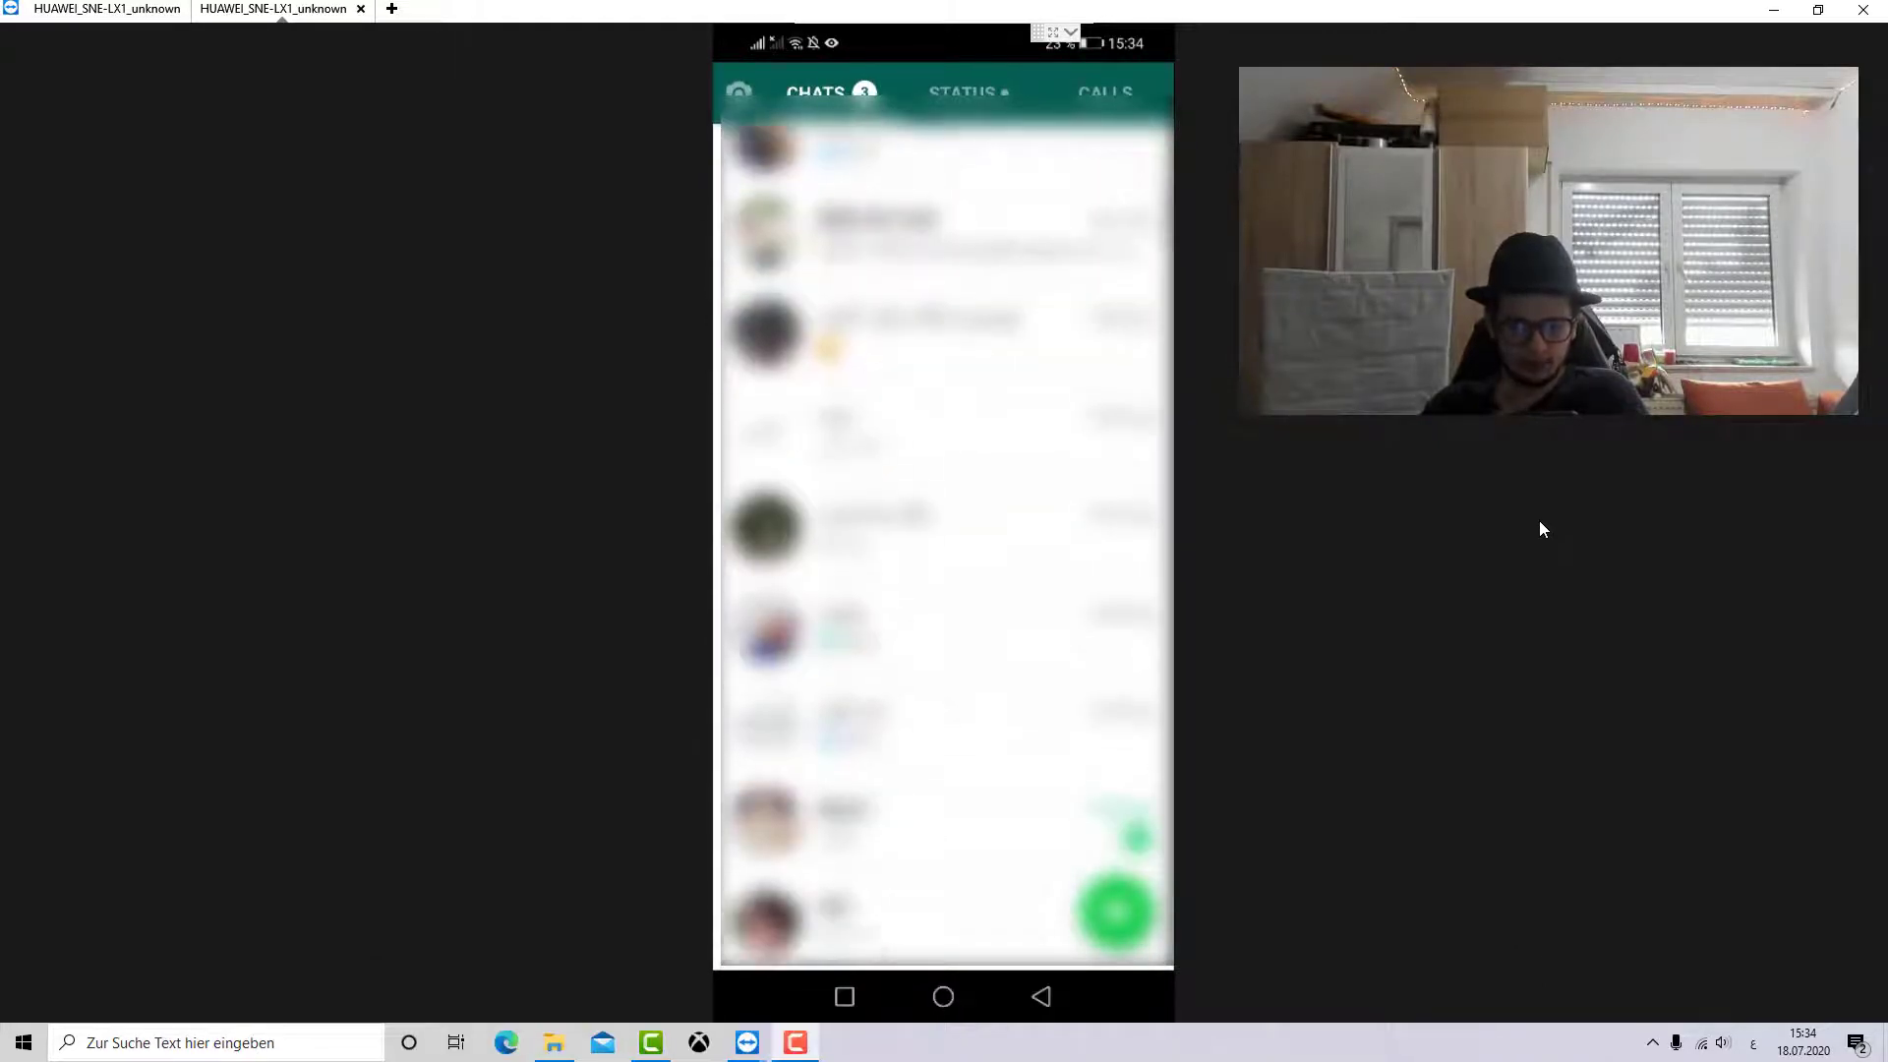
{"action": "scroll", "scroll_direction": "down", "scroll_amount": 3}
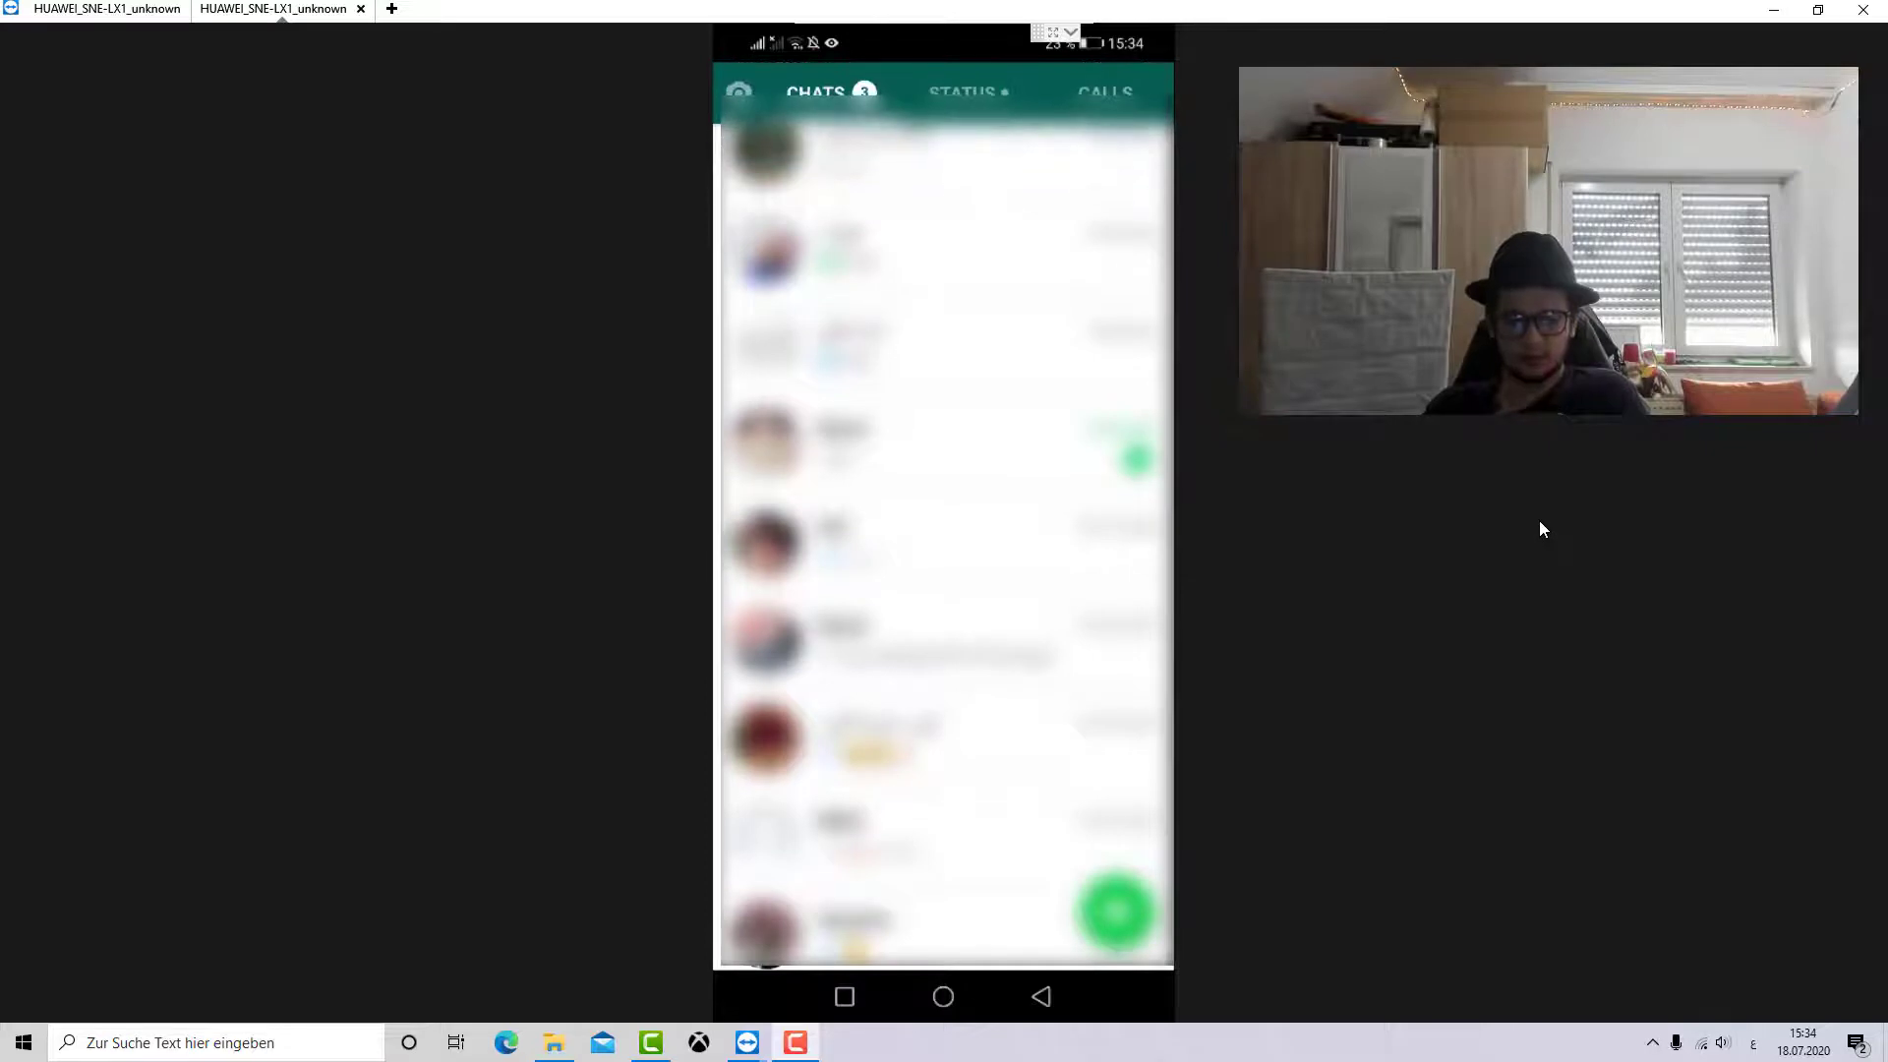
{"action": "scroll", "scroll_direction": "down", "scroll_amount": 3}
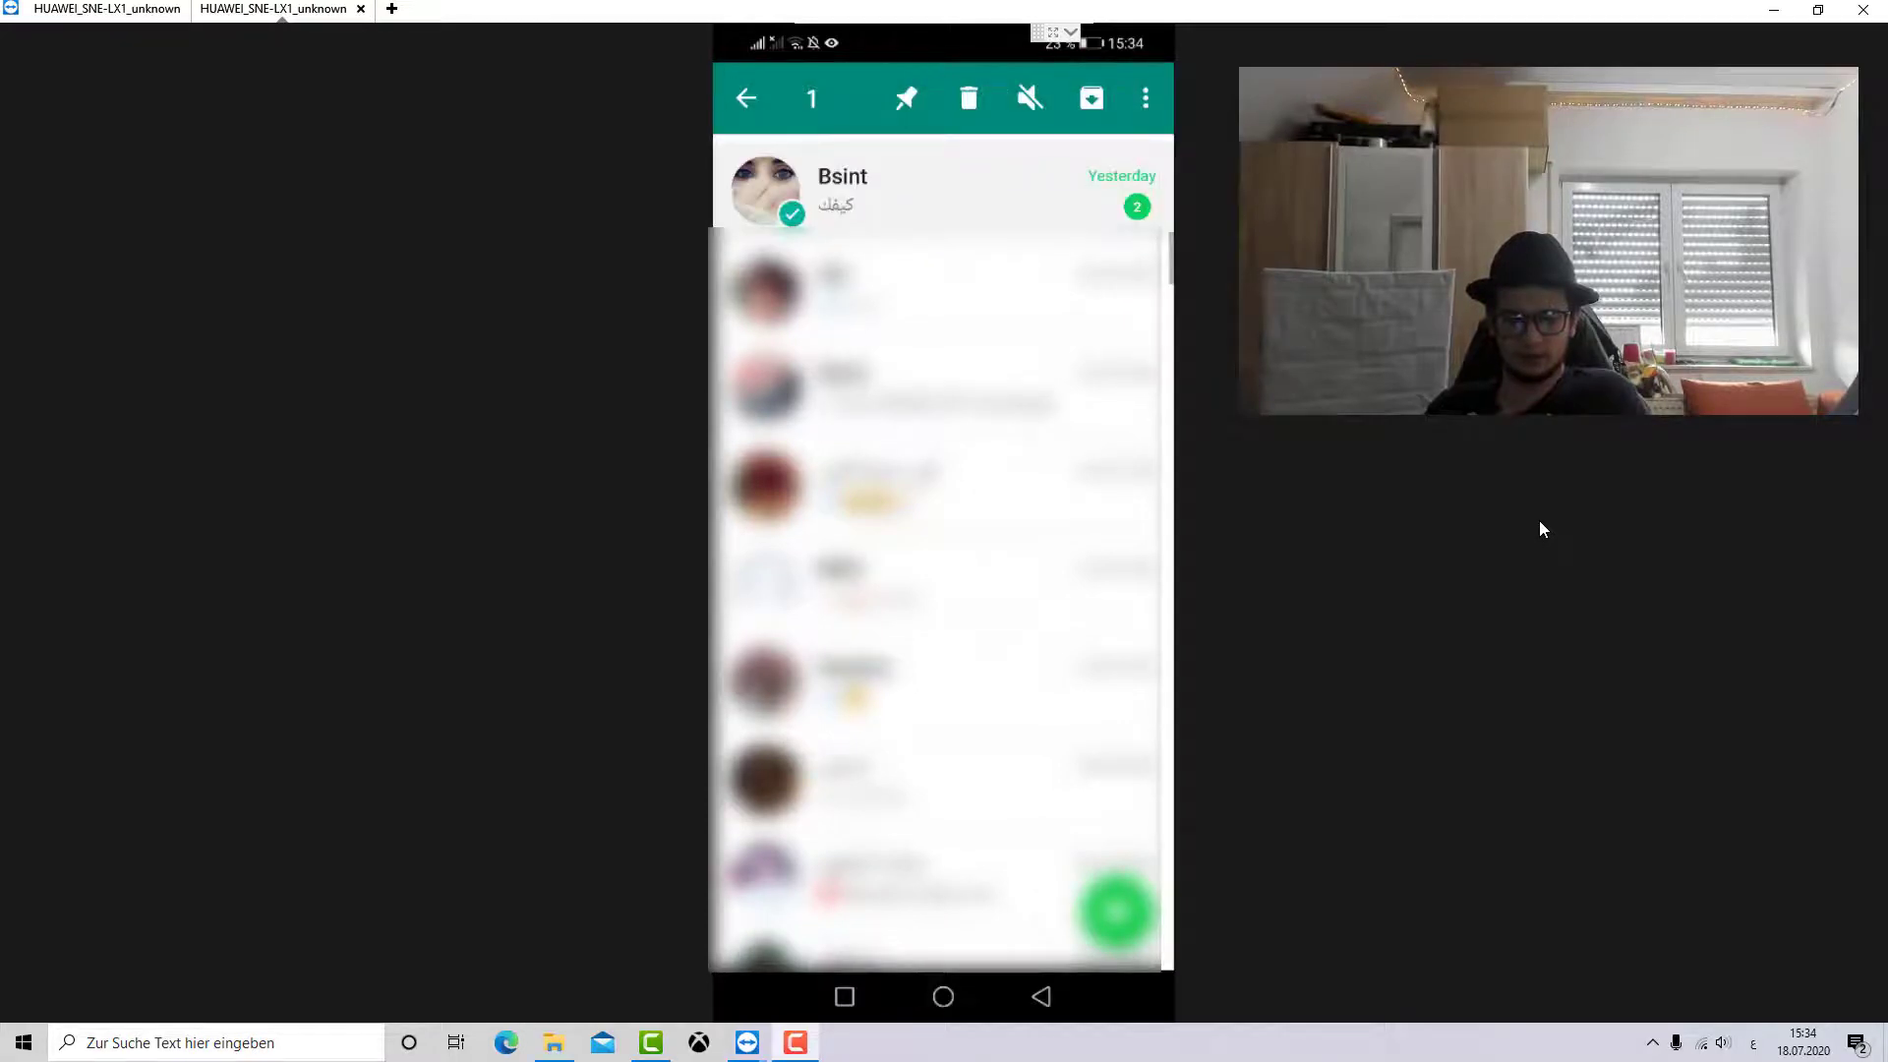
{"action": "left_click", "coordinate": [968, 98]}
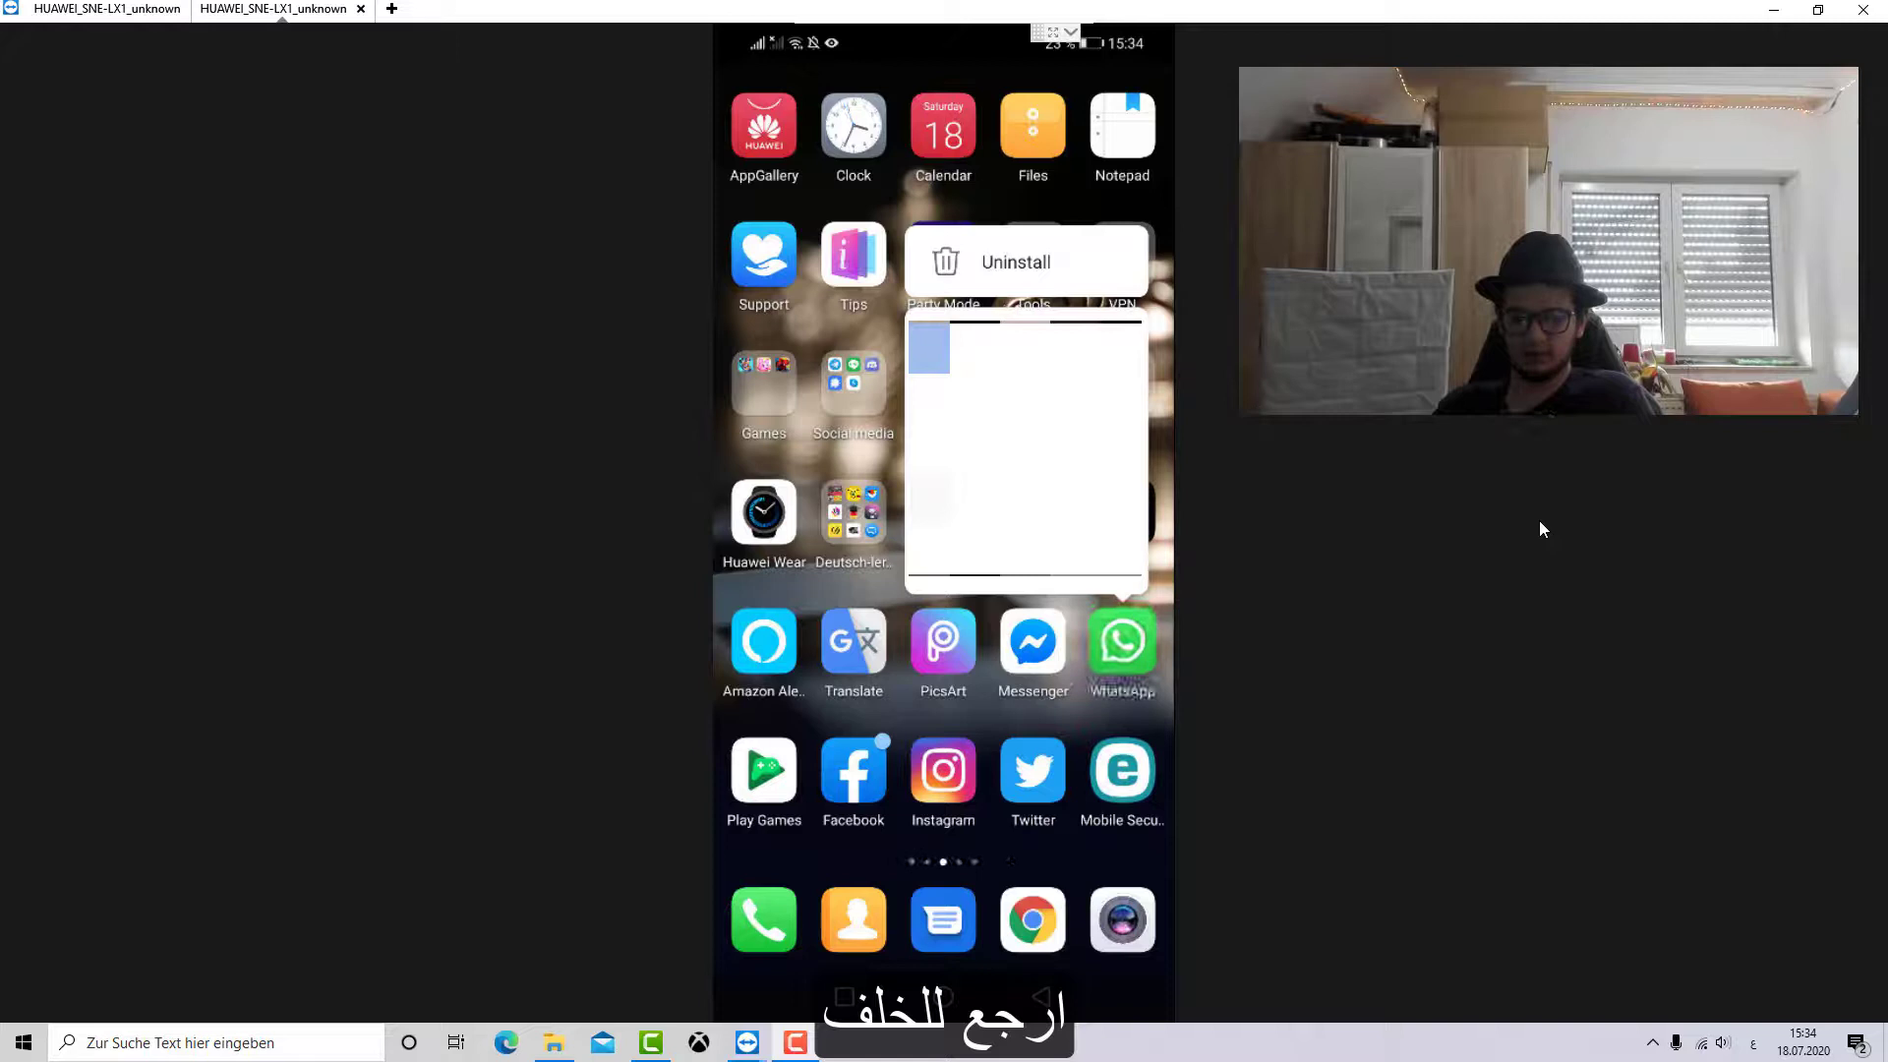
Step: Uninstall WhatsApp from the phone and confirm the removal
{"action": "left_click", "coordinate": [1015, 262]}
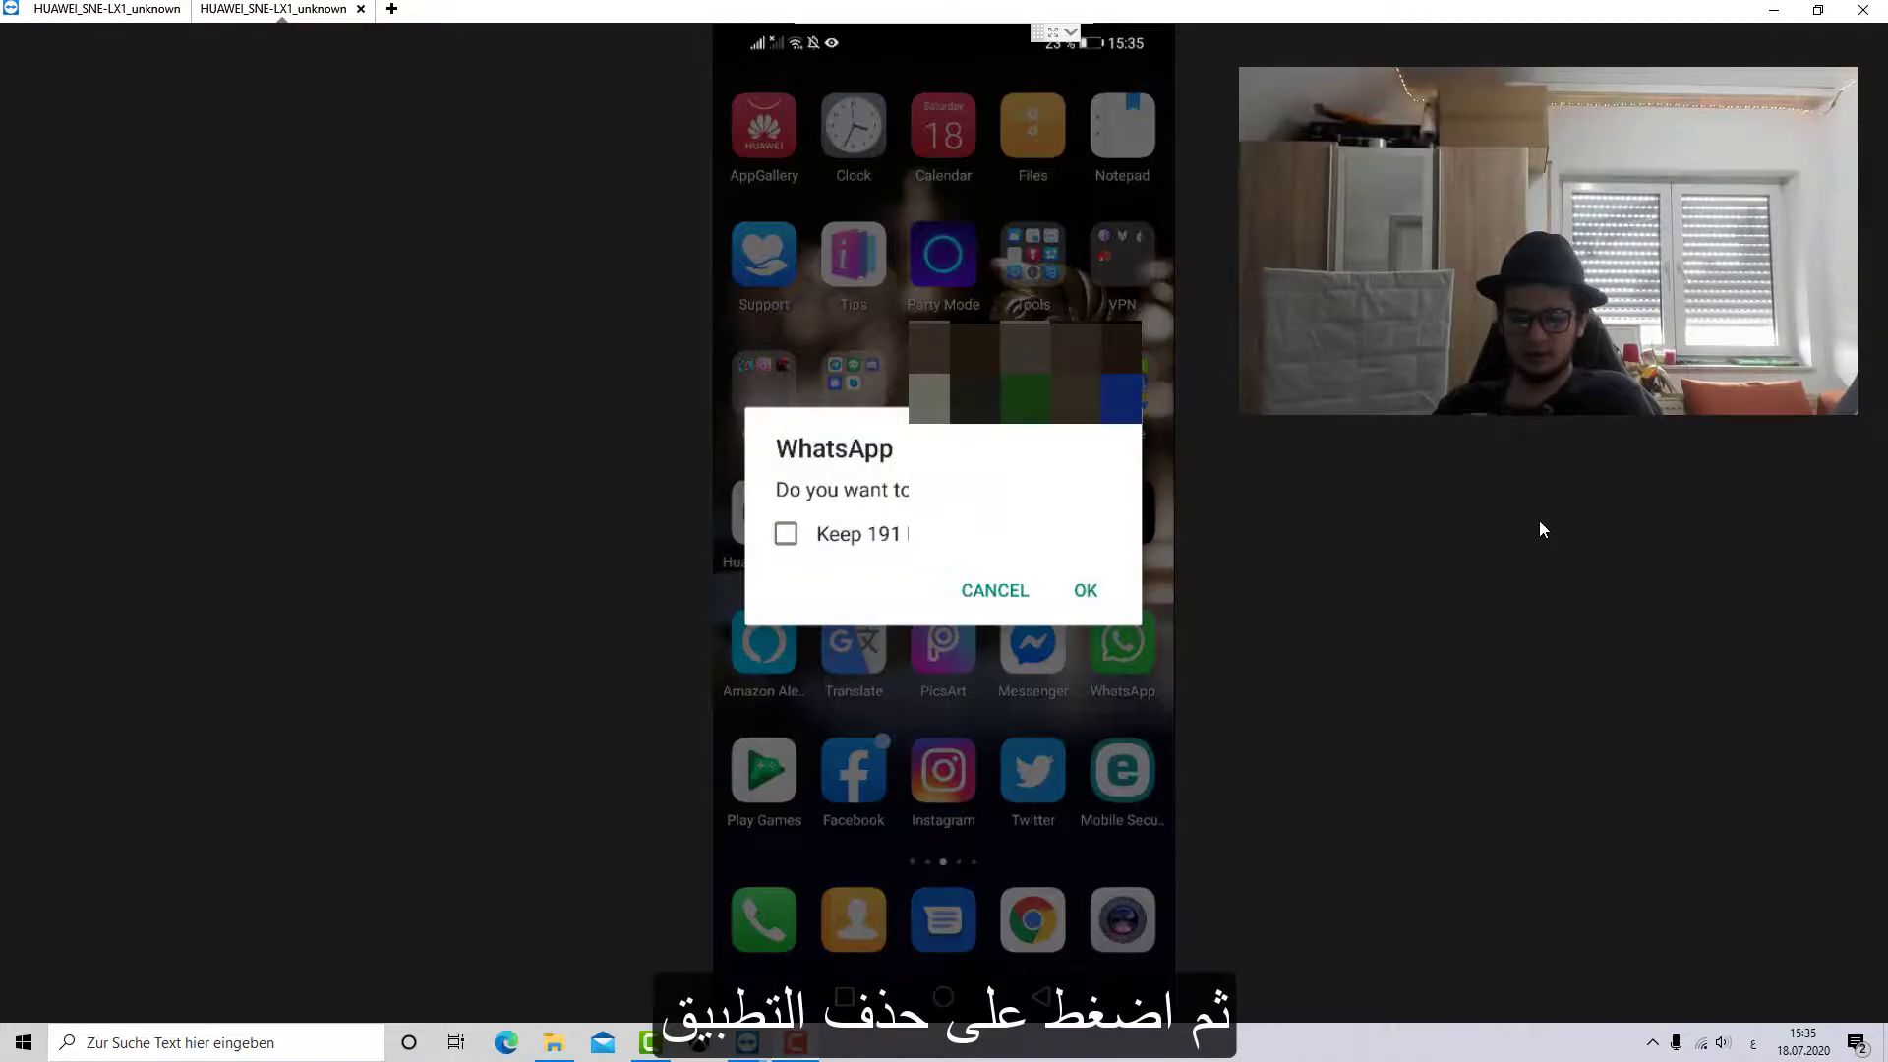
{"action": "left_click", "coordinate": [1082, 590]}
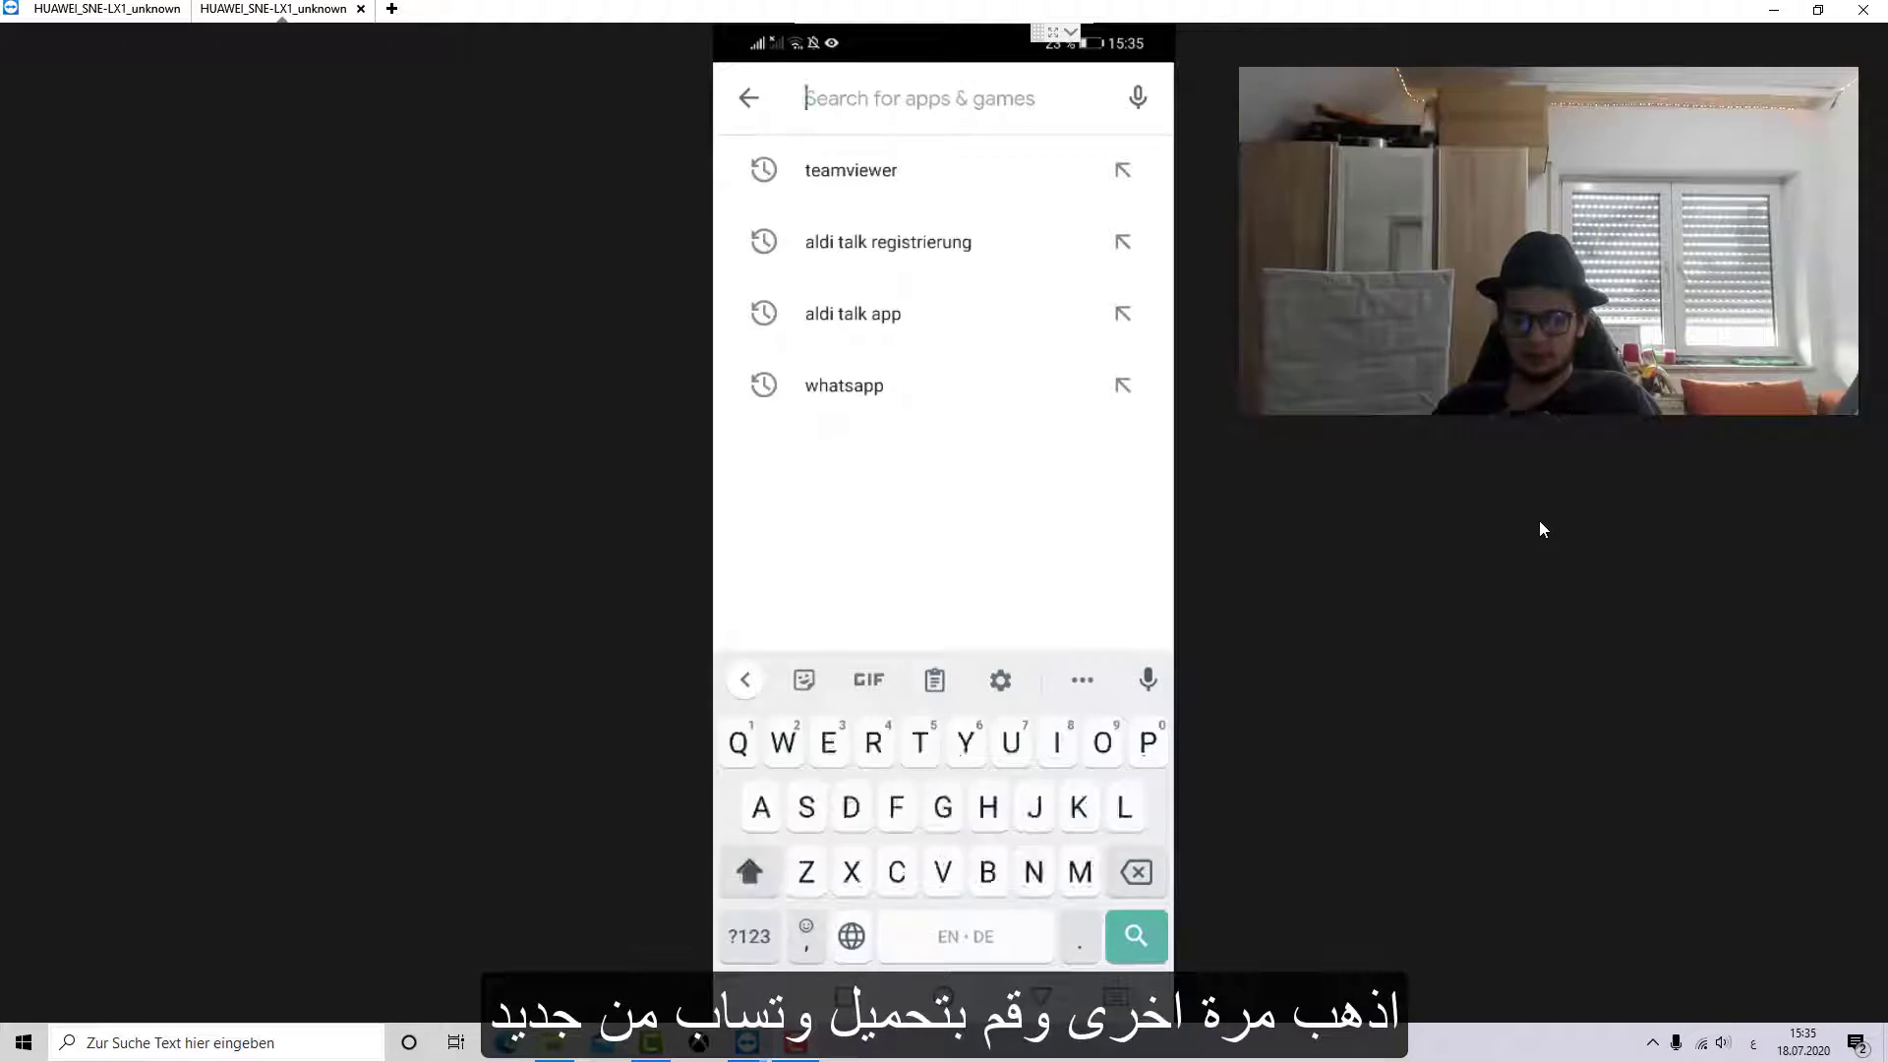
Step: Search the Play Store for WhatsApp Messenger and install it again
{"action": "type", "text": "Shatsap"}
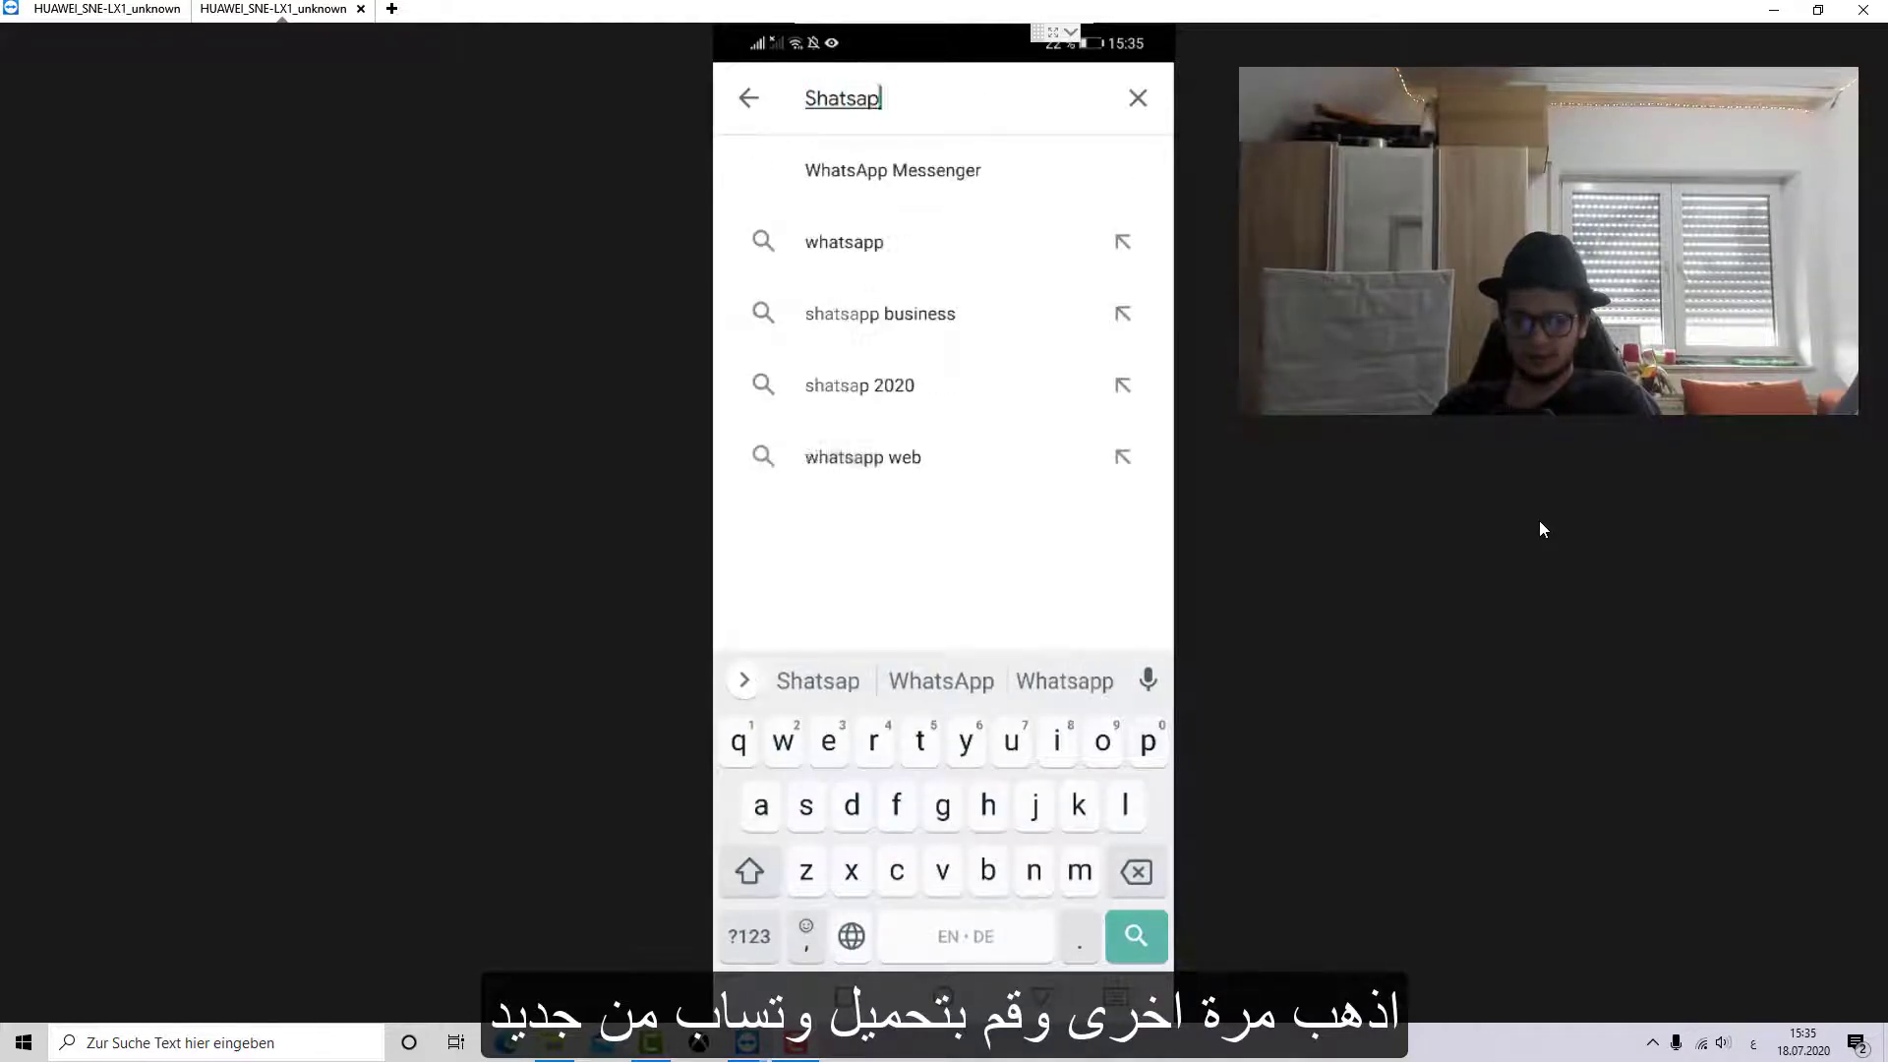
{"action": "left_click", "coordinate": [893, 170]}
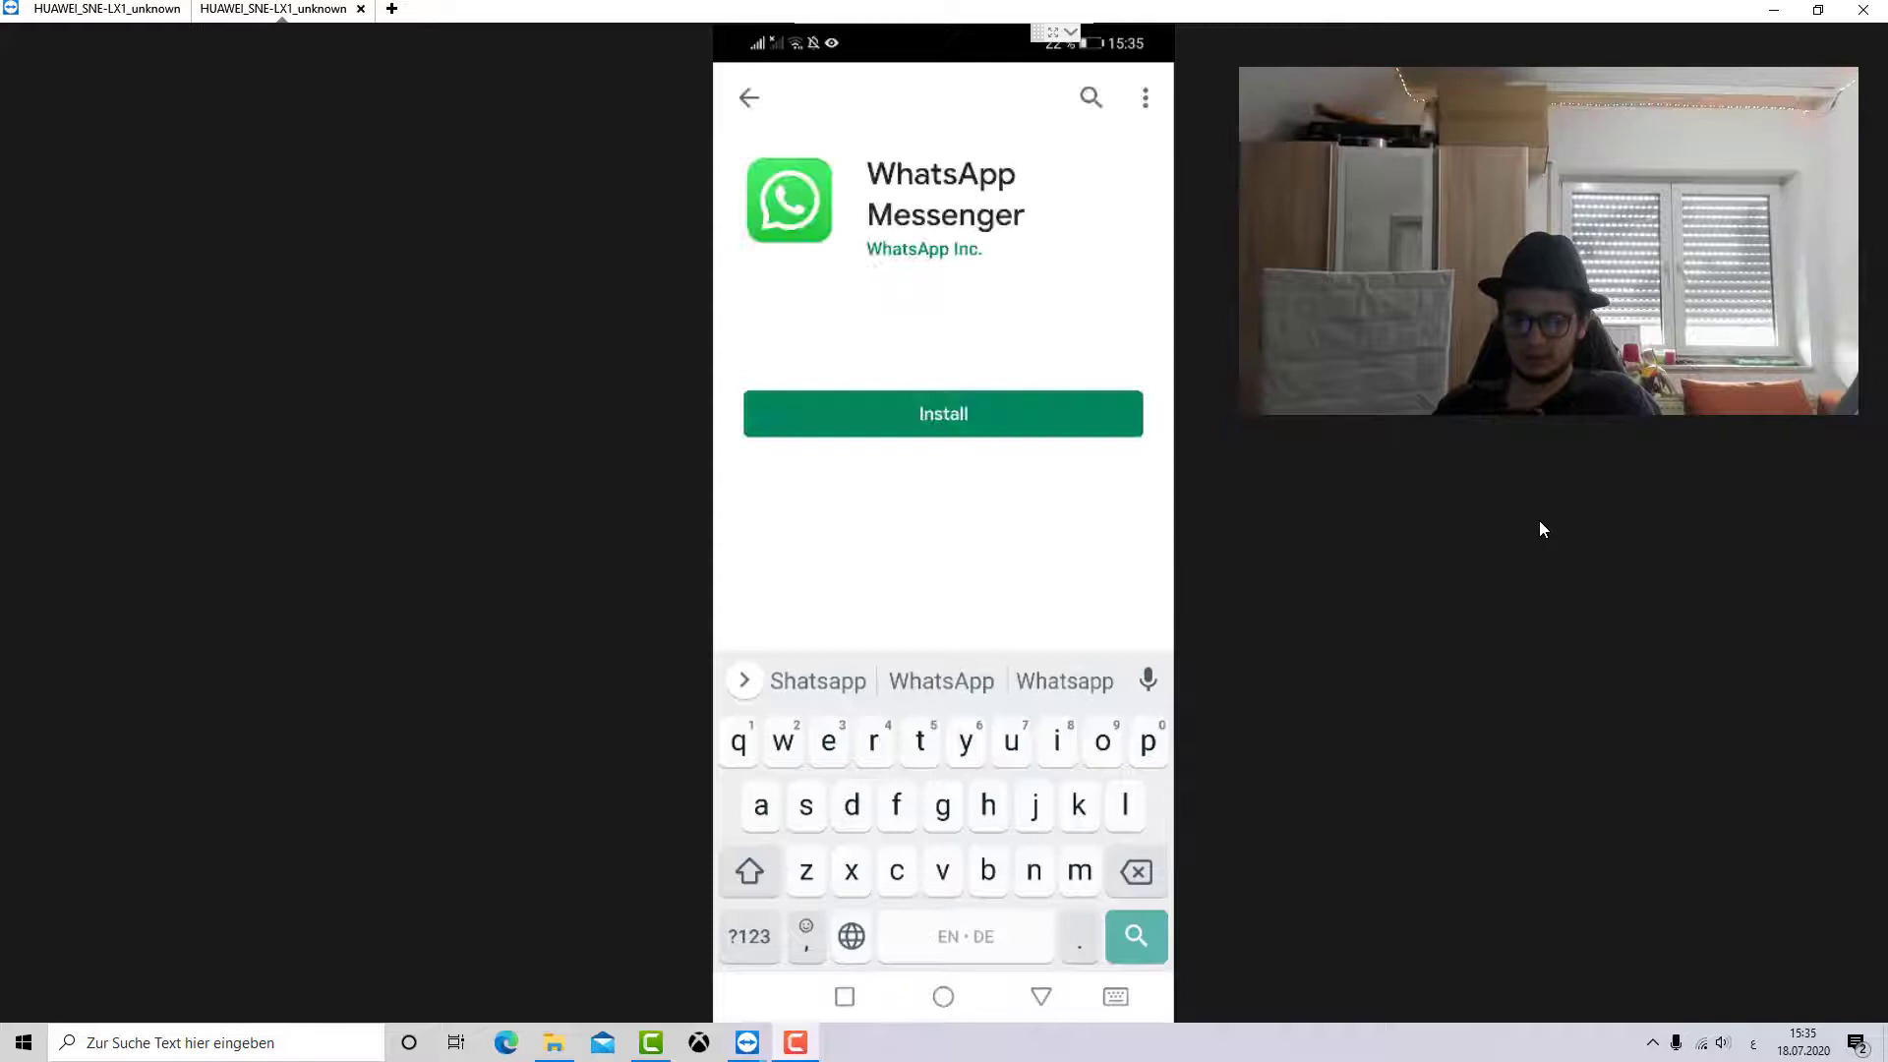
{"action": "left_click", "coordinate": [942, 413]}
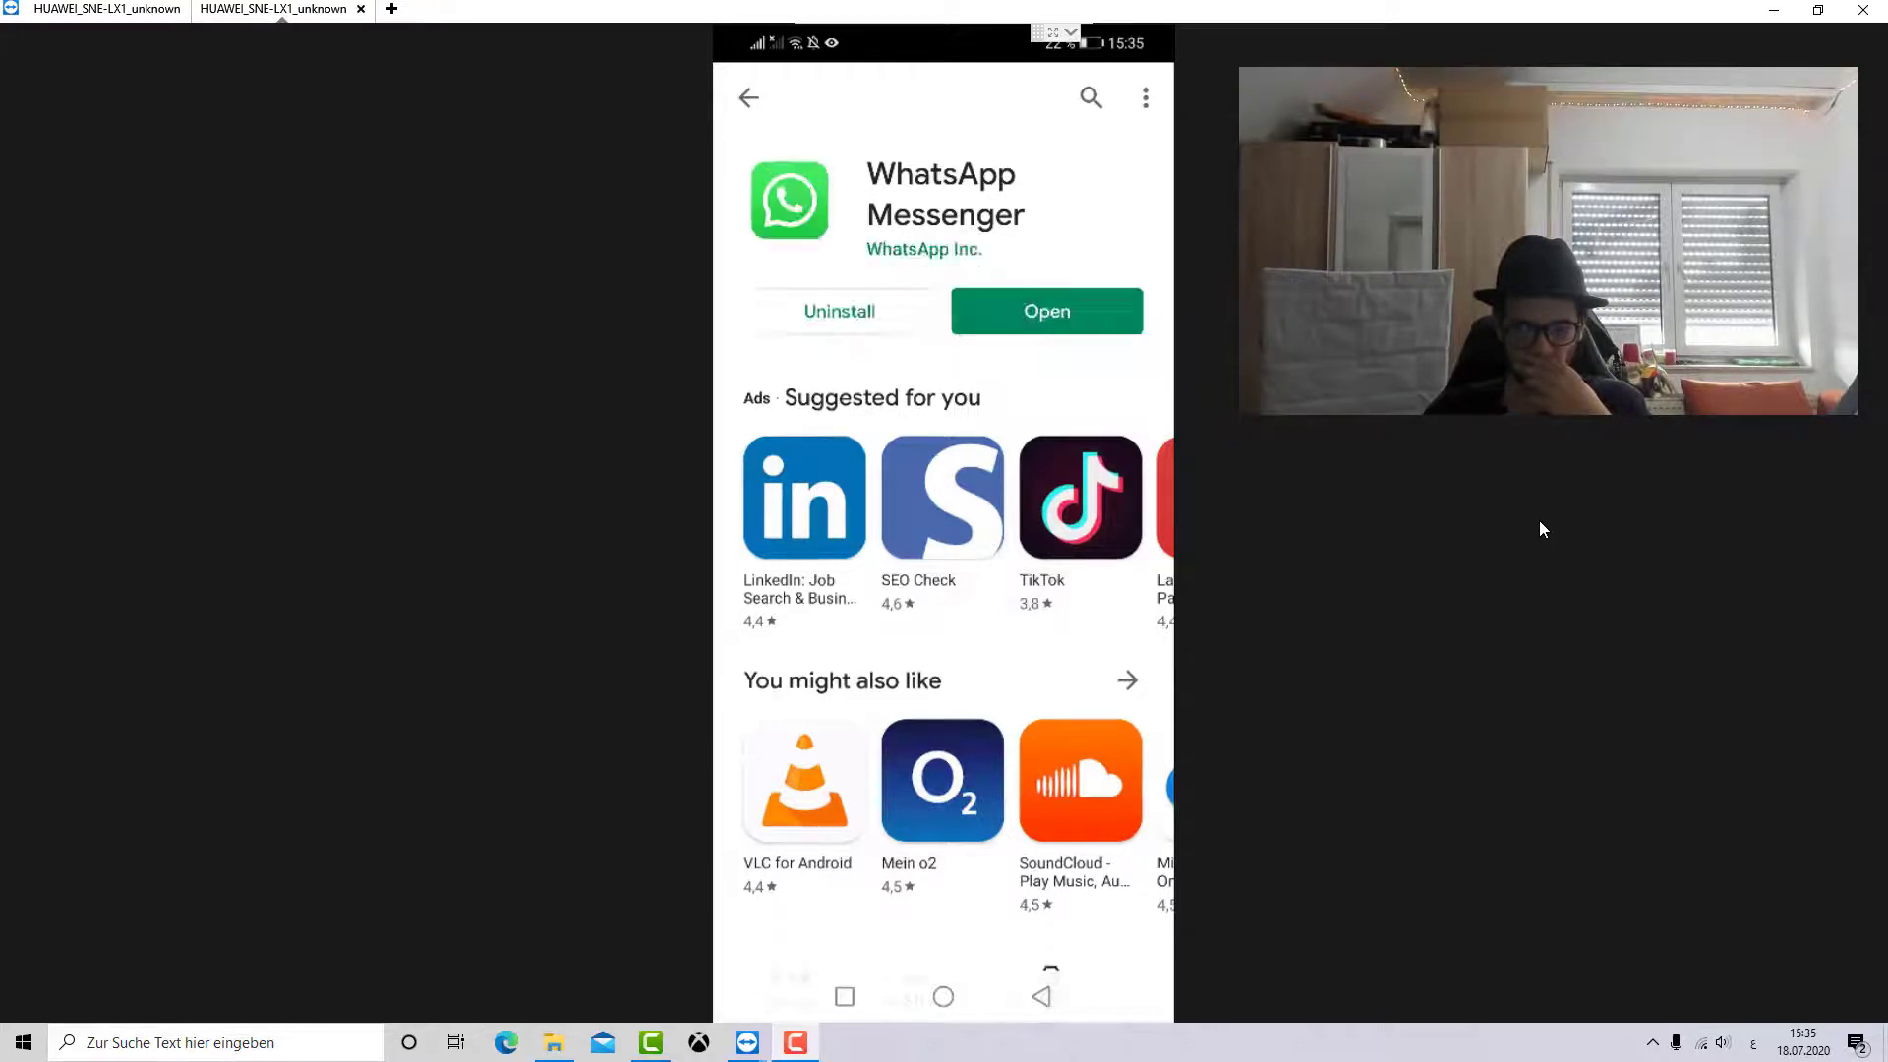
Step: Launch the reinstalled WhatsApp, accept the terms, and submit the phone number for verification
{"action": "left_click", "coordinate": [1044, 311]}
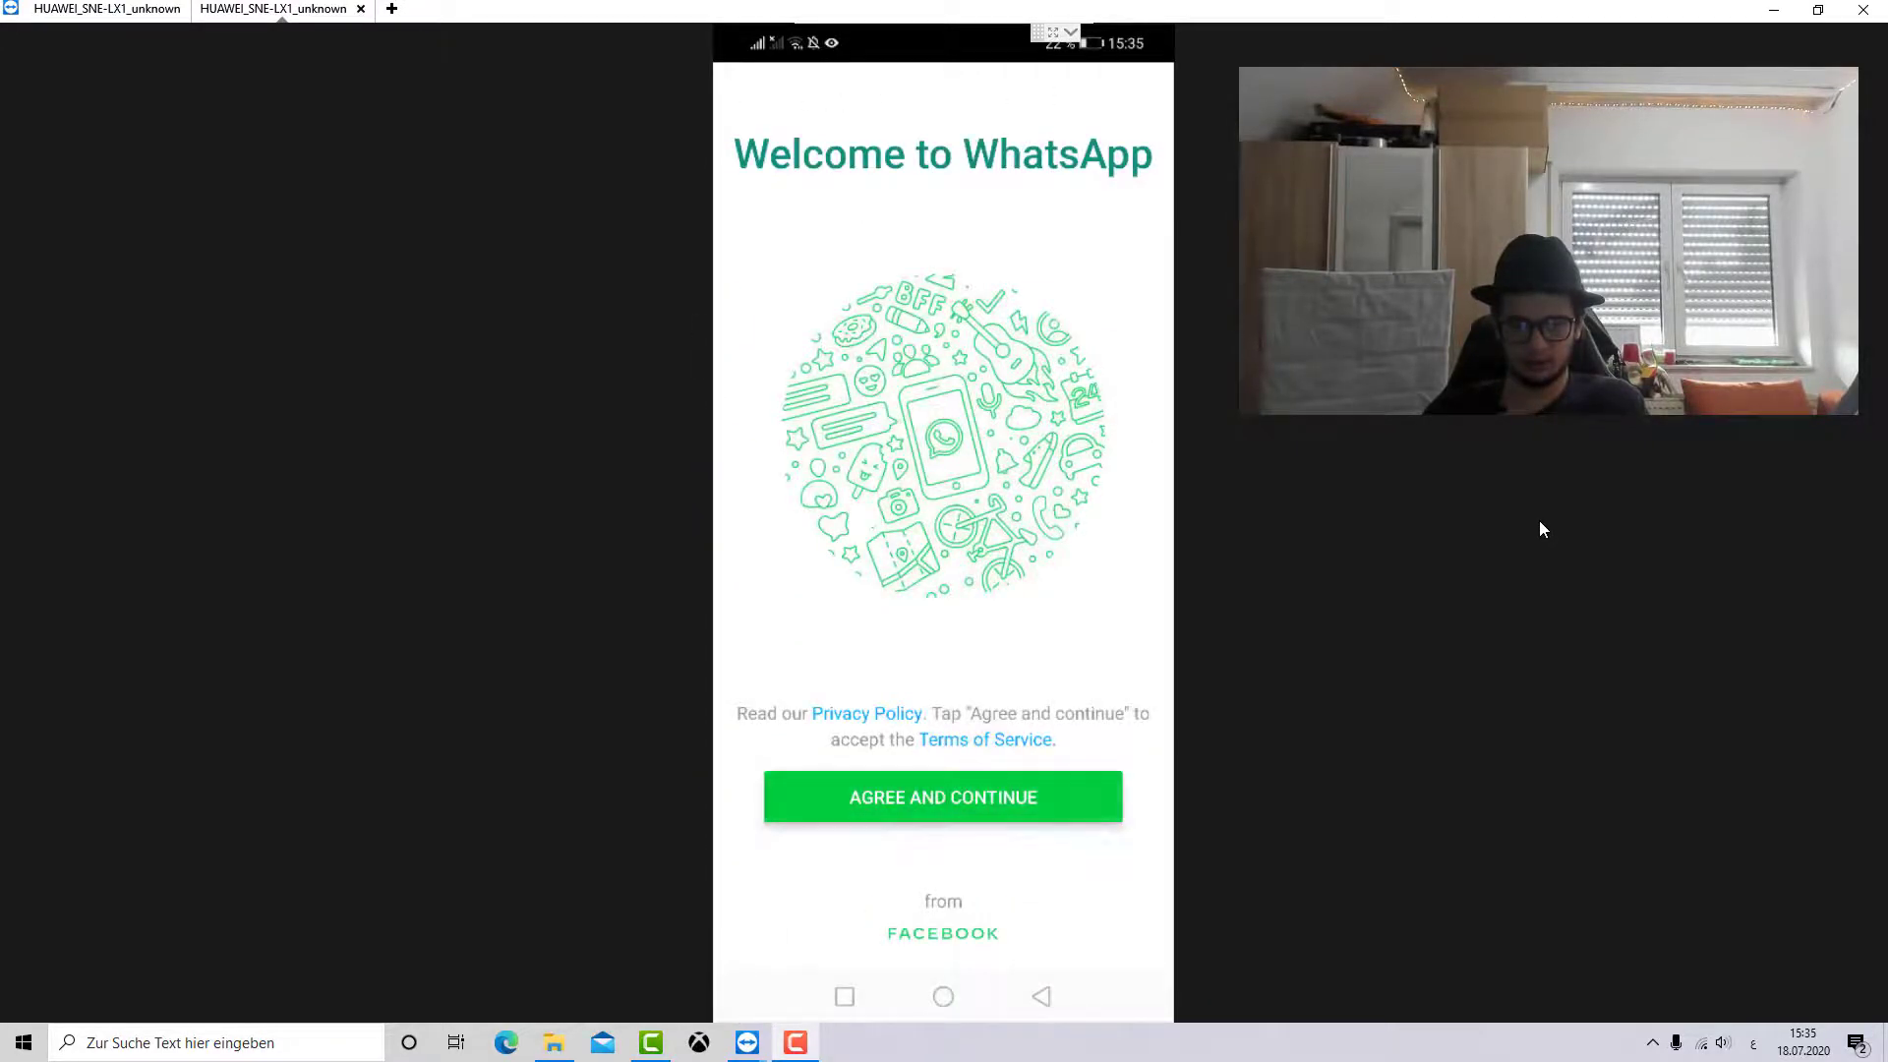
{"action": "left_click", "coordinate": [943, 797]}
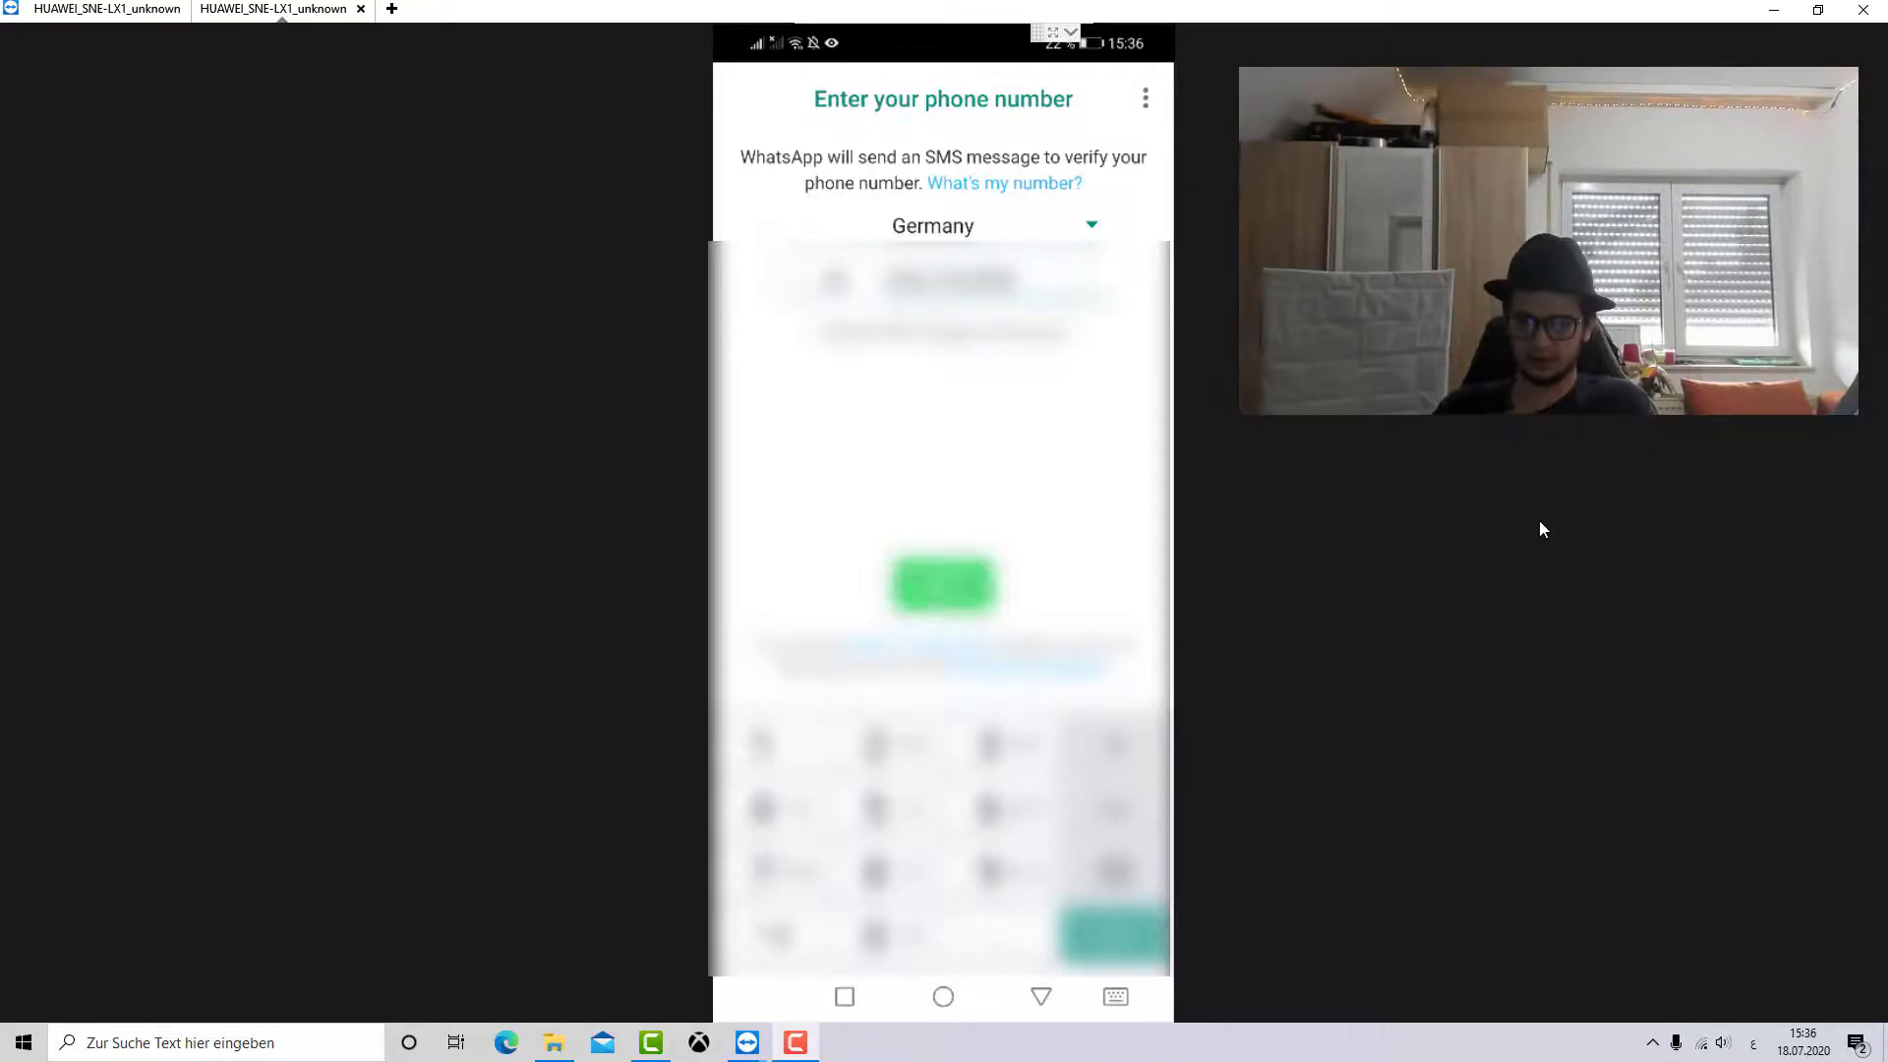
{"action": "left_click", "coordinate": [942, 587]}
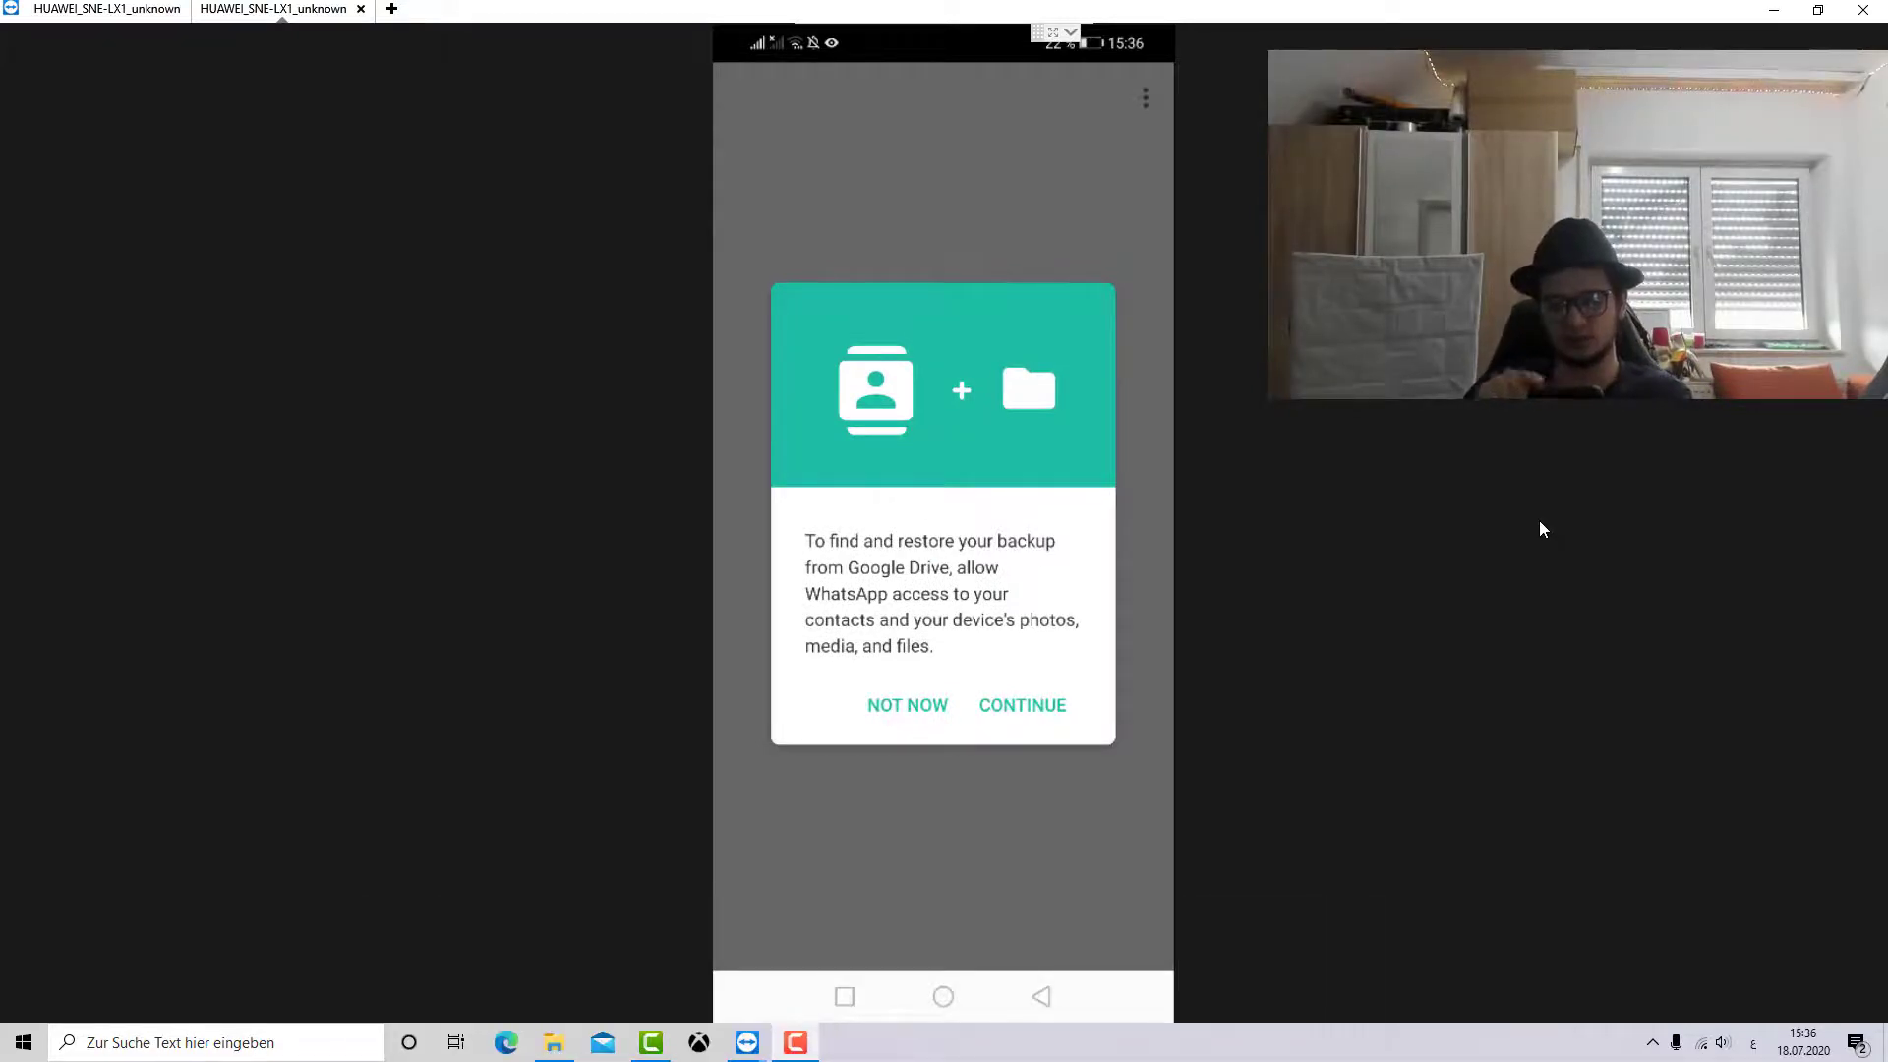
Step: Allow contacts and media access so WhatsApp finds today's Google Drive backup
{"action": "left_click", "coordinate": [1021, 704]}
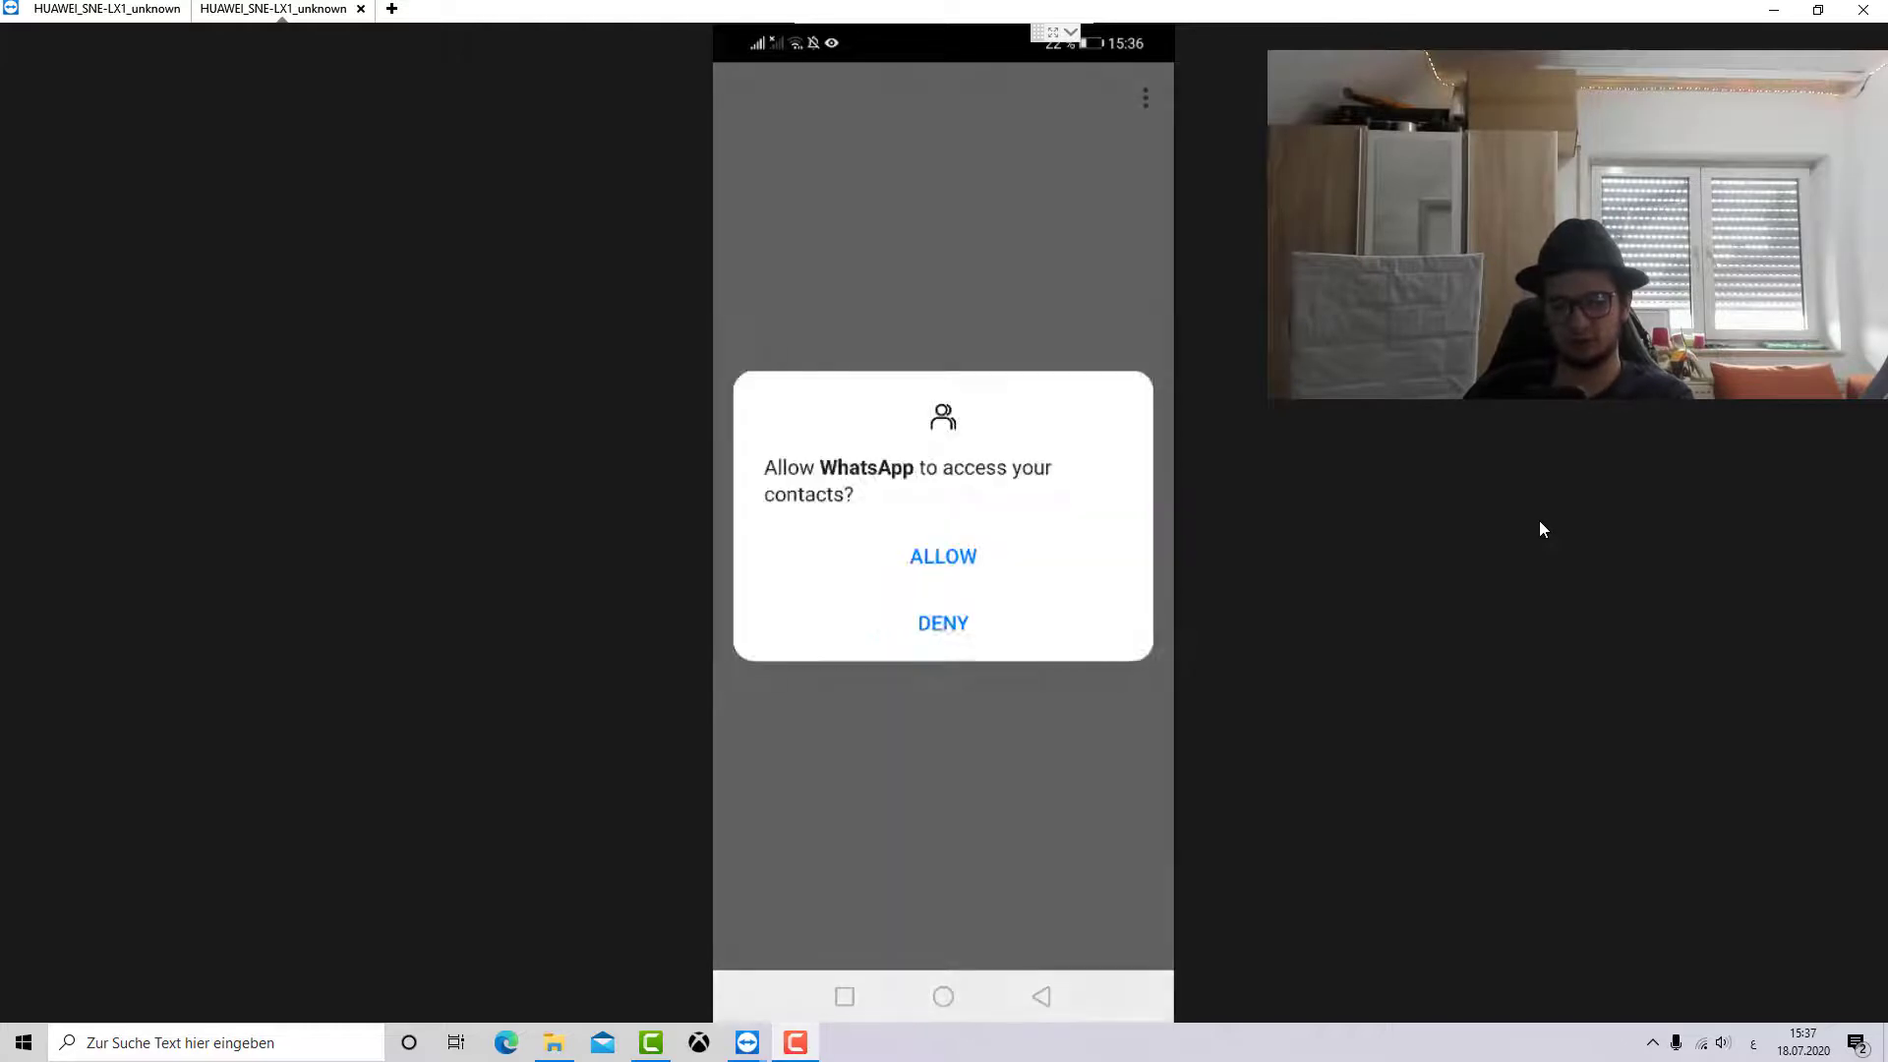
{"action": "left_click", "coordinate": [942, 554]}
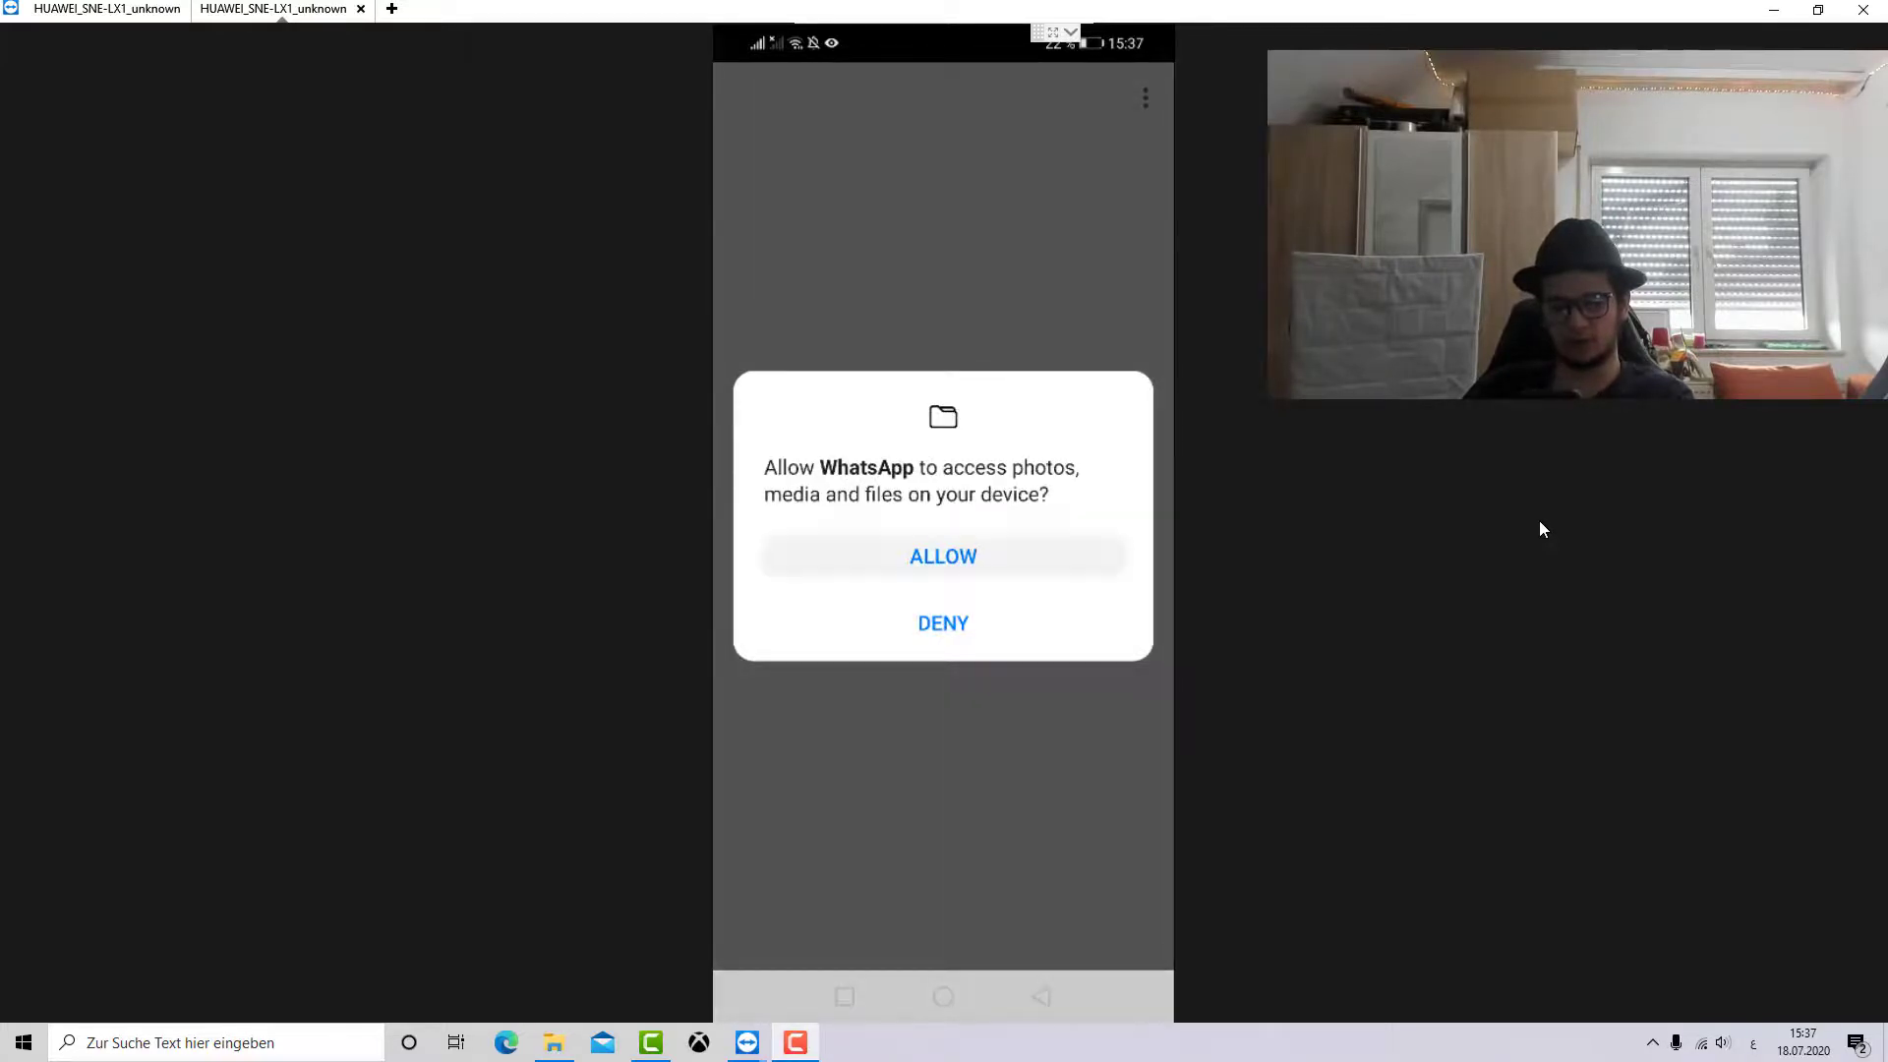
{"action": "left_click", "coordinate": [942, 555]}
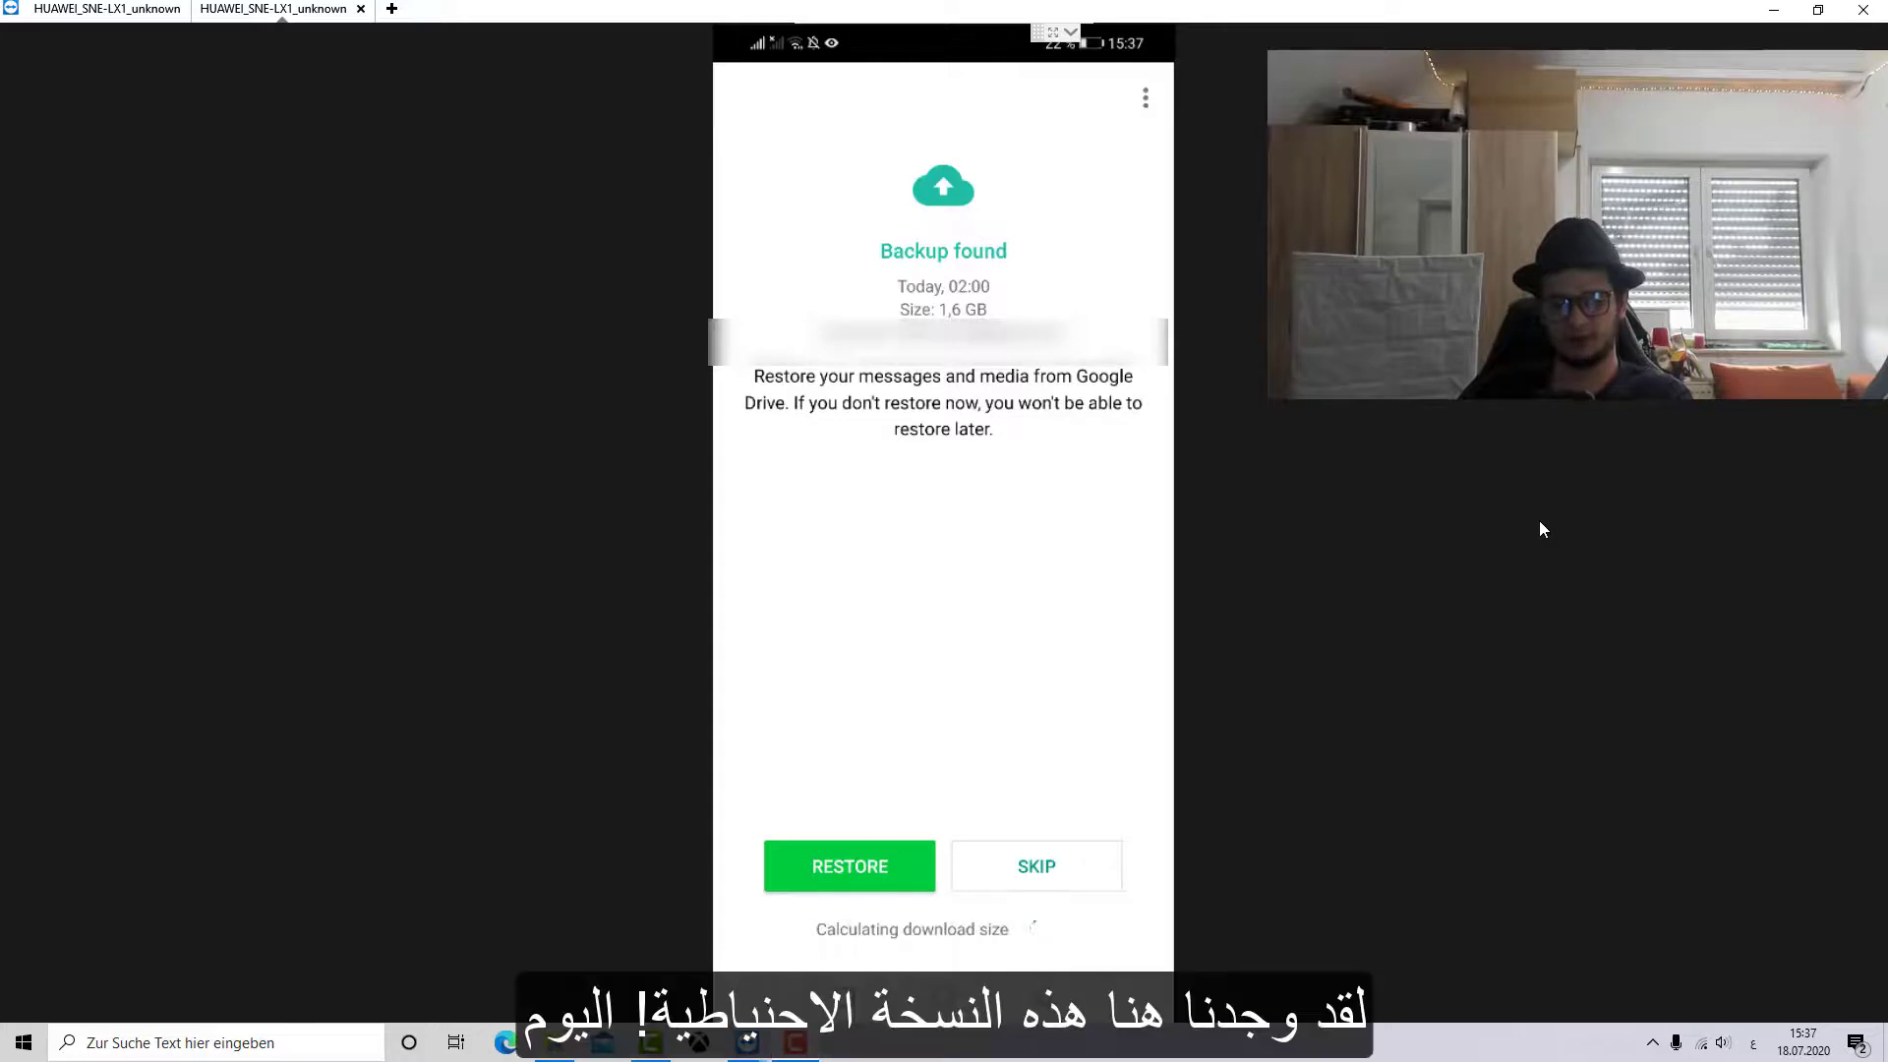
Step: Restore messages and media from the found Google Drive backup
{"action": "left_click", "coordinate": [849, 866]}
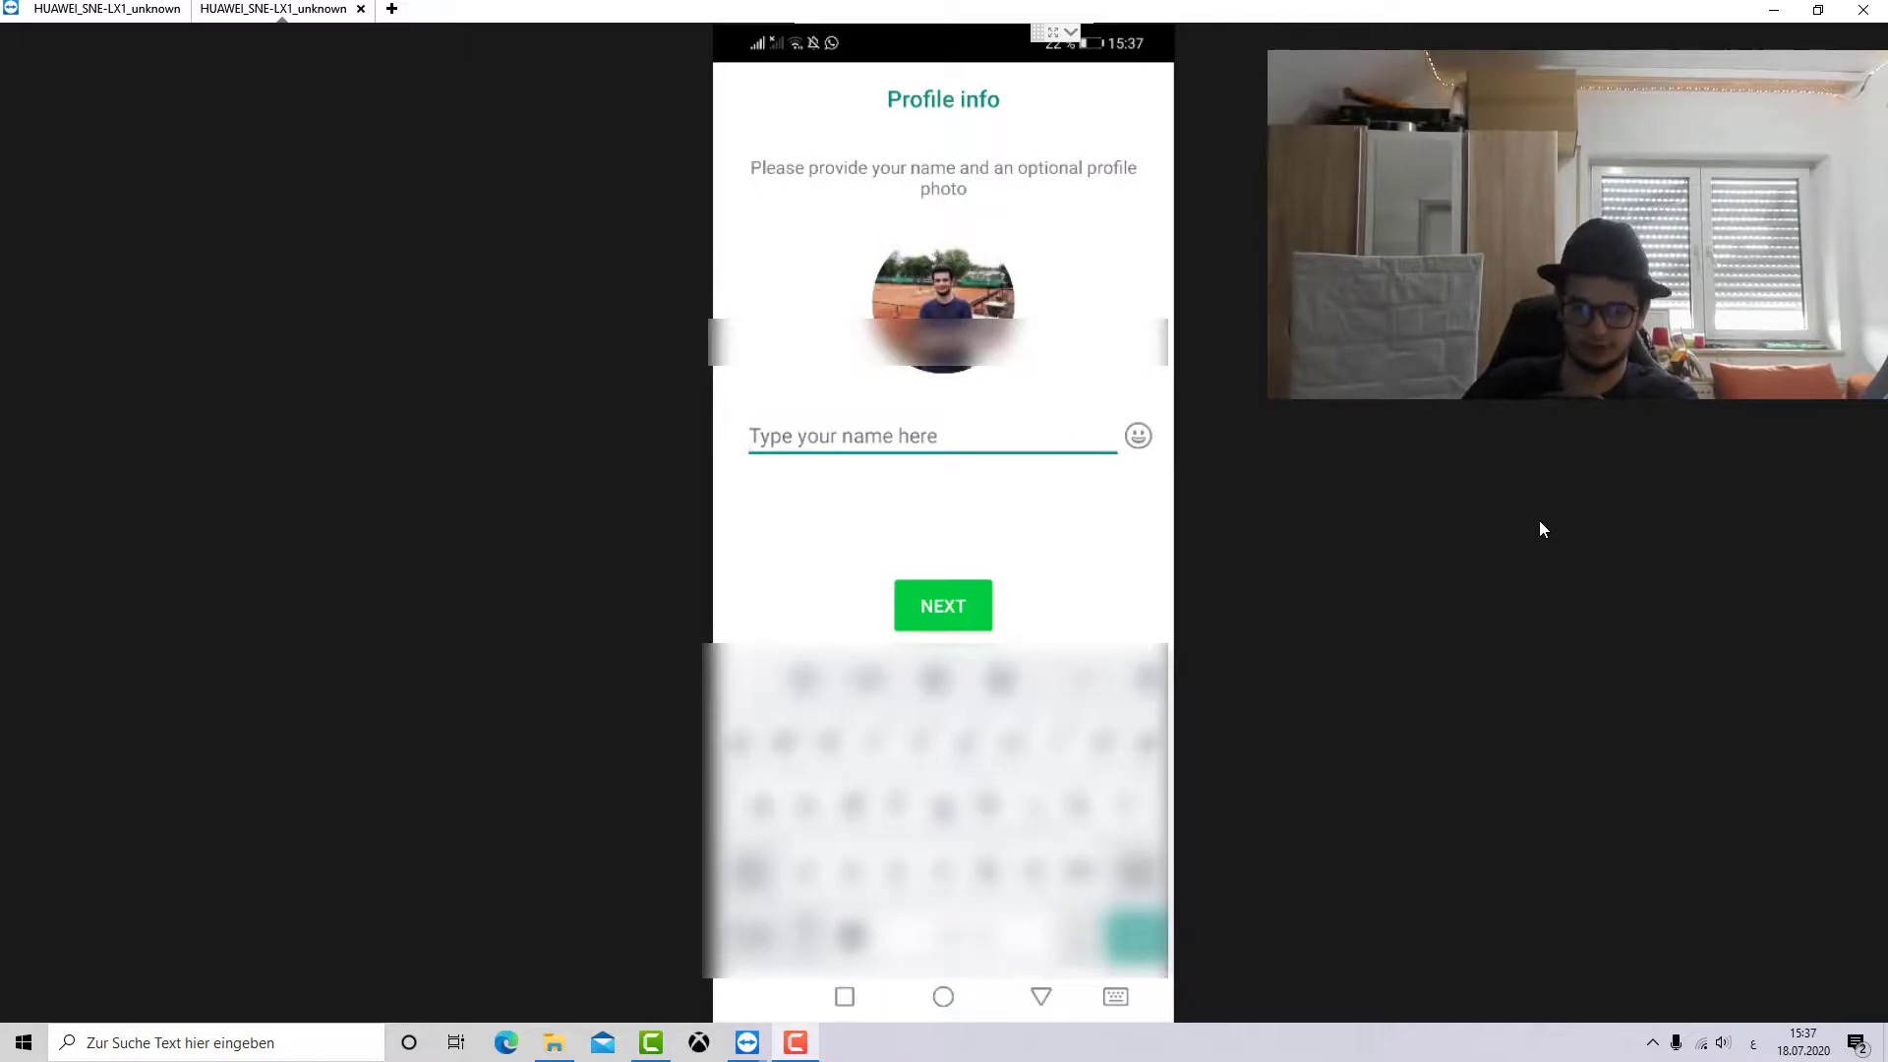
Step: Enter the profile name 'Anas A' and continue to the Drive backup account choice
{"action": "type", "text": "Anas A"}
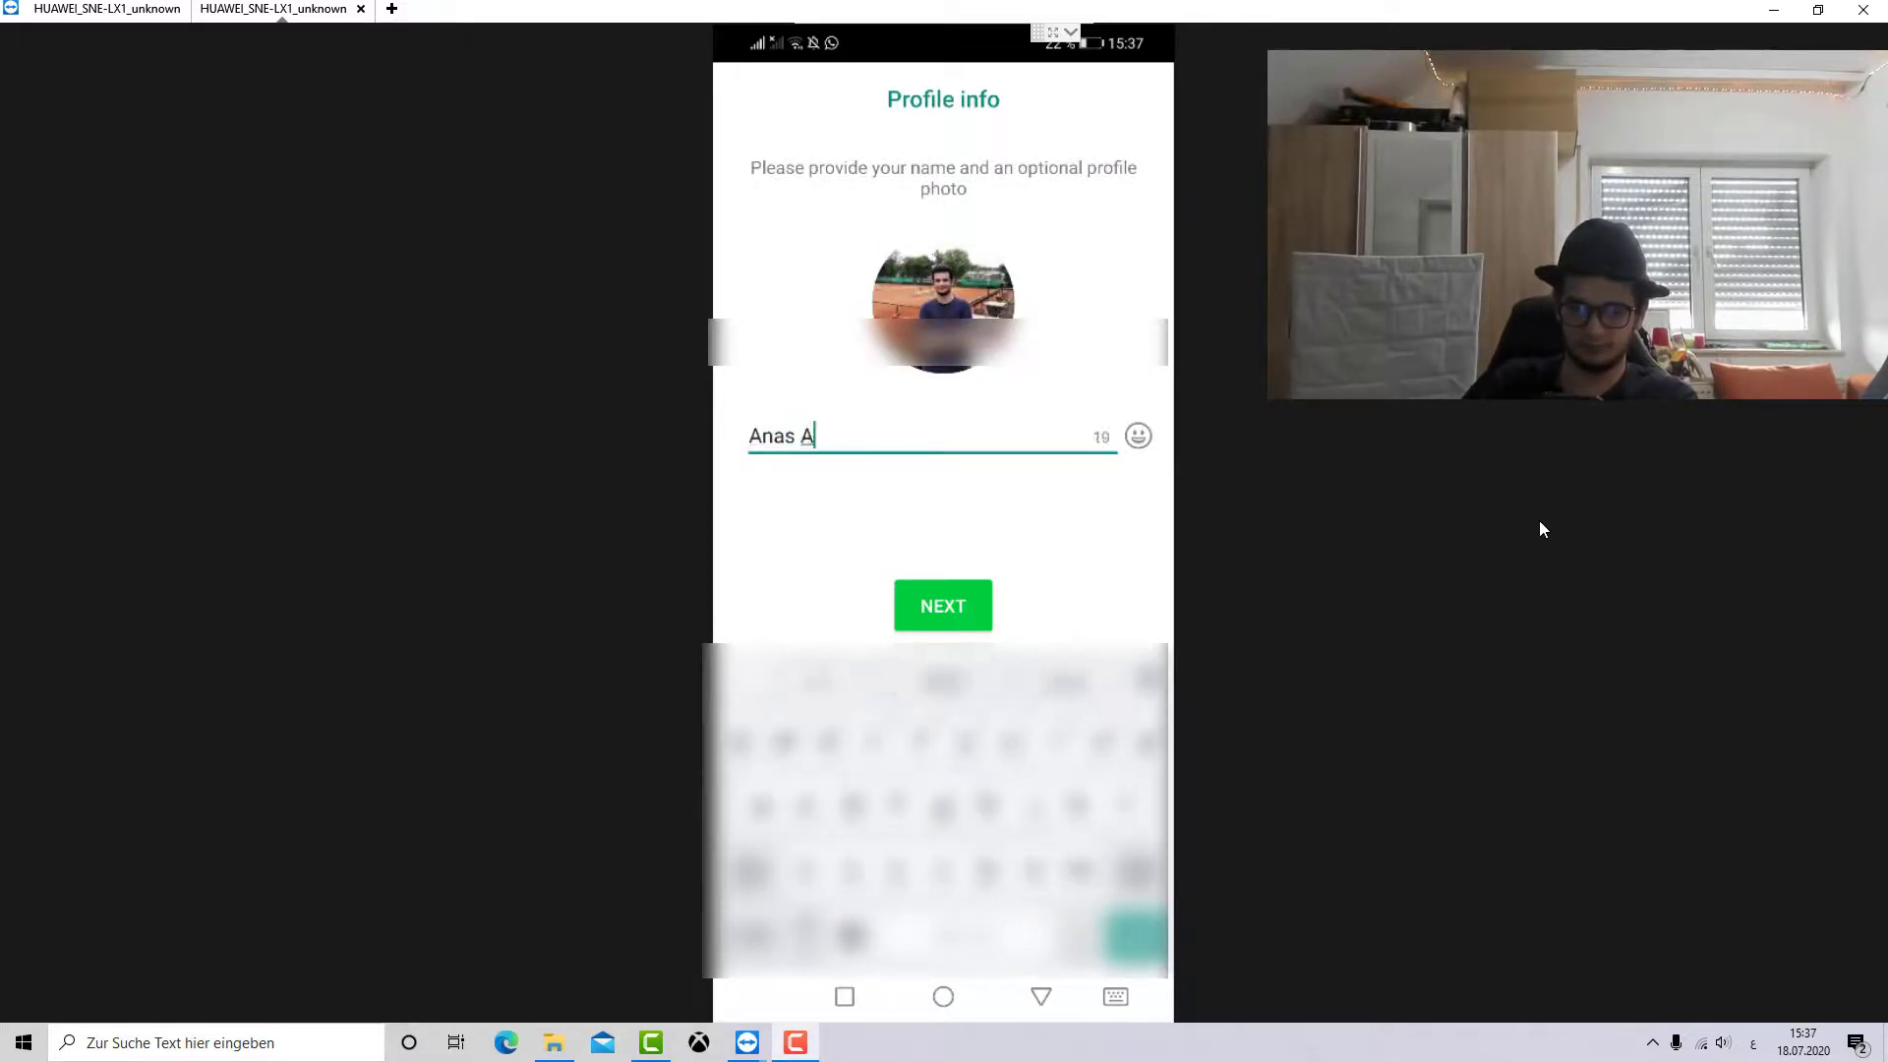
{"action": "type", "text": "ounAlso"}
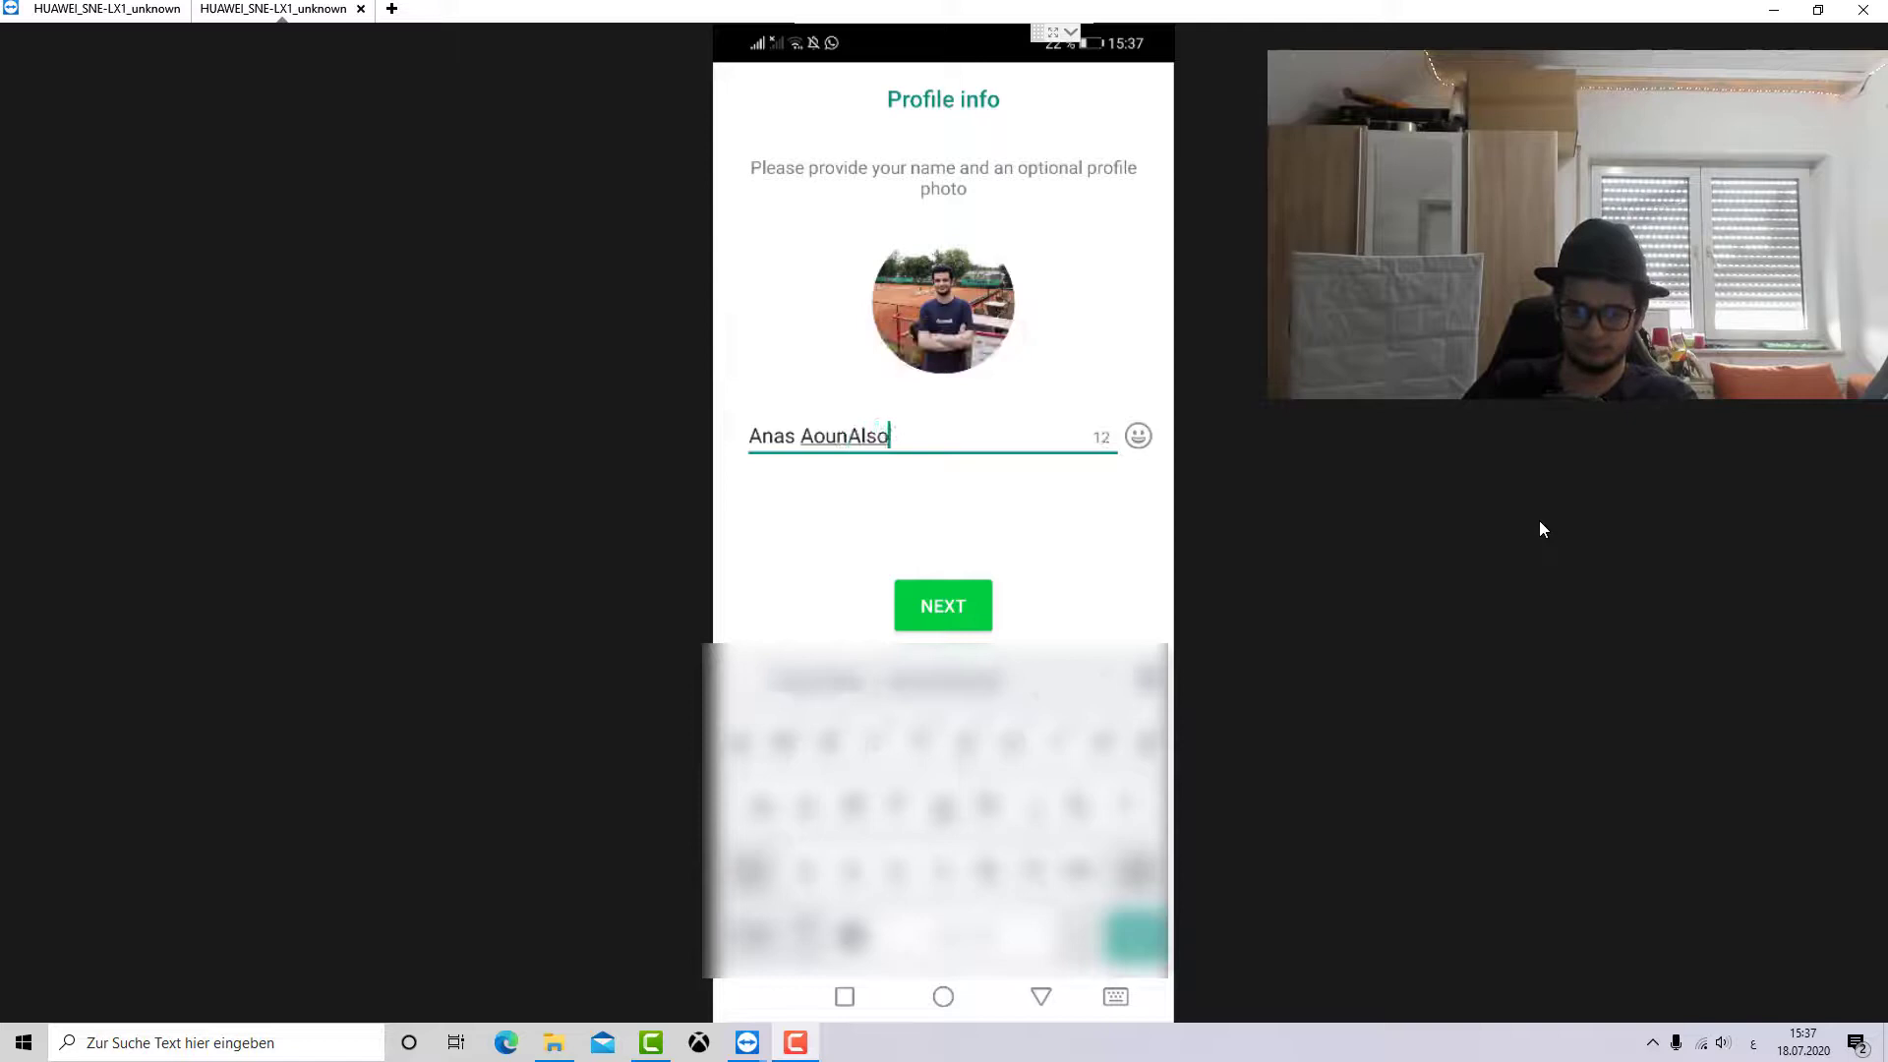
{"action": "left_click", "coordinate": [942, 606]}
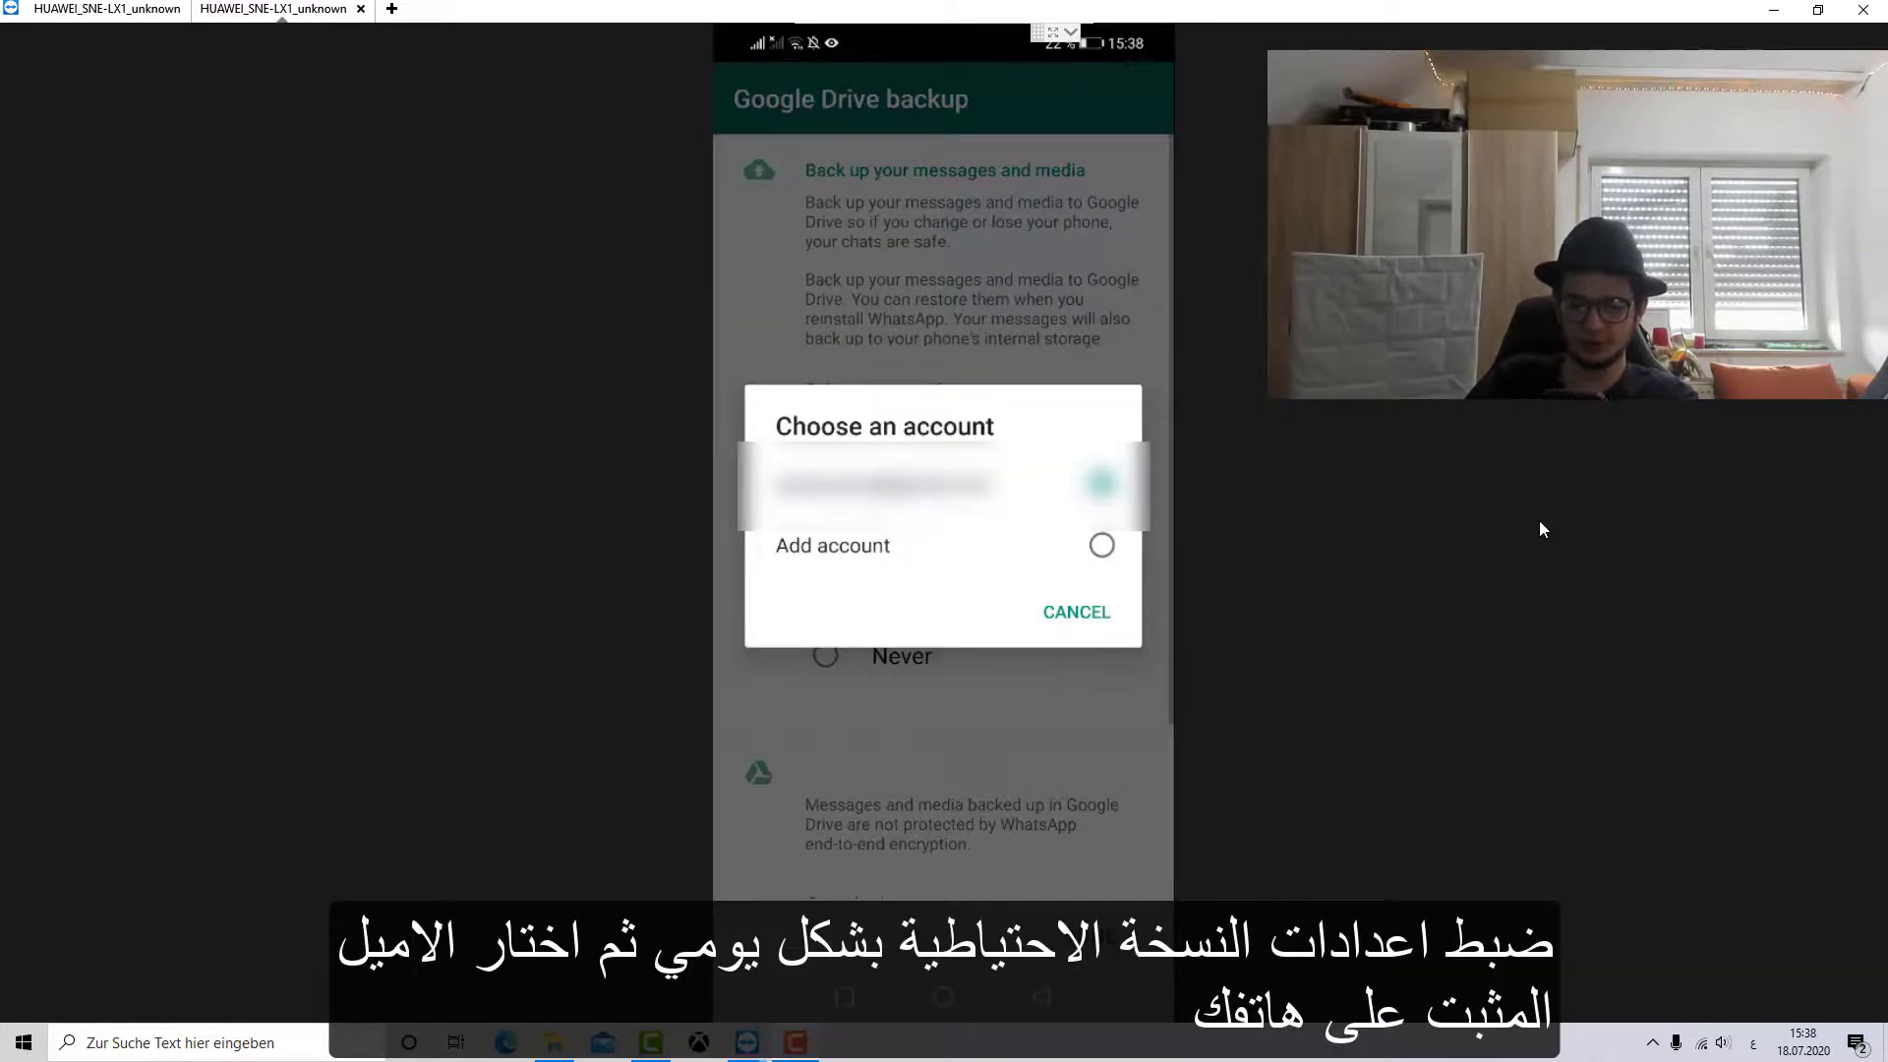
Step: Choose the phone's Google account for Drive backups, reaching the restored chat list
{"action": "left_click", "coordinate": [885, 484]}
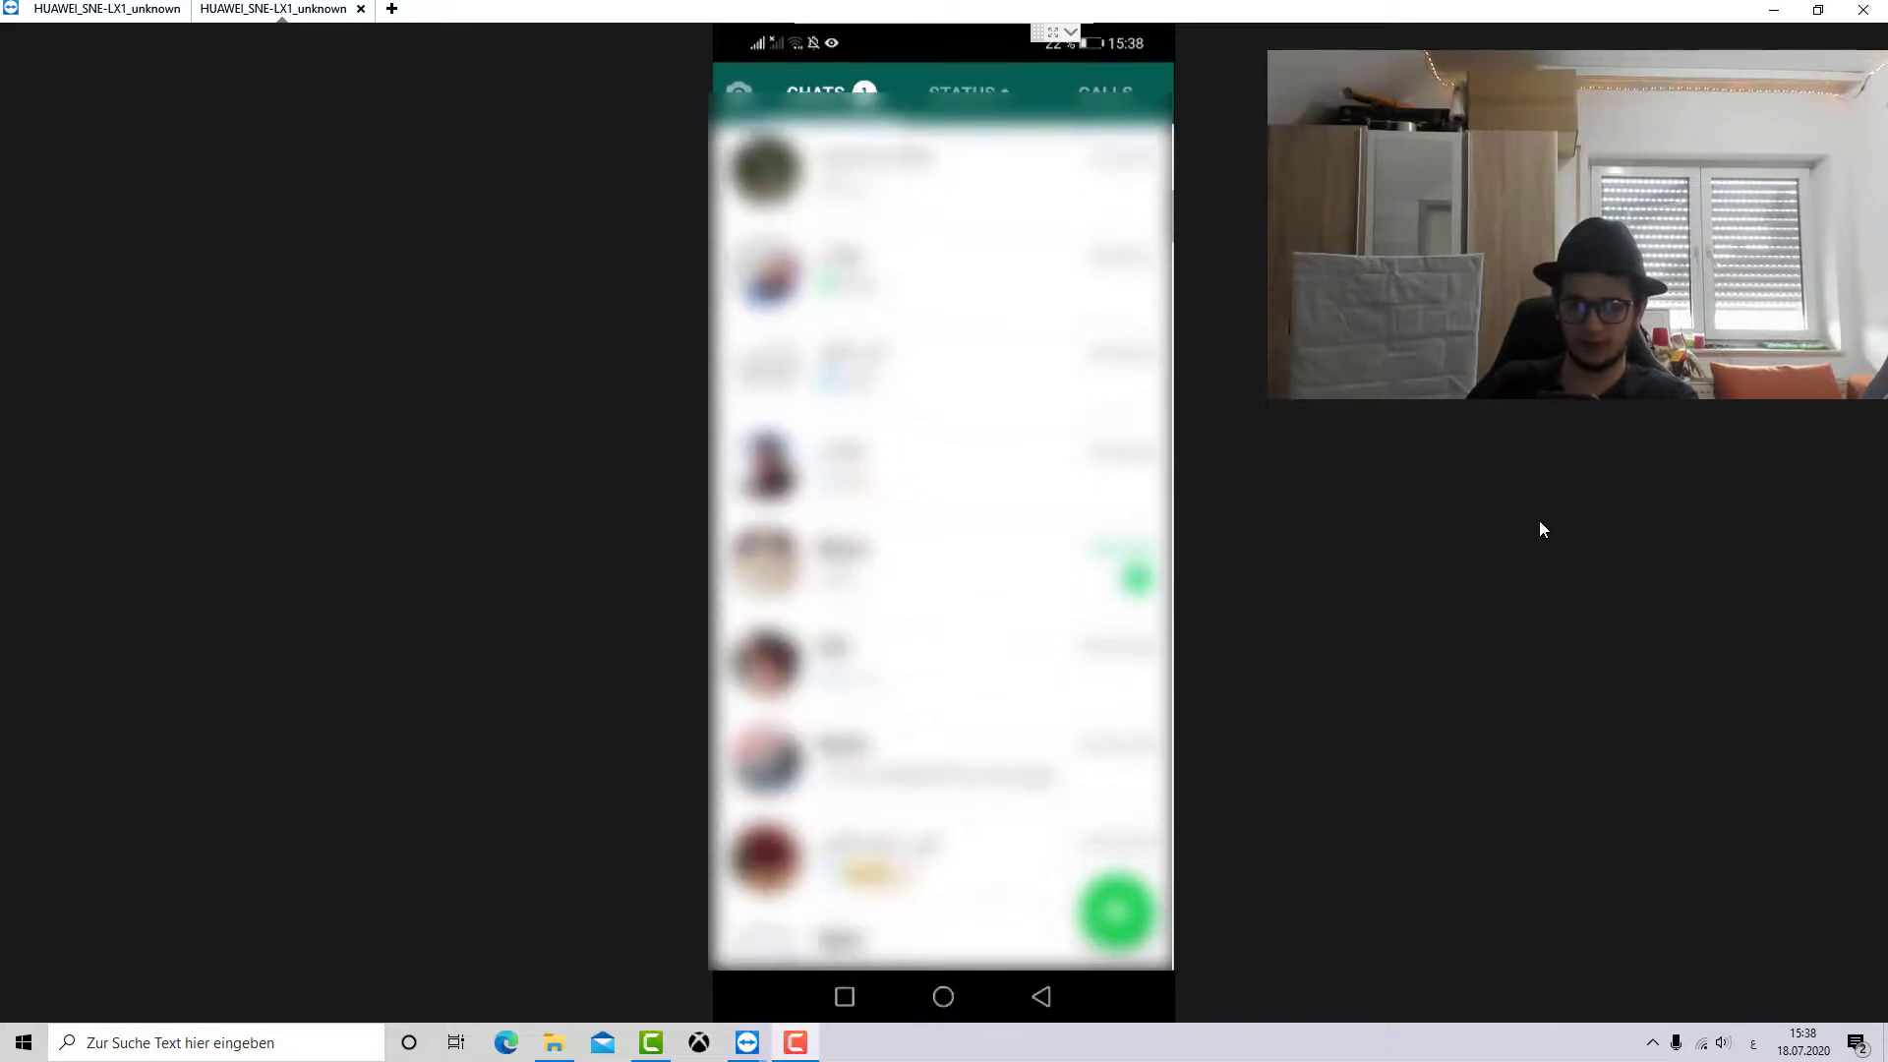
Step: Scroll through the restored Chats list to confirm the chats are back
{"action": "scroll", "scroll_direction": "down", "scroll_amount": 3}
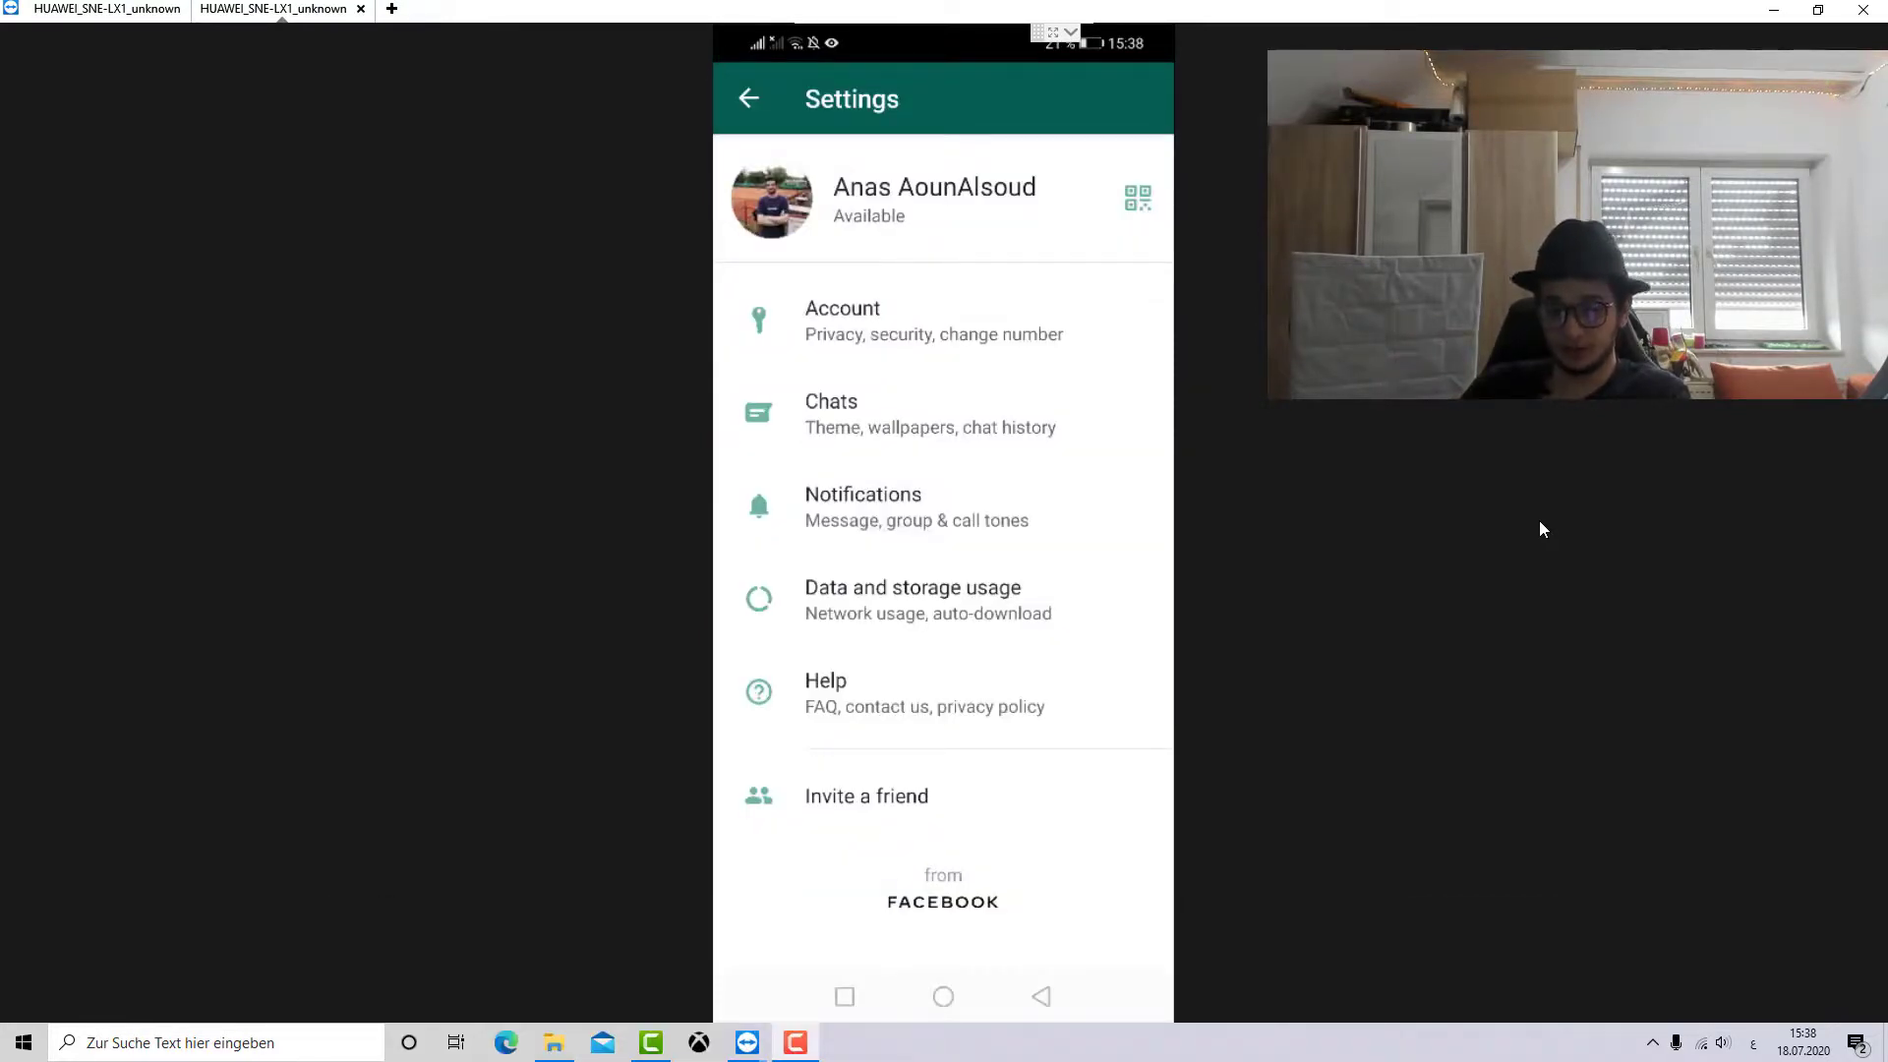
Step: Review the Chat backup settings under Settings > Chats, then return to the chat list
{"action": "left_click", "coordinate": [830, 413]}
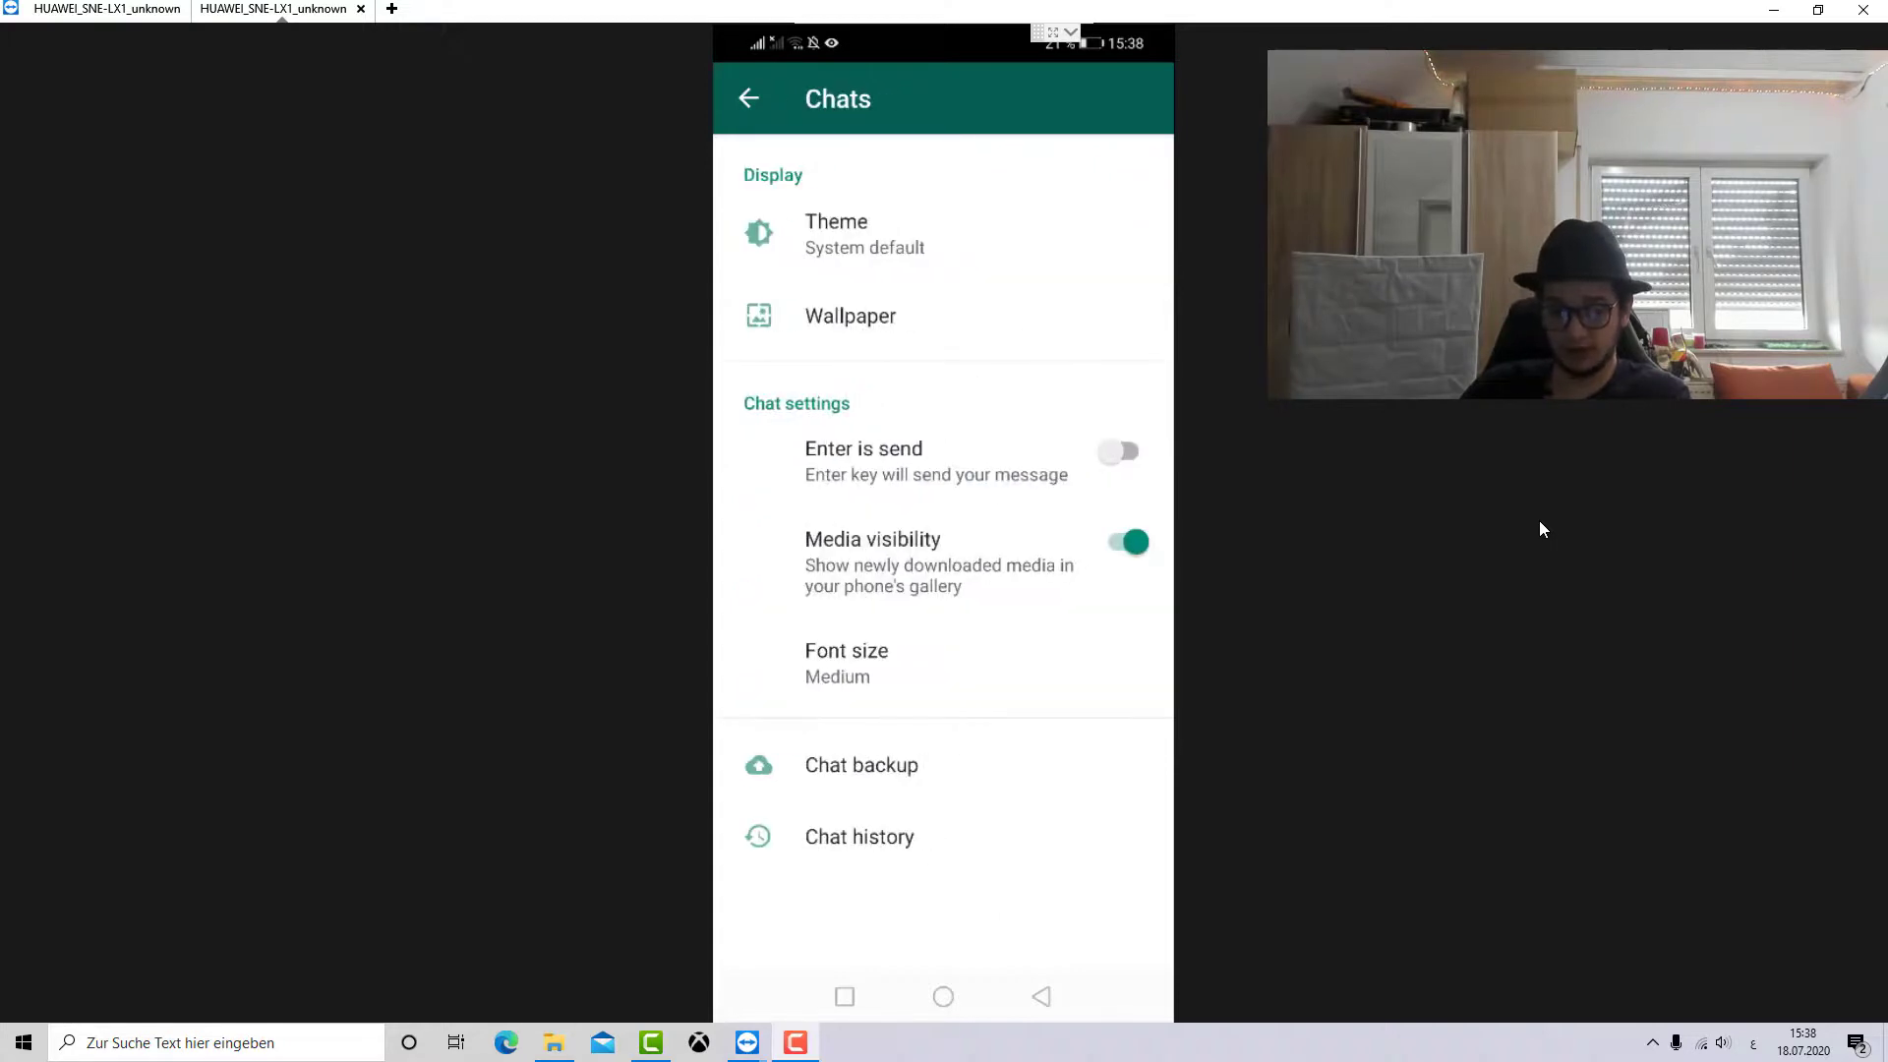
{"action": "left_click", "coordinate": [861, 765]}
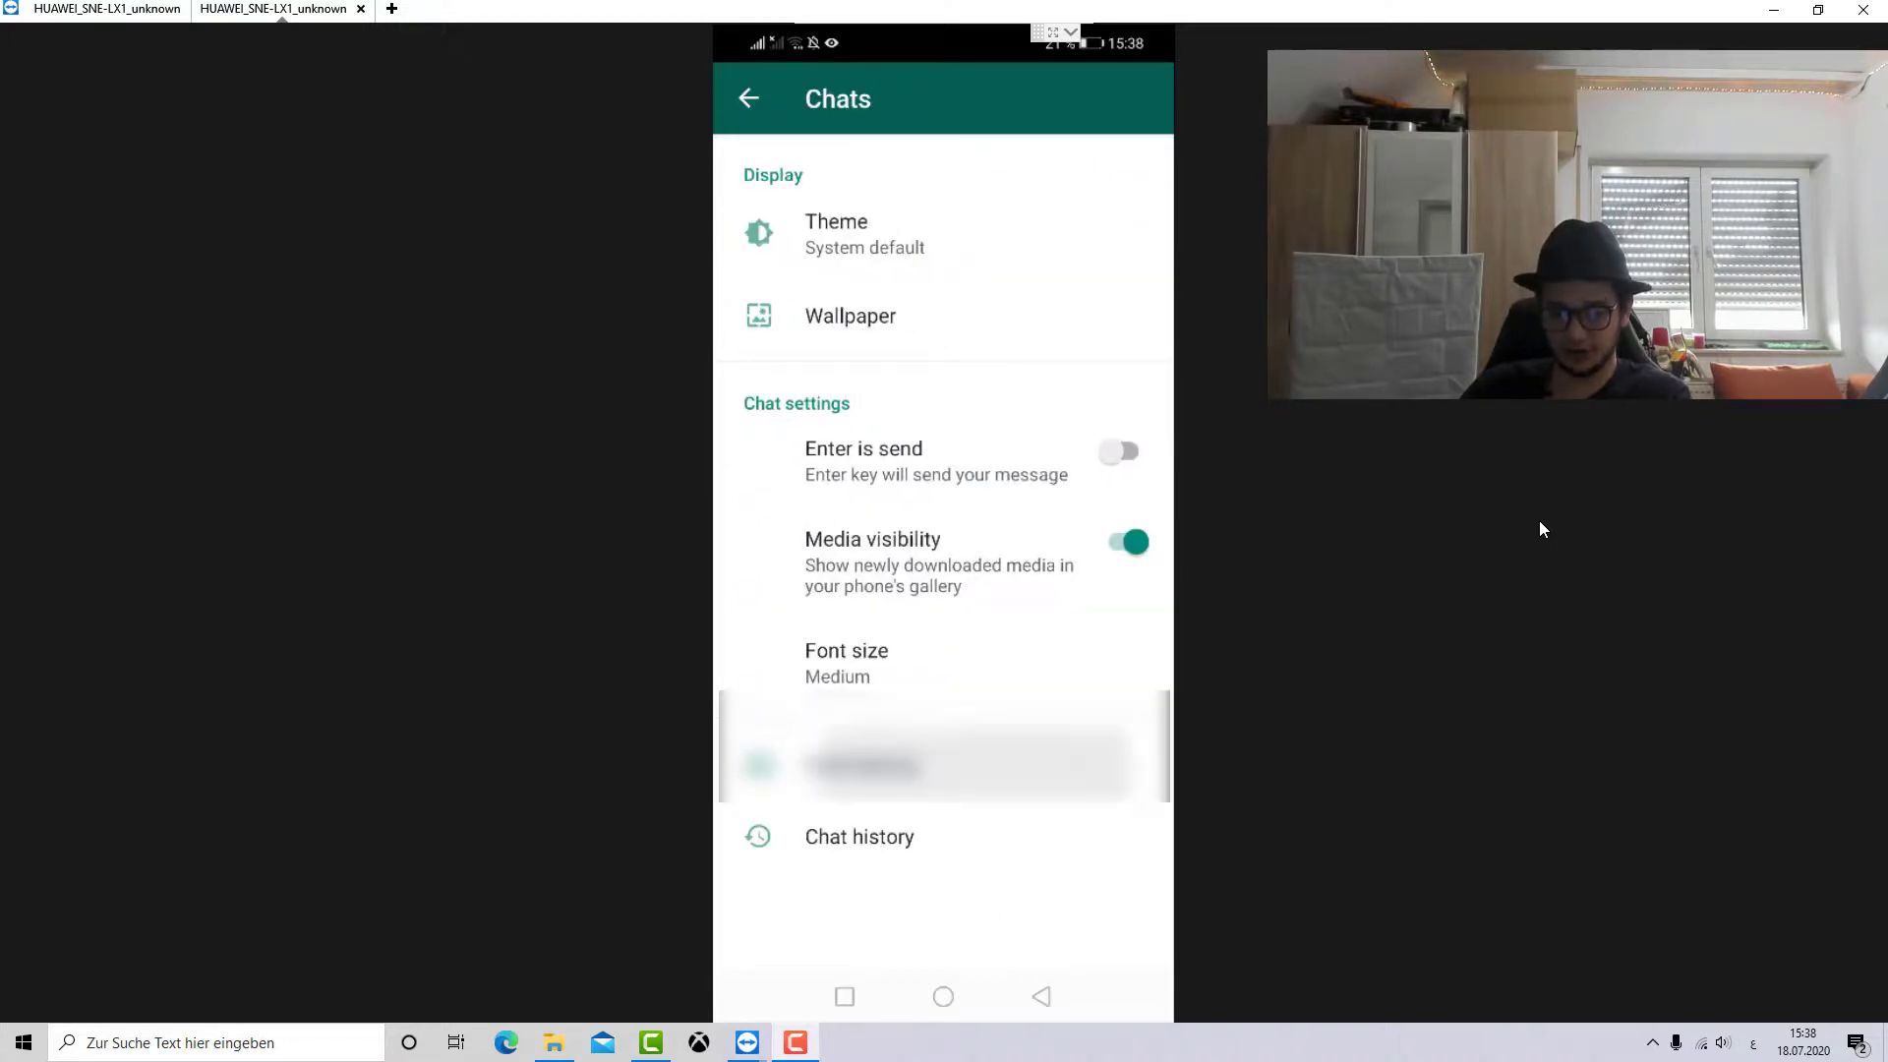
{"action": "left_click", "coordinate": [942, 747]}
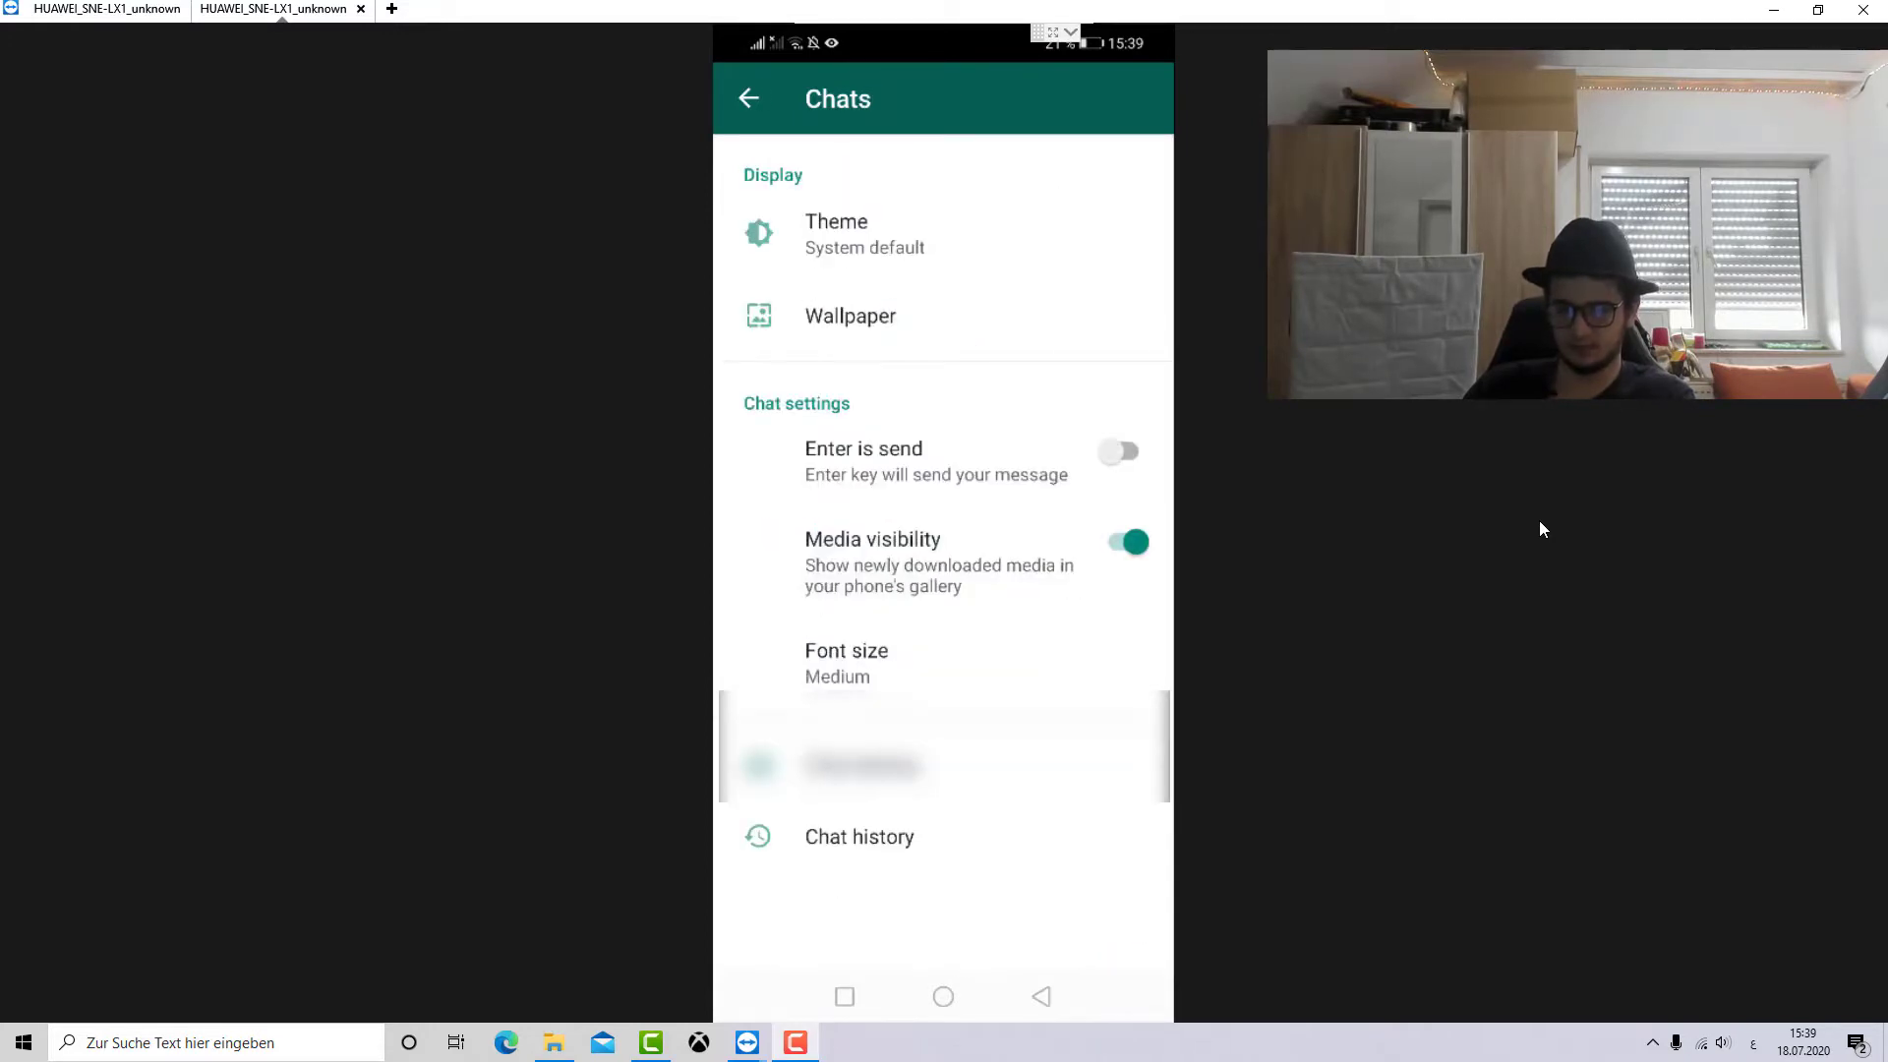
{"action": "left_click", "coordinate": [748, 99]}
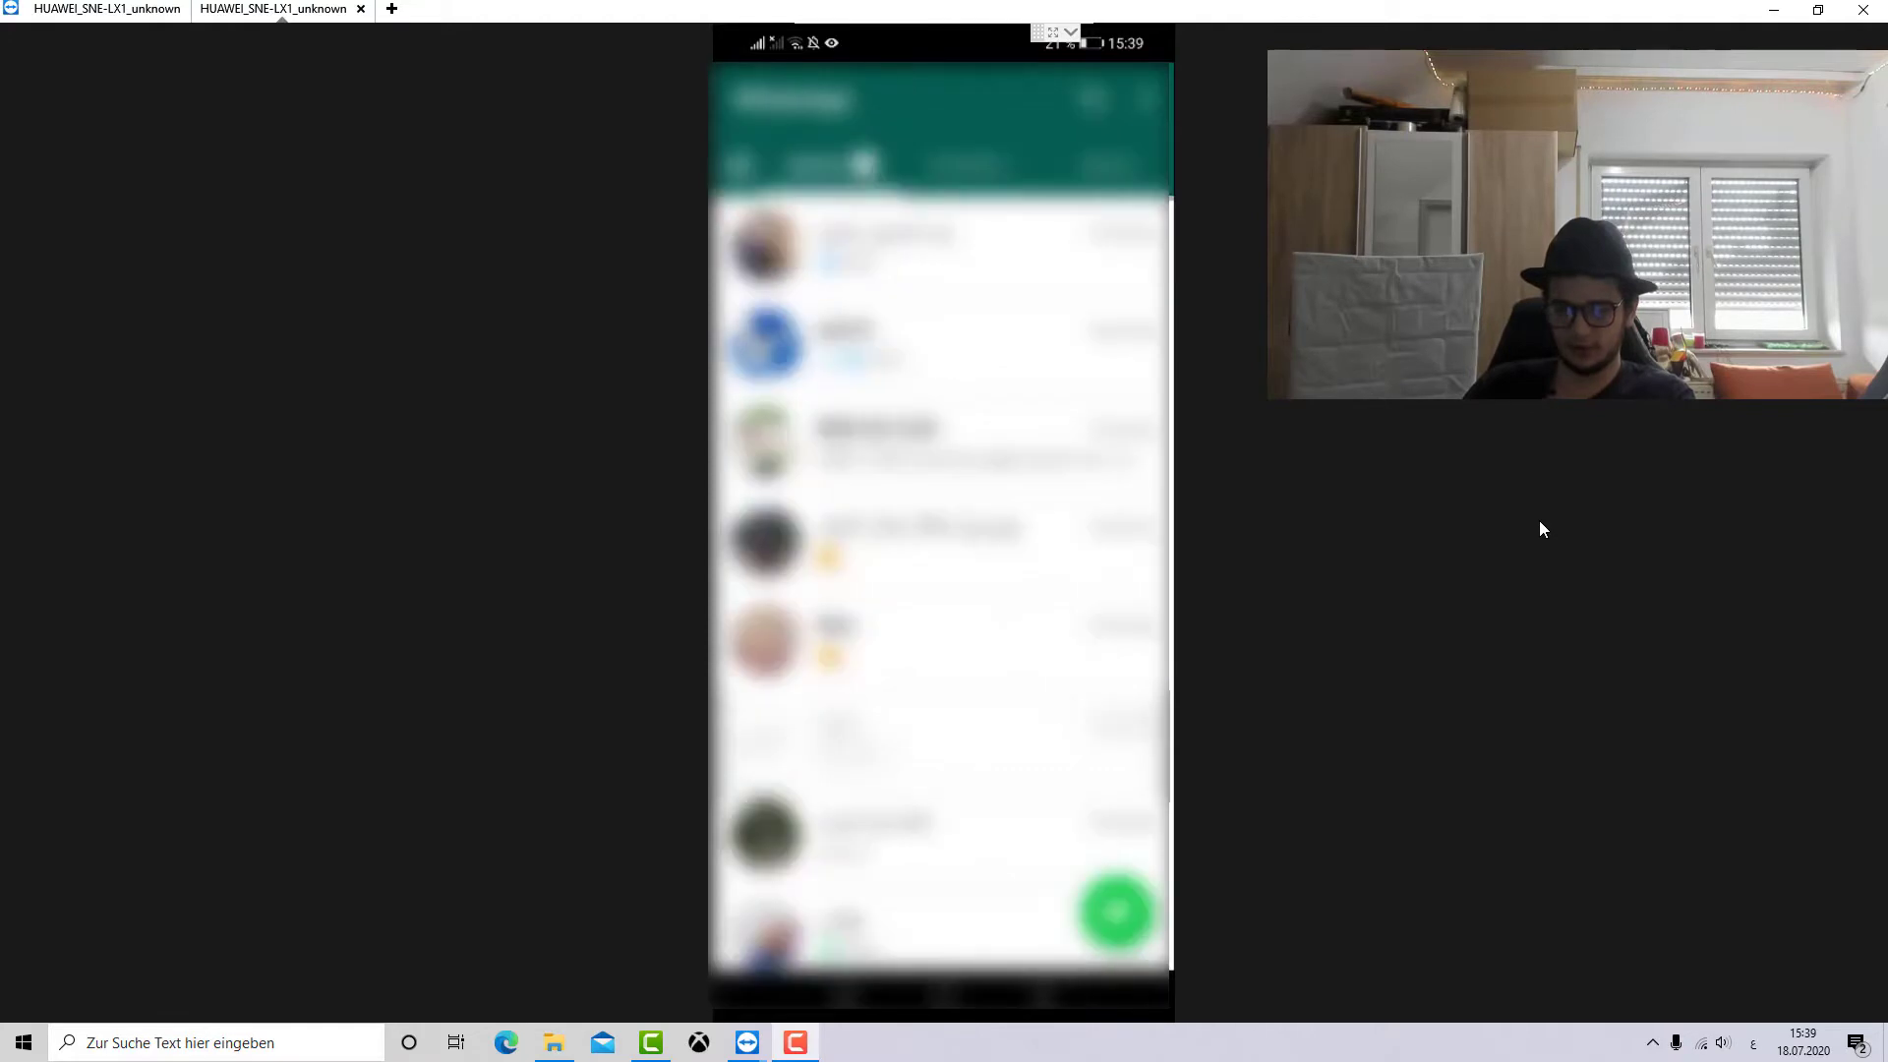